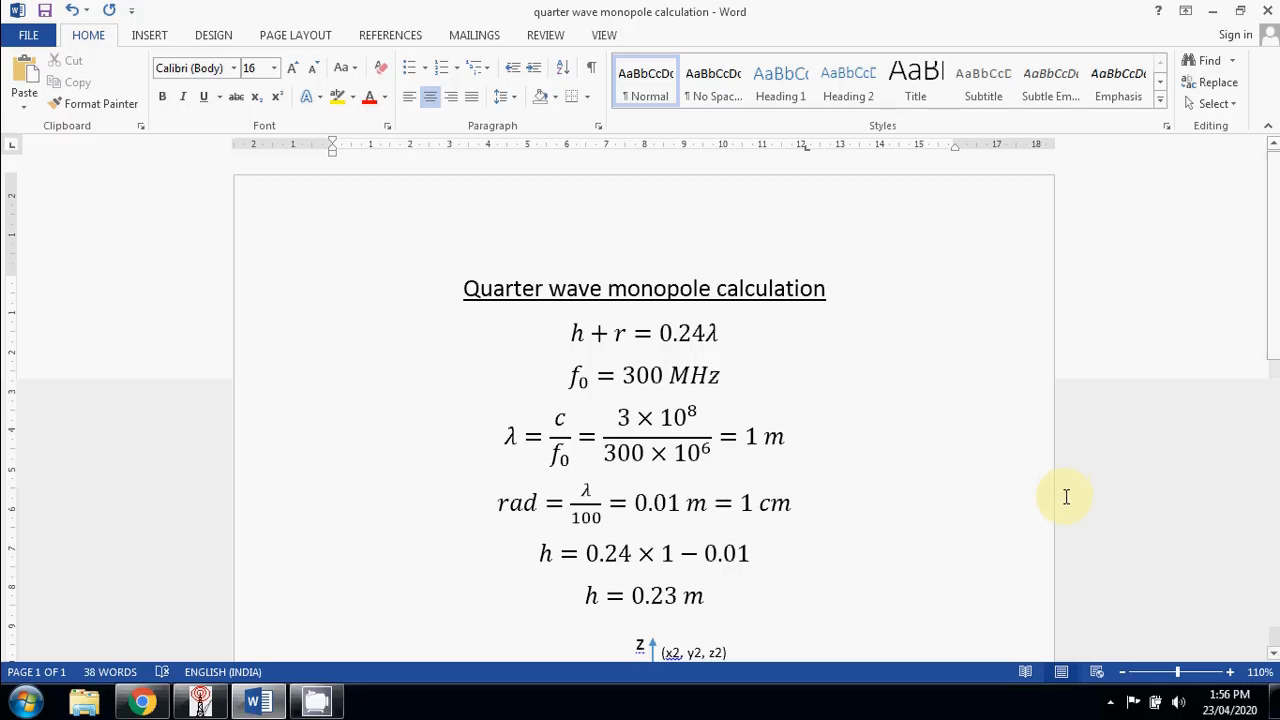
mouse_move(1160, 536)
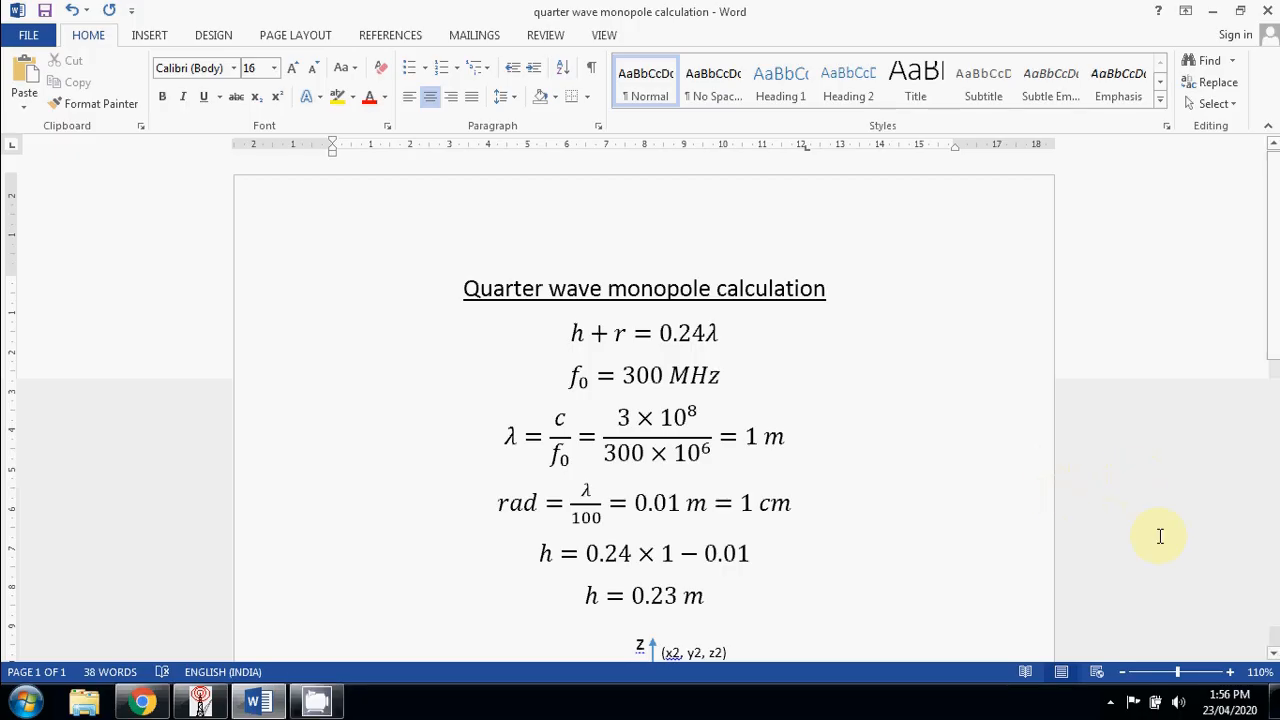
mouse_move(1166, 564)
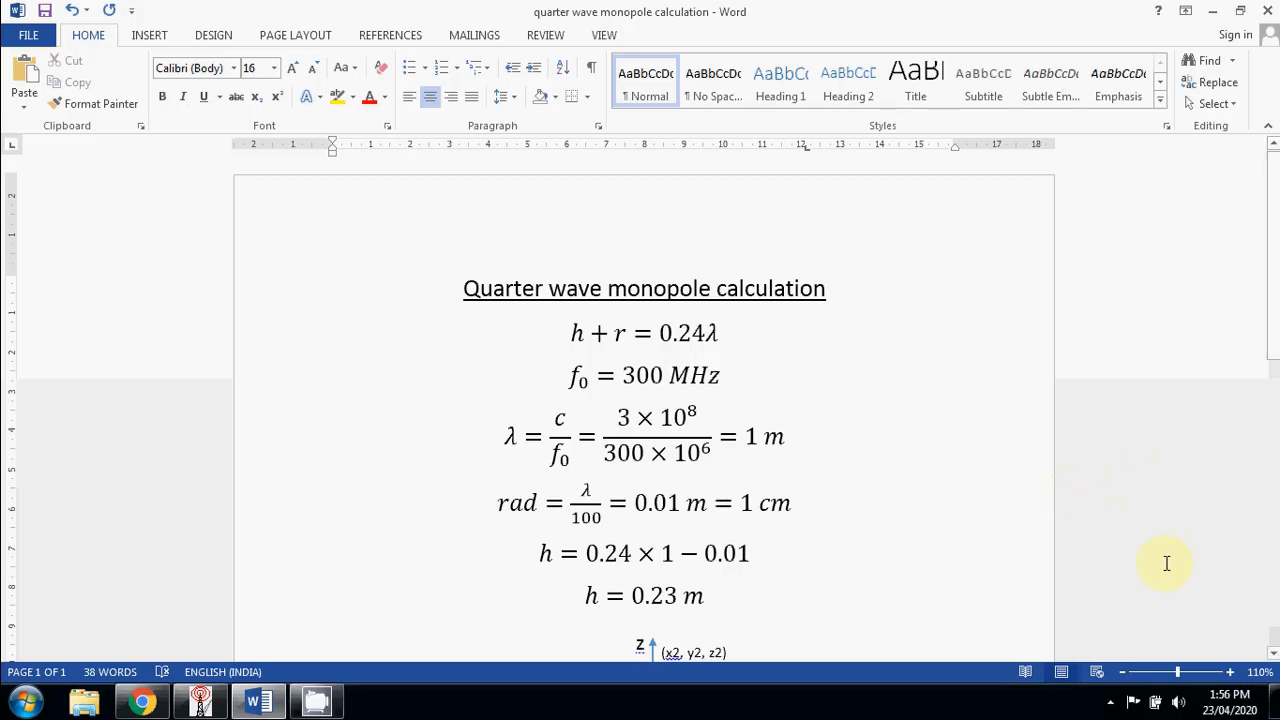
mouse_move(1020, 546)
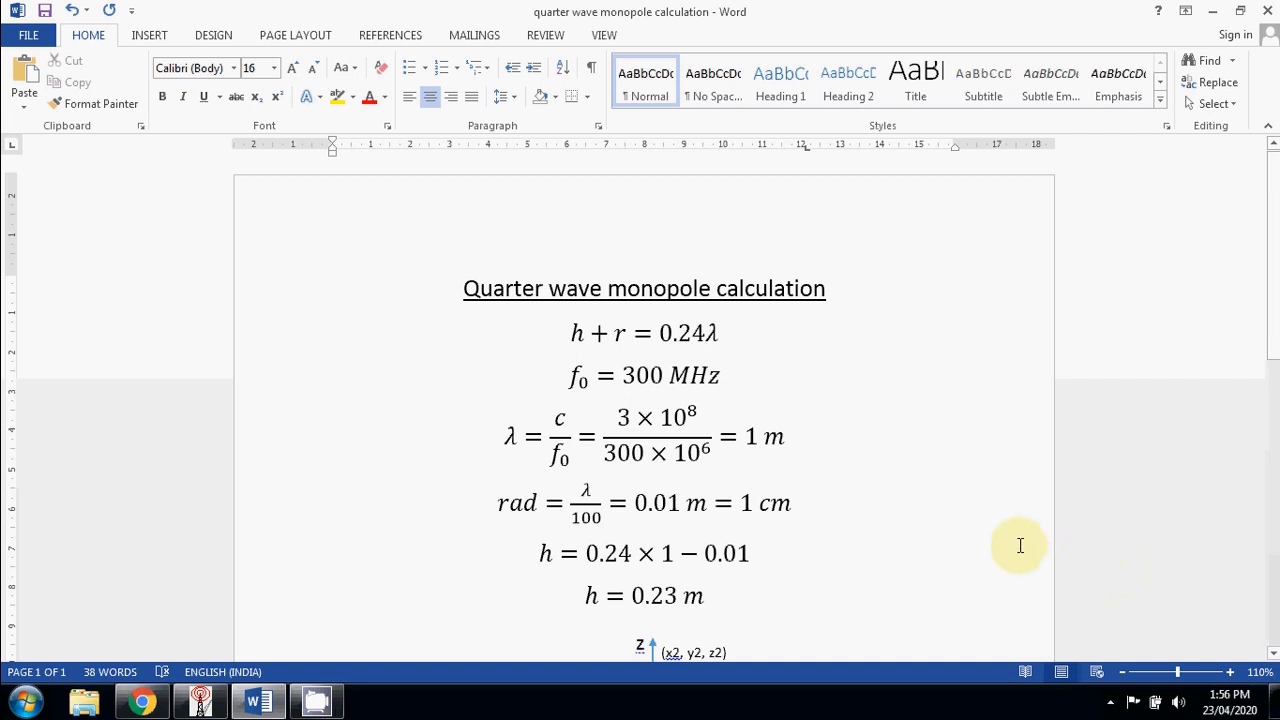
mouse_move(1016, 528)
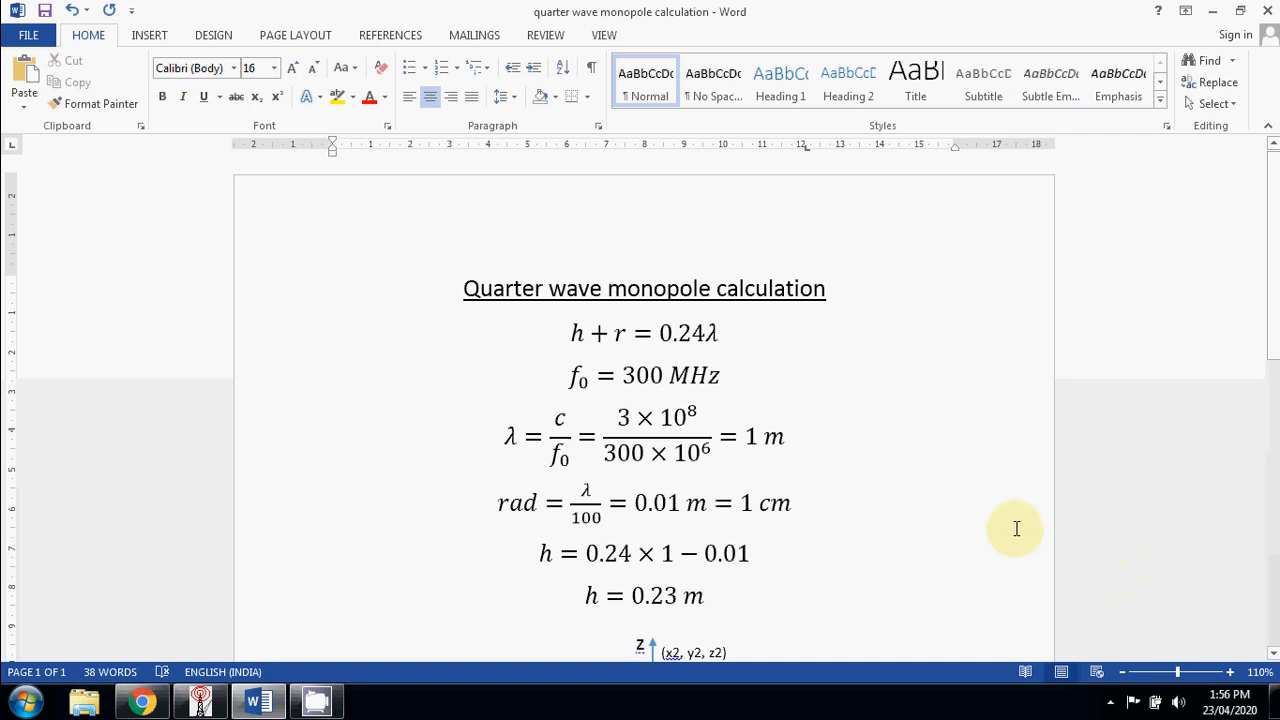
mouse_move(997, 533)
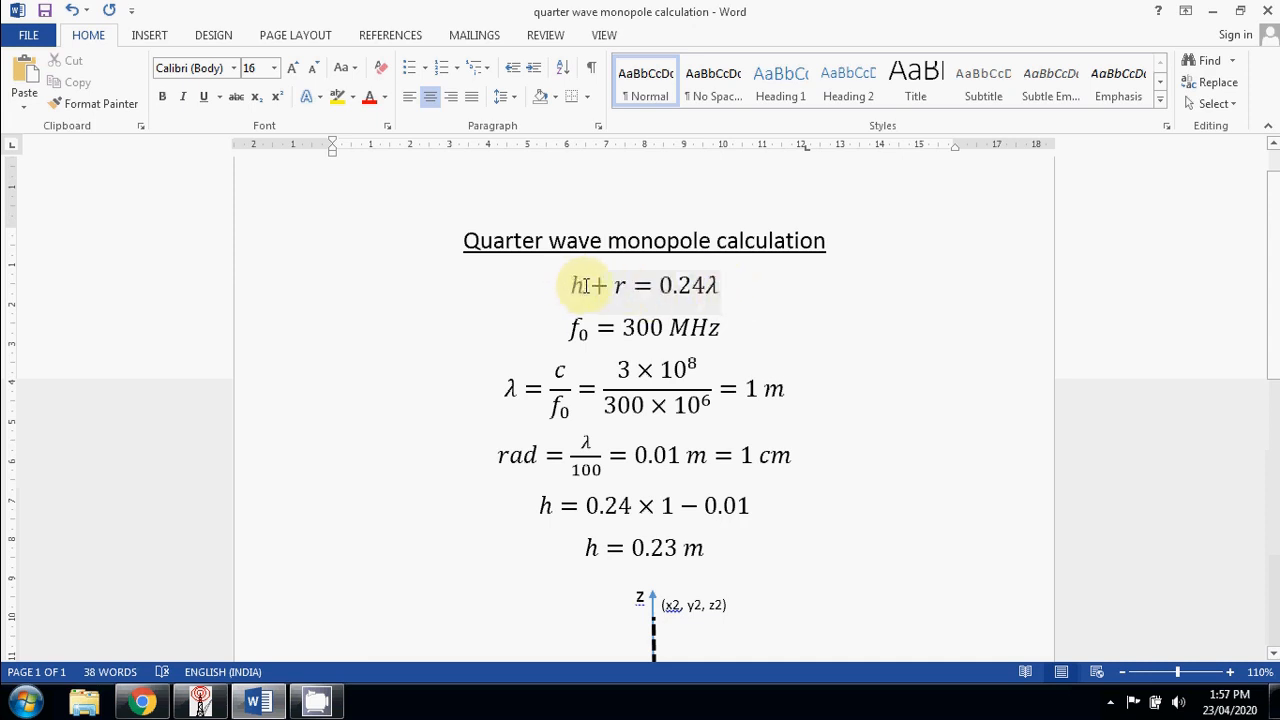
Scroll through the contents of the 4nec2 main window
left_click(644, 286)
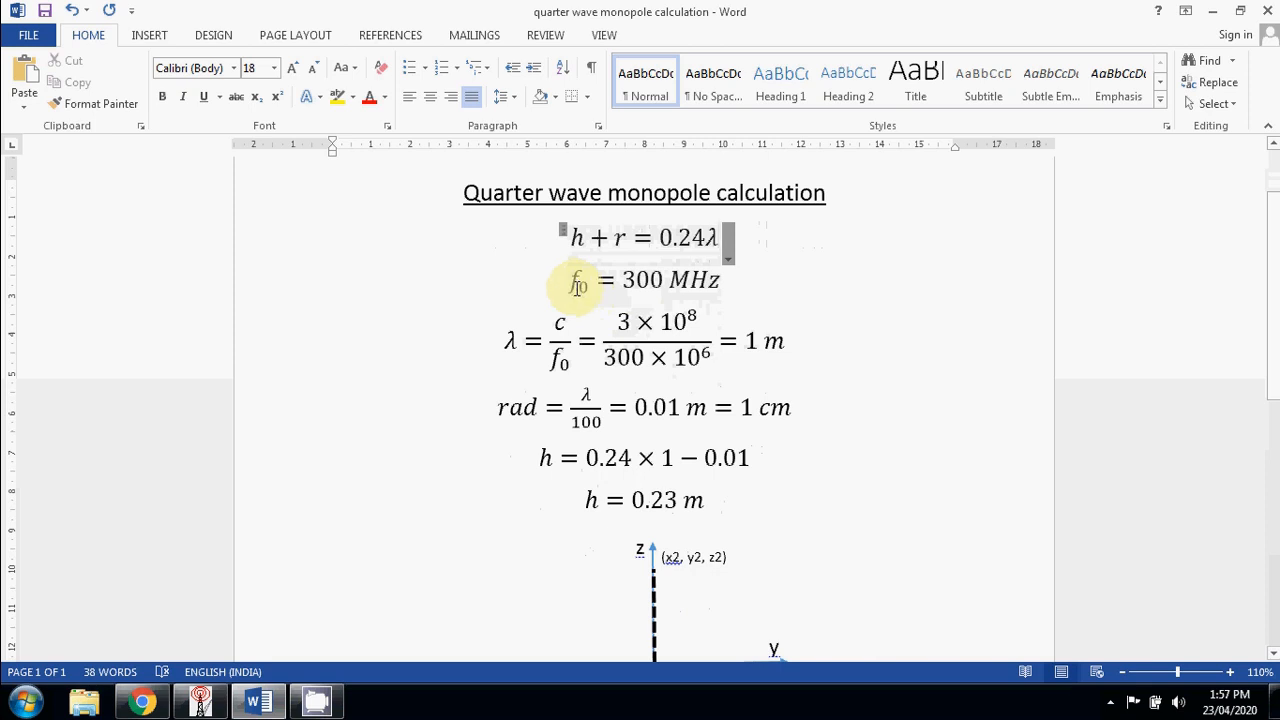
mouse_move(725, 285)
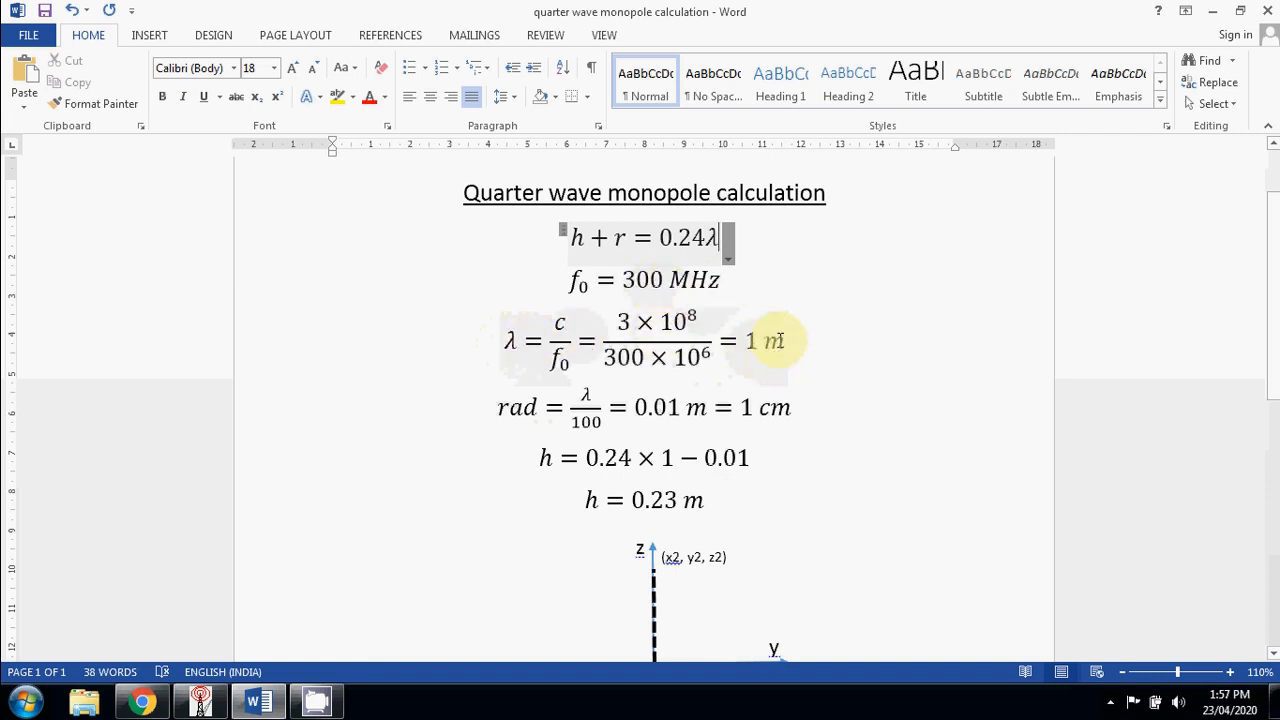
scroll("down", 3)
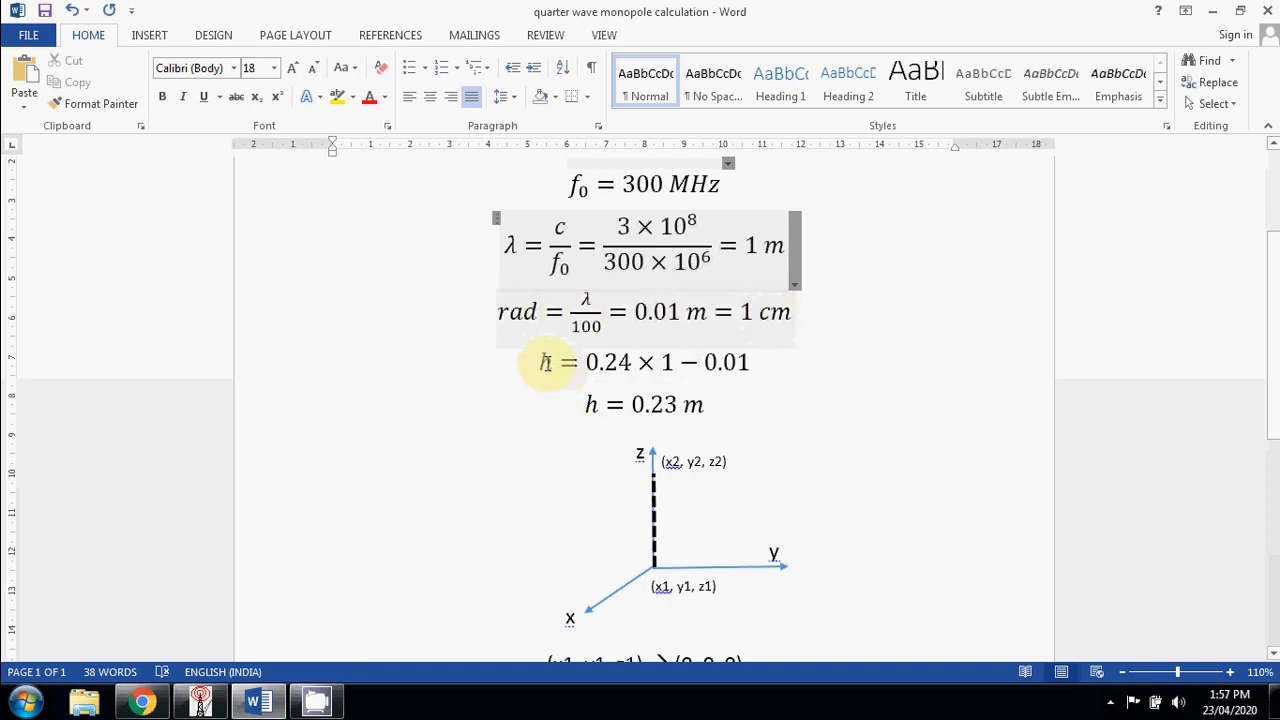
scroll("up", 3)
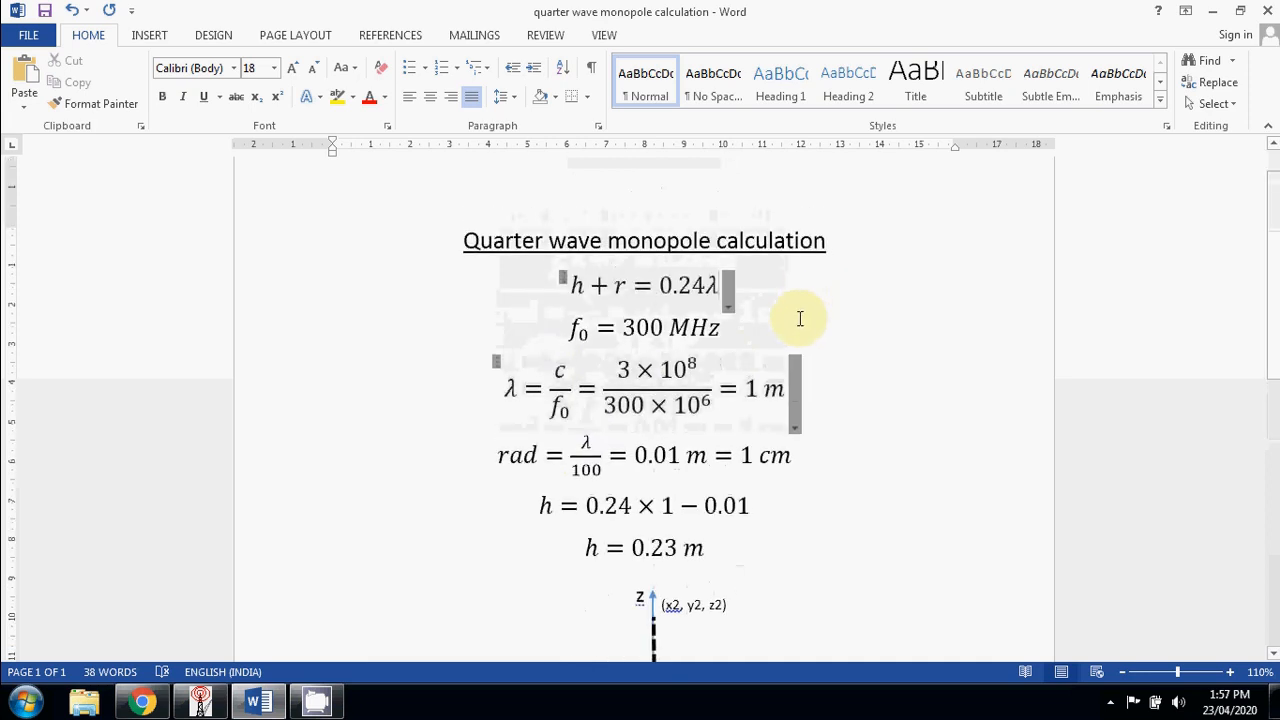
scroll("down", 3)
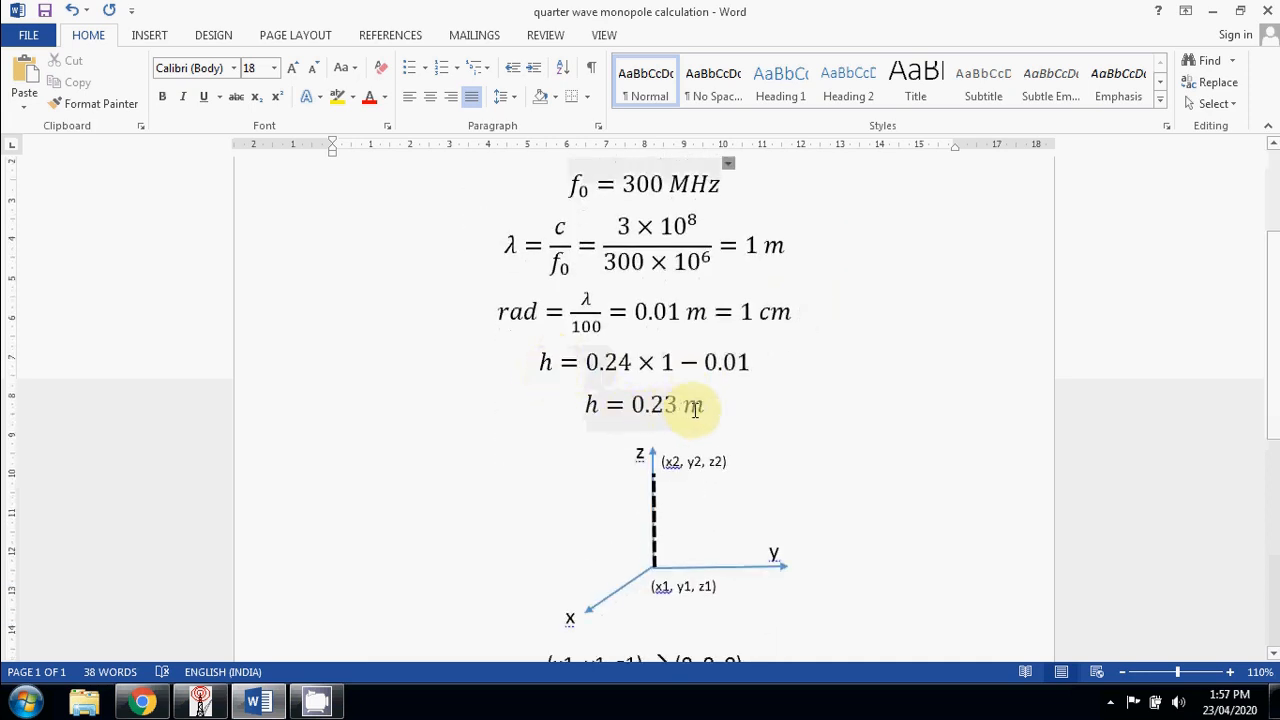
scroll("down", 3)
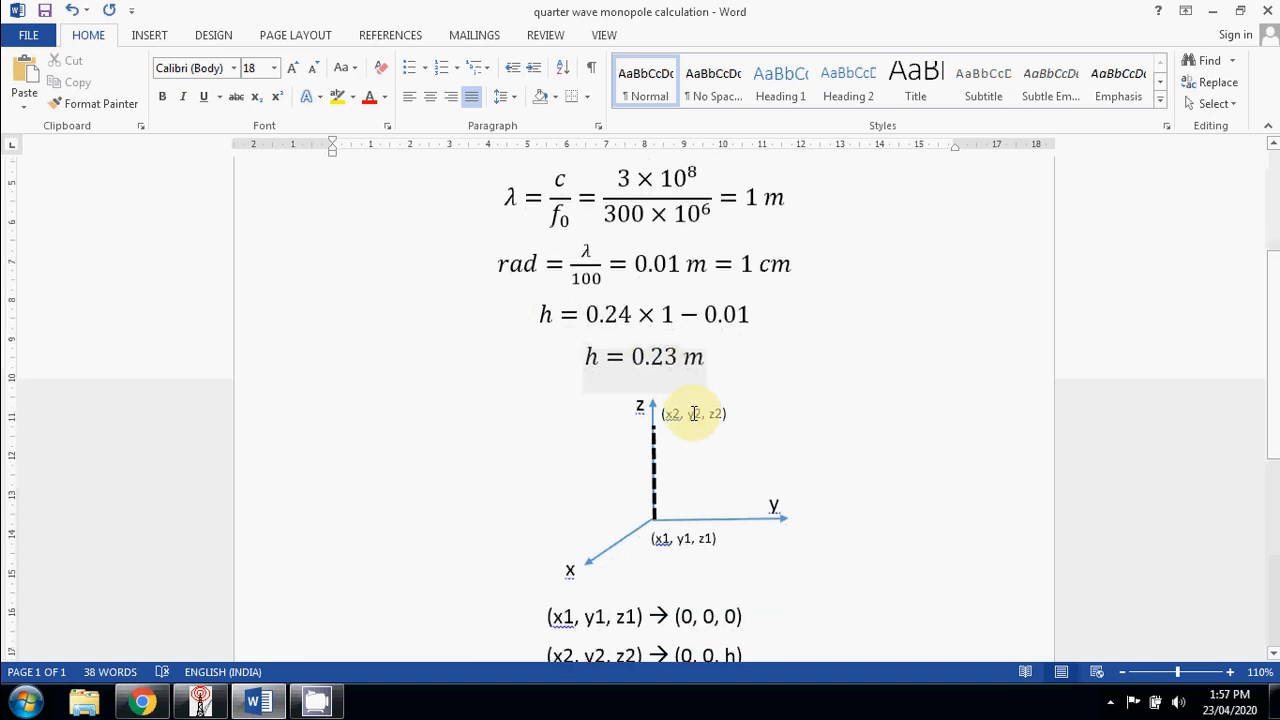
scroll("down", 3)
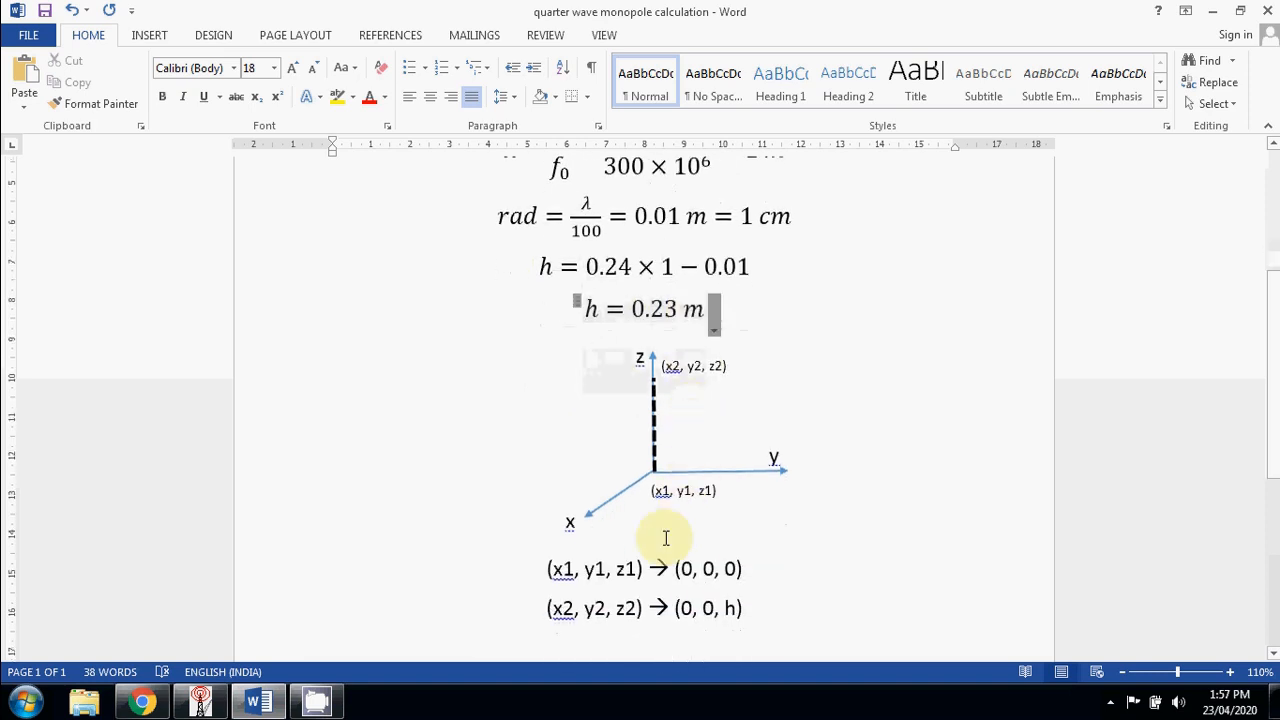
mouse_move(640, 520)
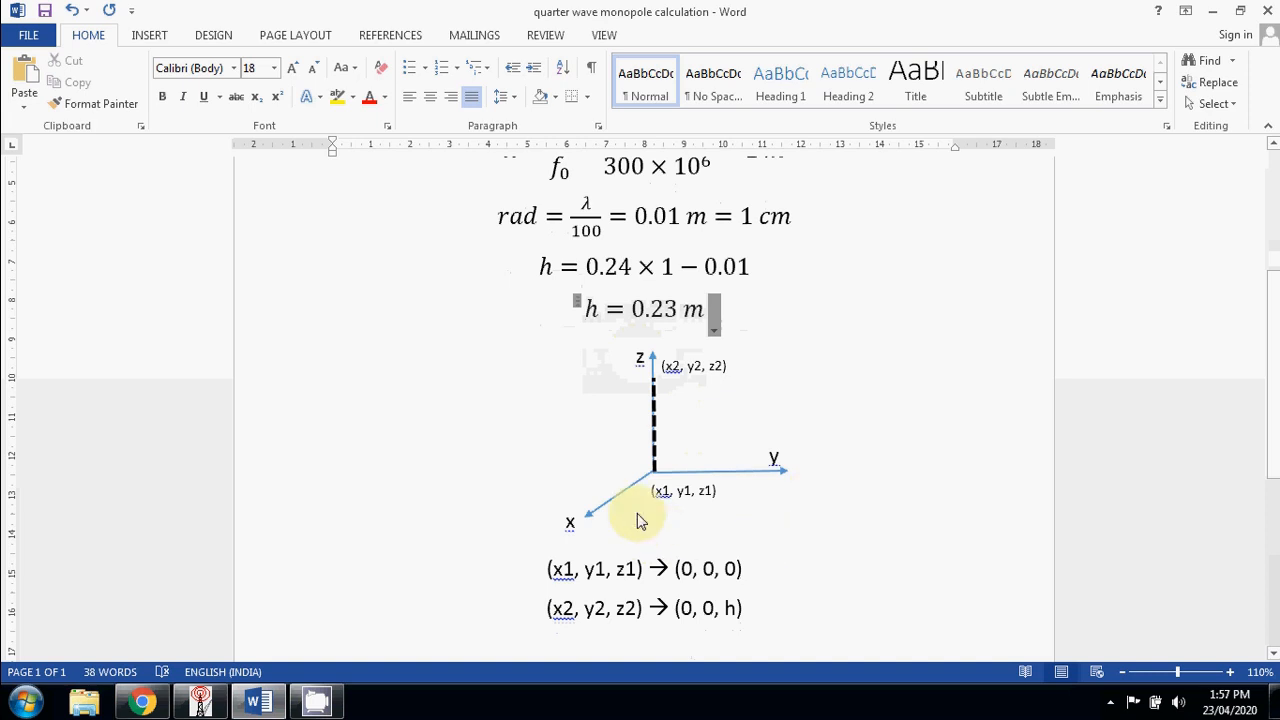
mouse_move(645, 401)
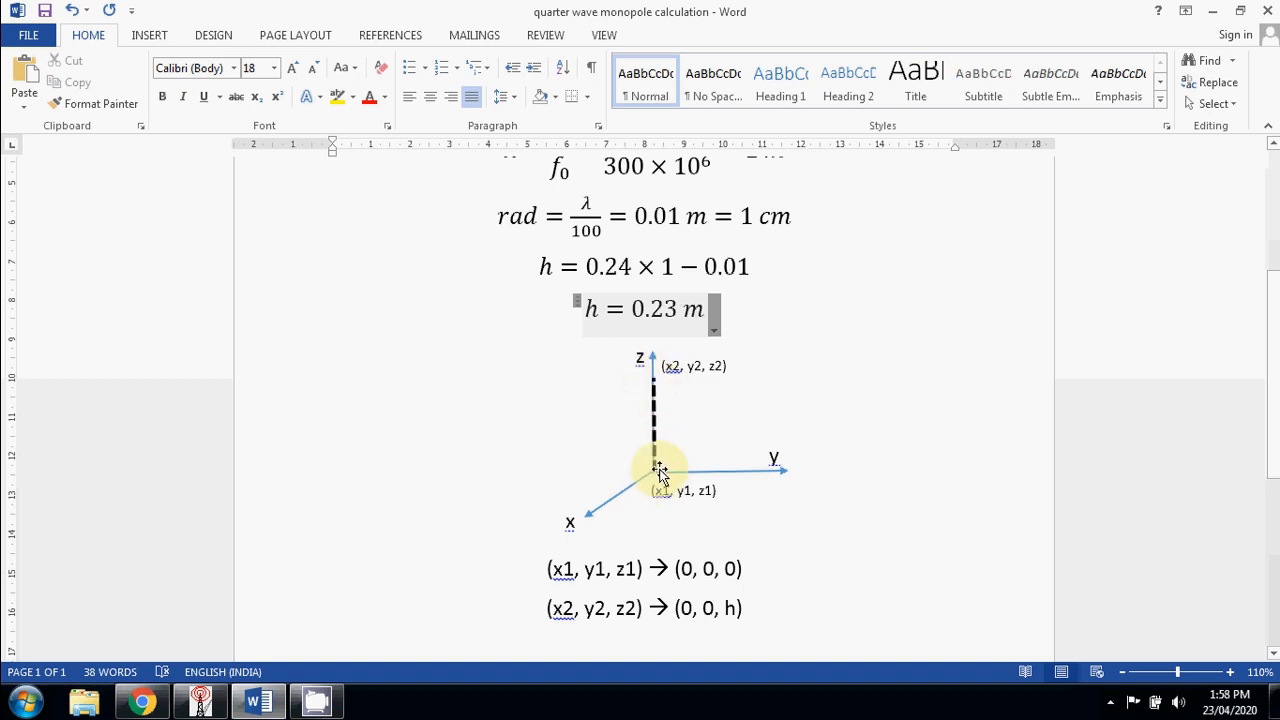
mouse_move(675, 455)
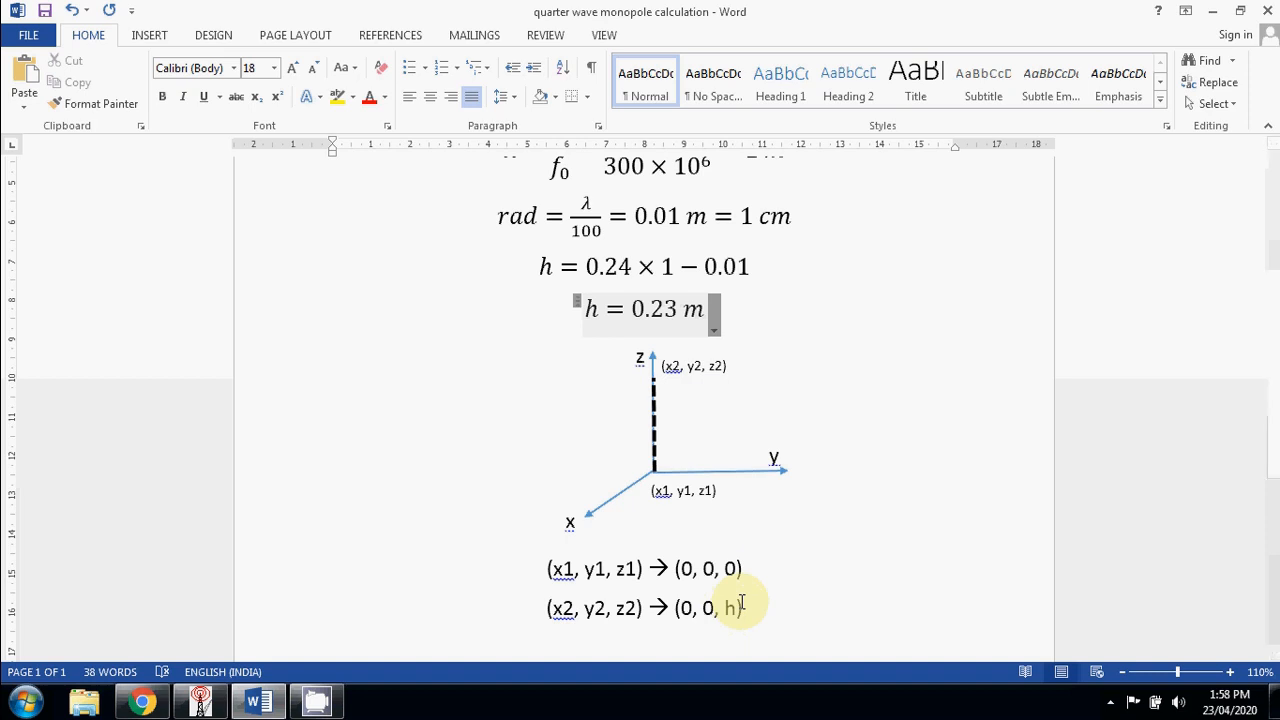
mouse_move(740, 595)
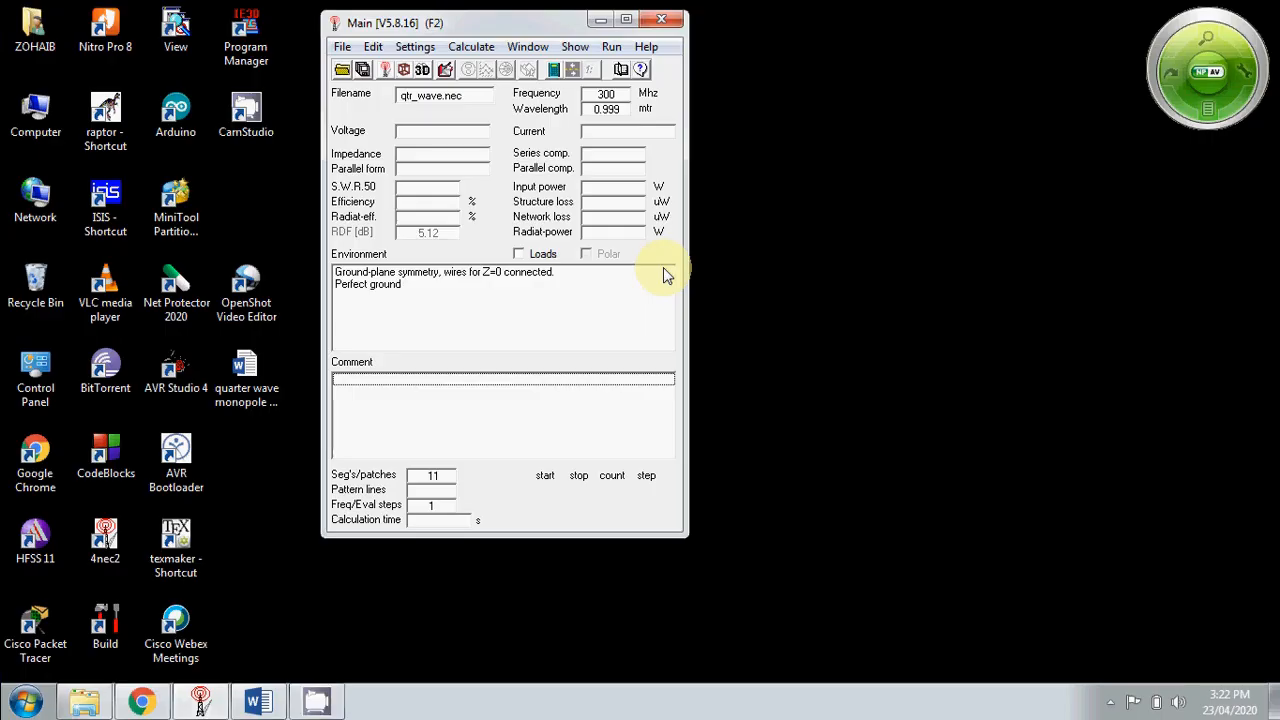
mouse_move(510, 145)
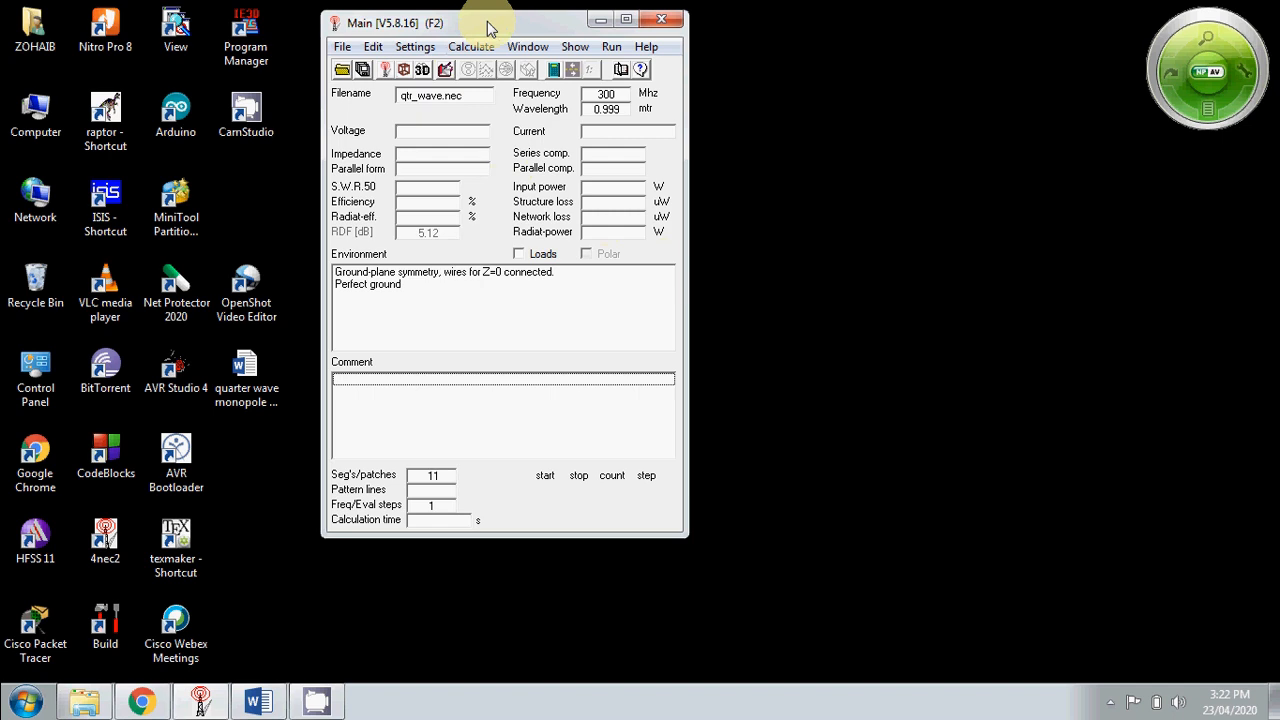
Open qtr_wave.nec in the geometry editor, showing its one 11-segment wire
left_click(414, 46)
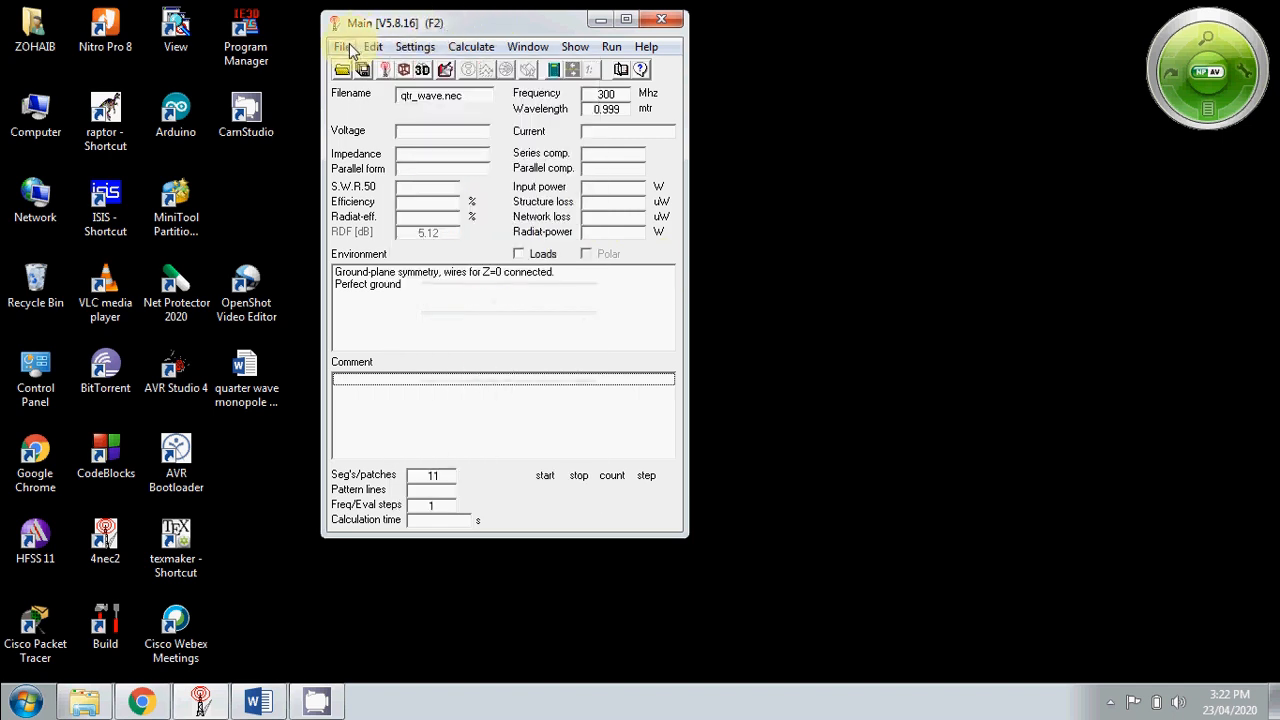
left_click(373, 46)
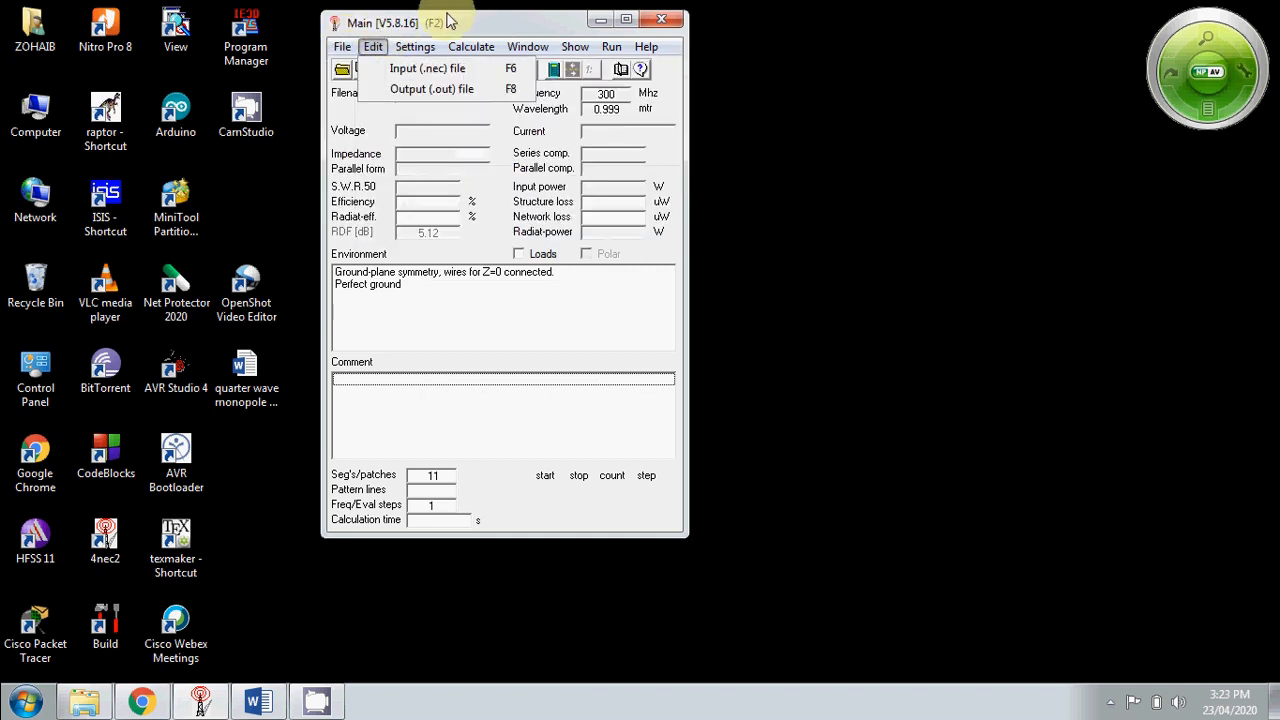
left_click(428, 68)
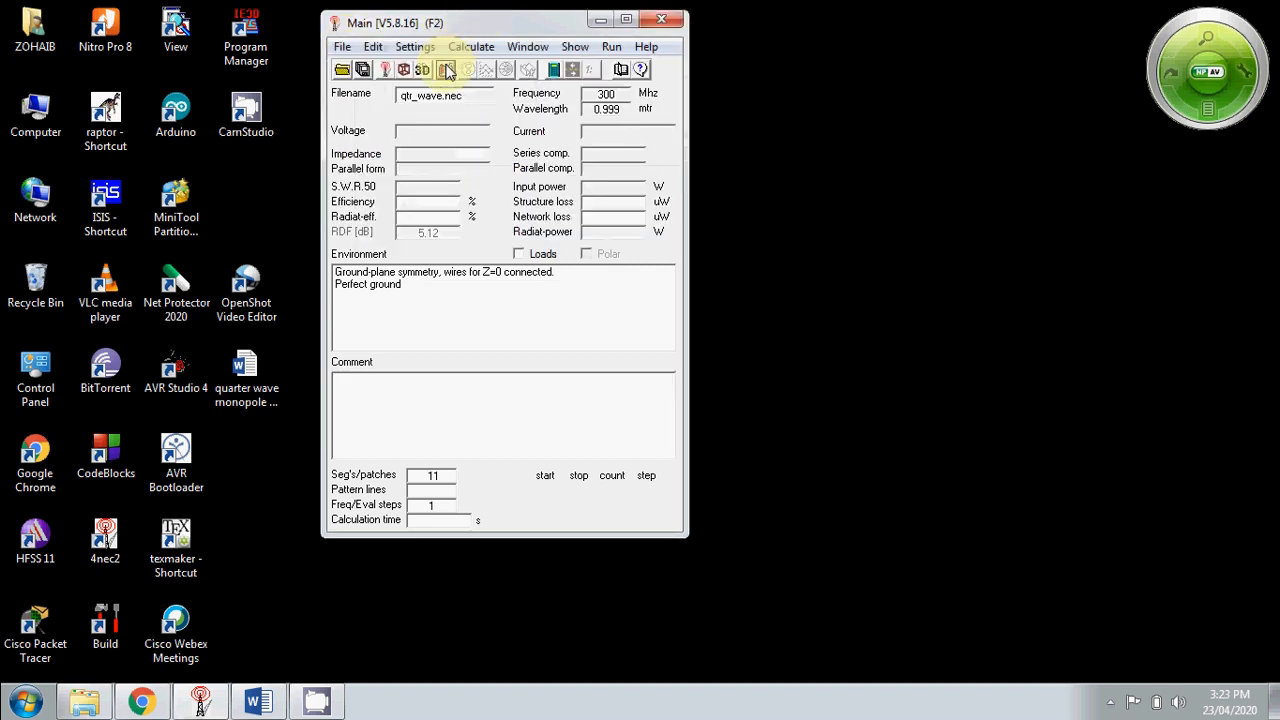
left_click(446, 69)
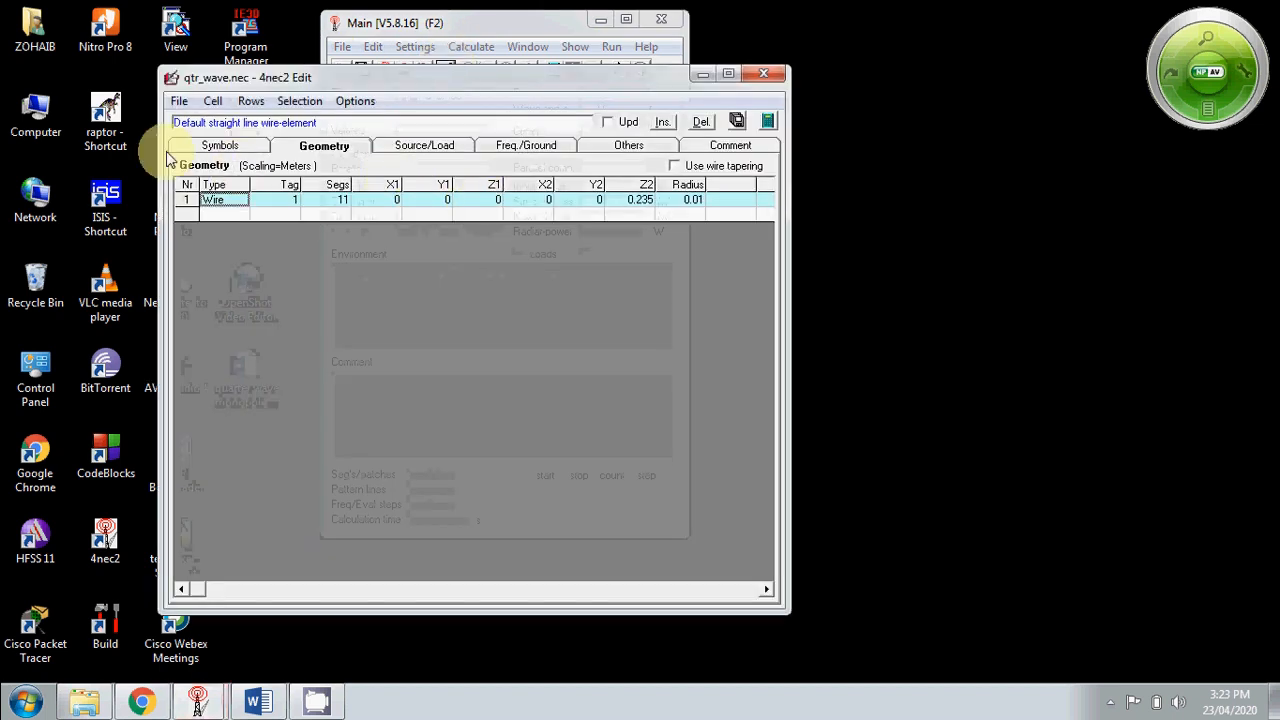
Clear the editor with File > New and make the first geometry row a Wire
left_click(179, 100)
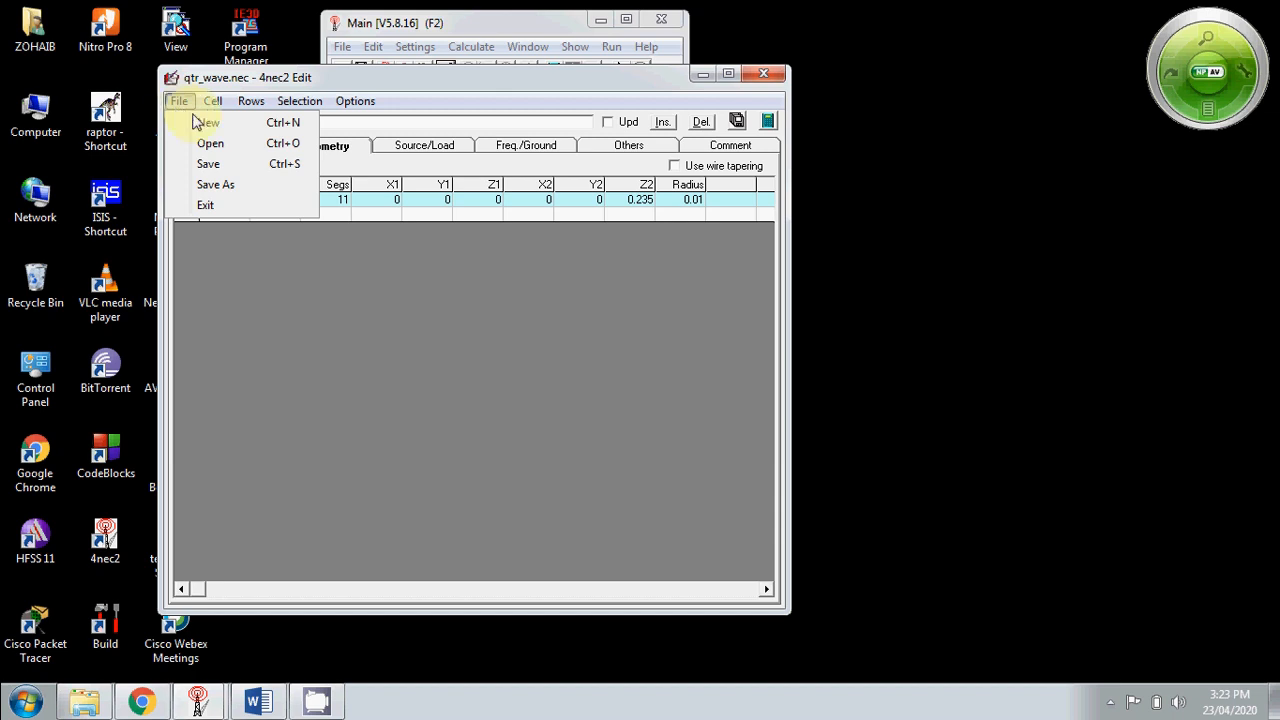
left_click(206, 122)
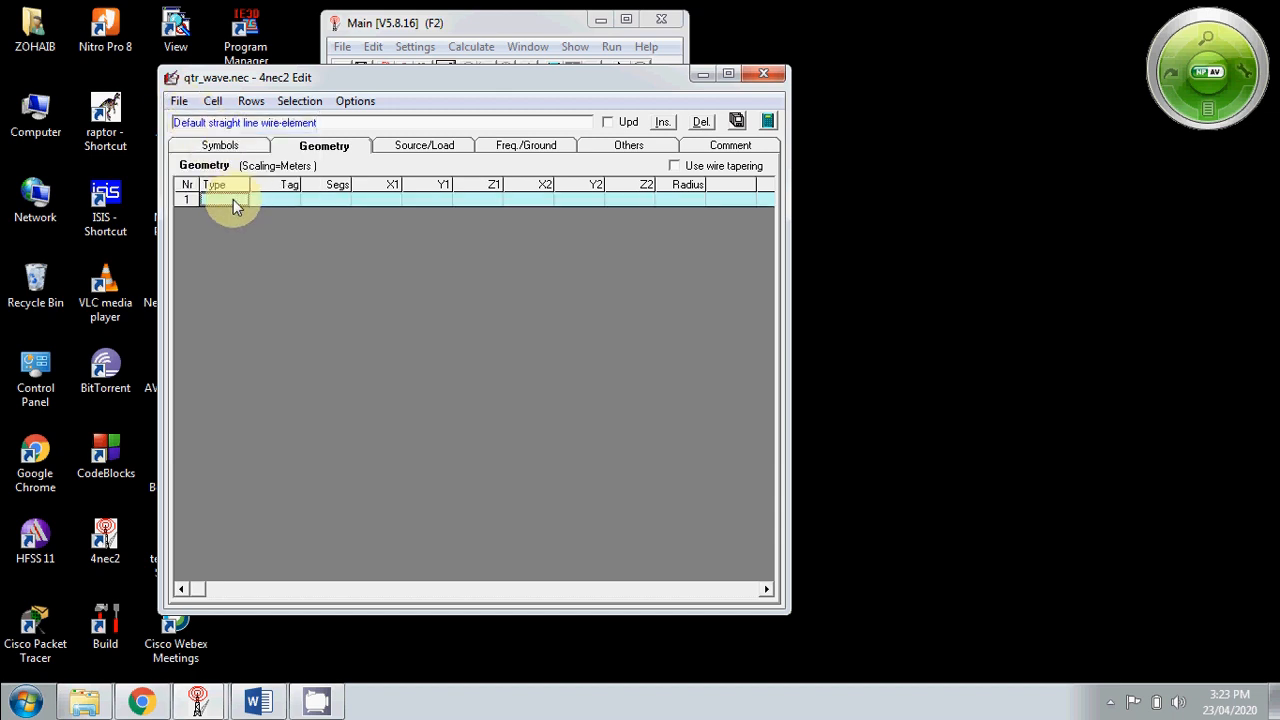
left_click(215, 200)
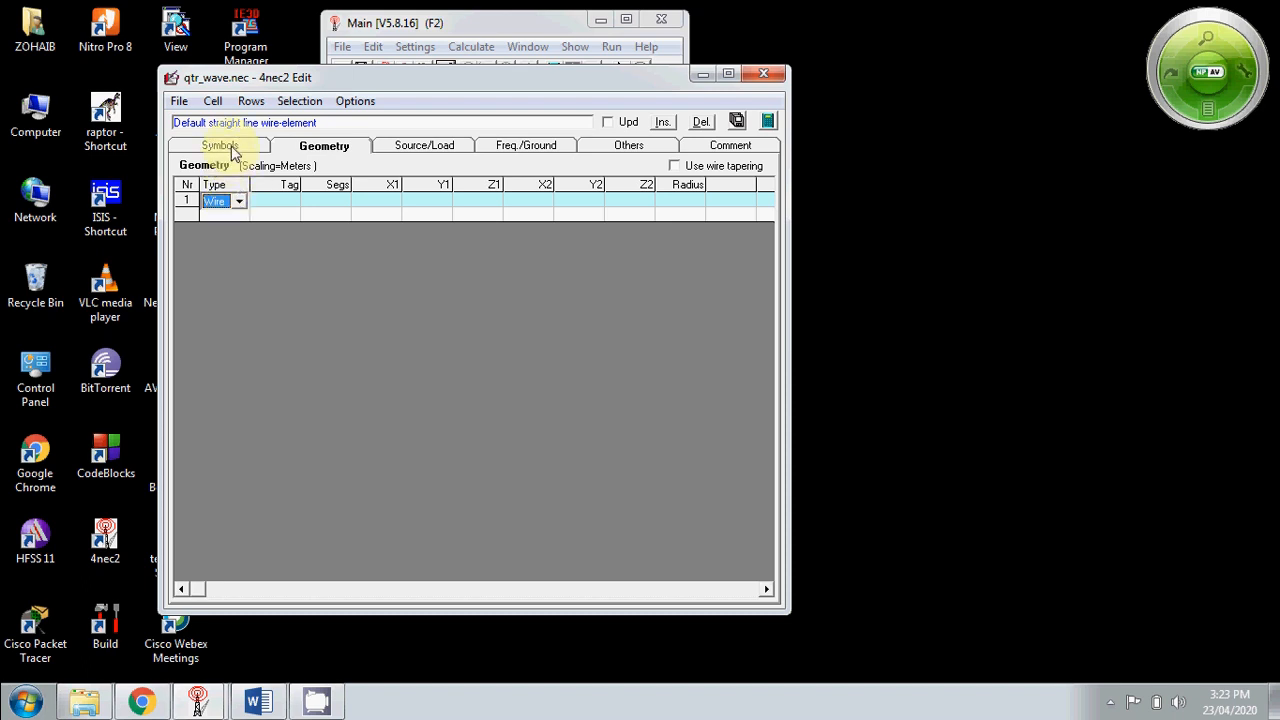
Add symbol rows h=0.23 and r=0.01 on the Symbols tab
left_click(219, 145)
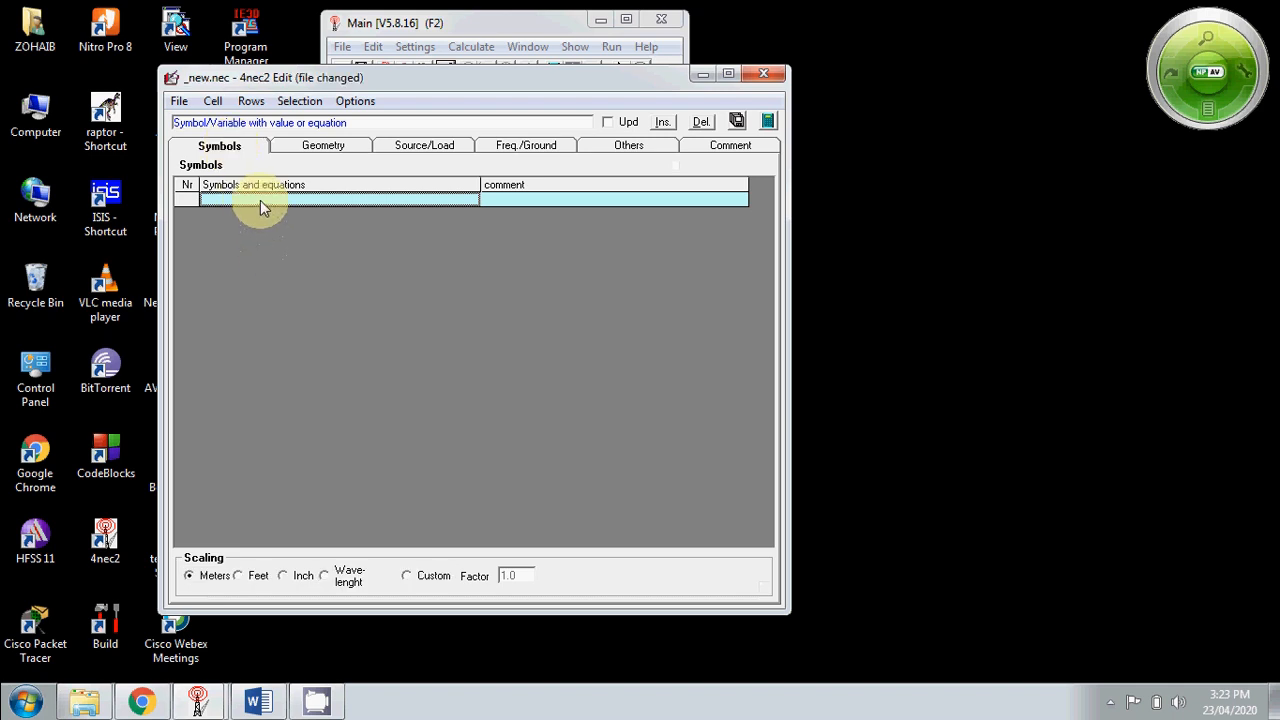
left_click(661, 121)
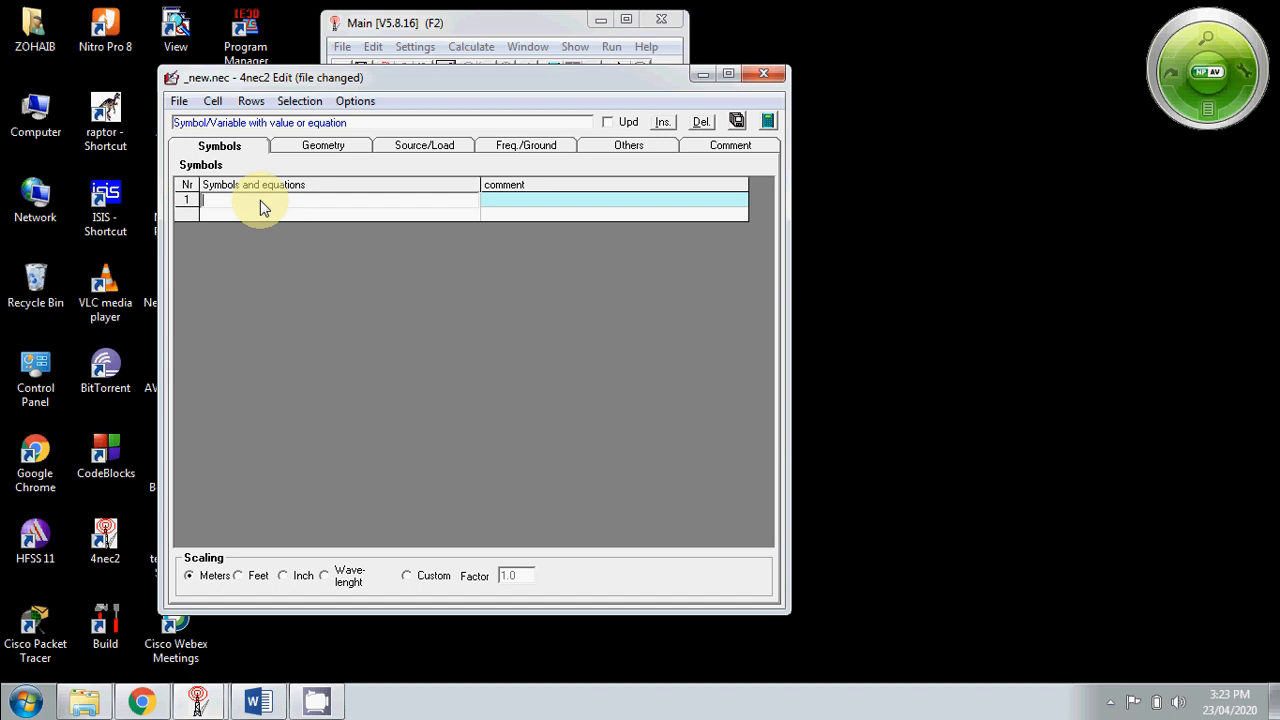
type("h")
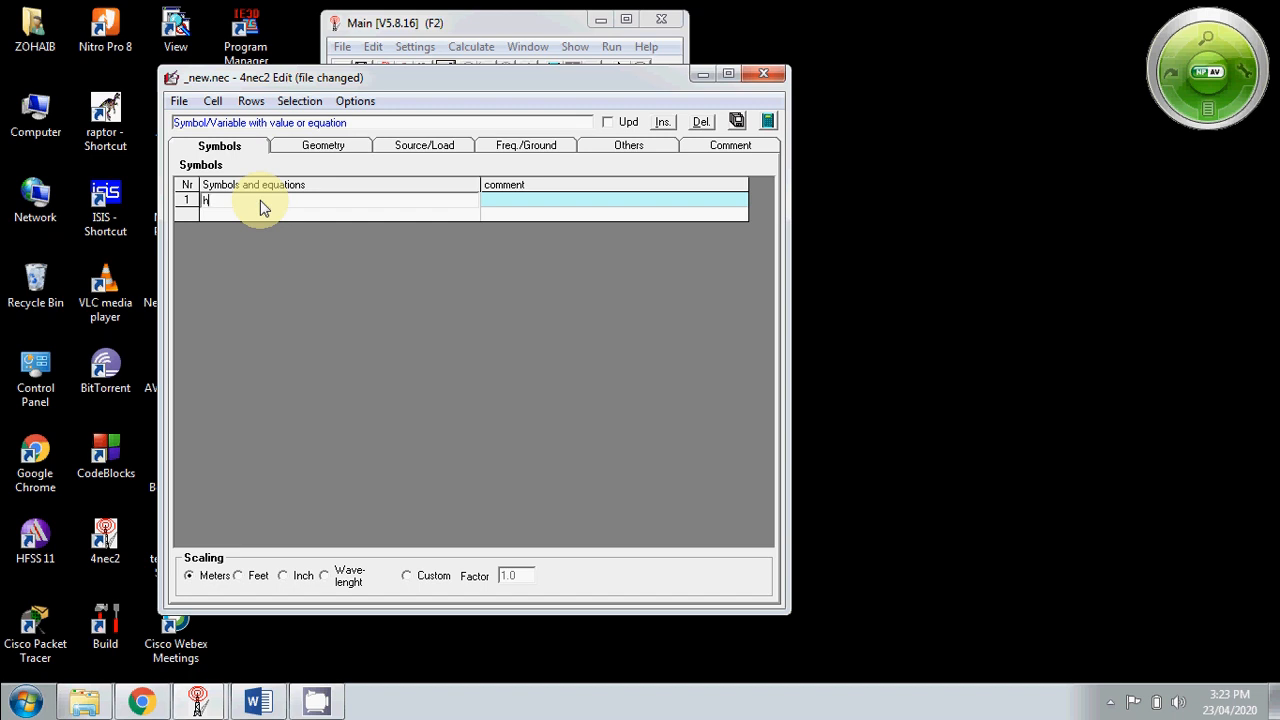
type("=")
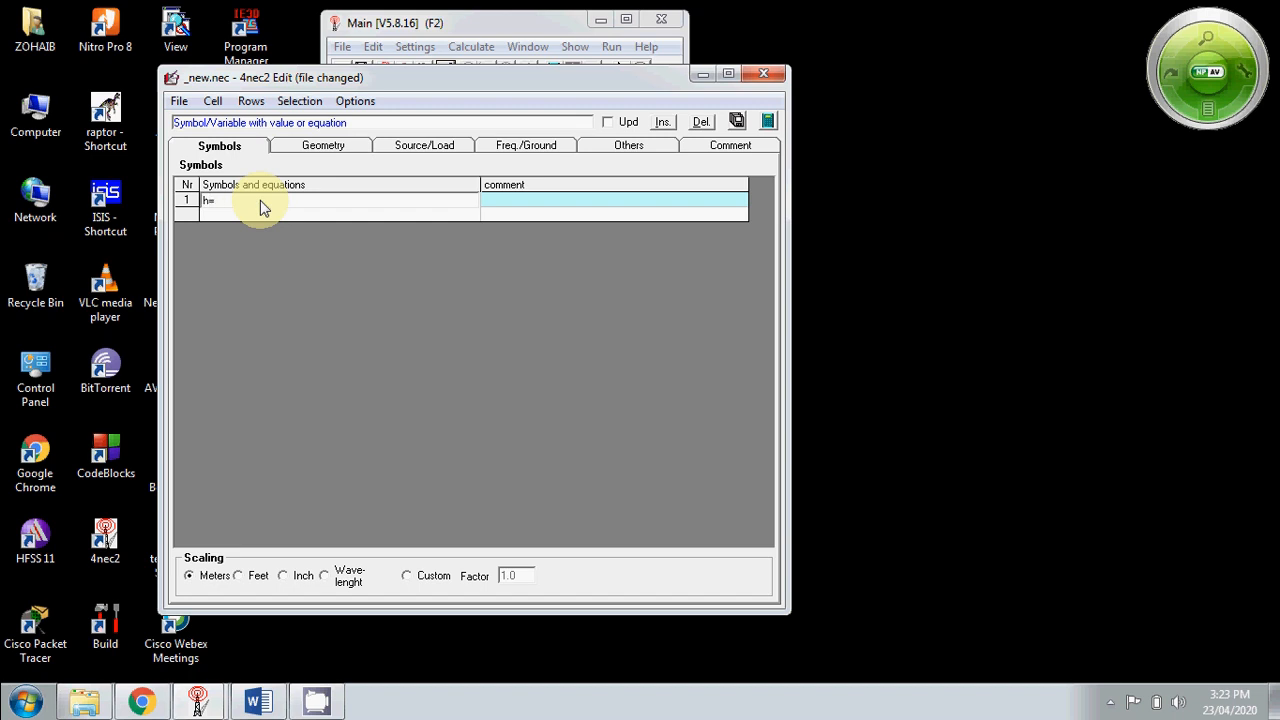
type("0")
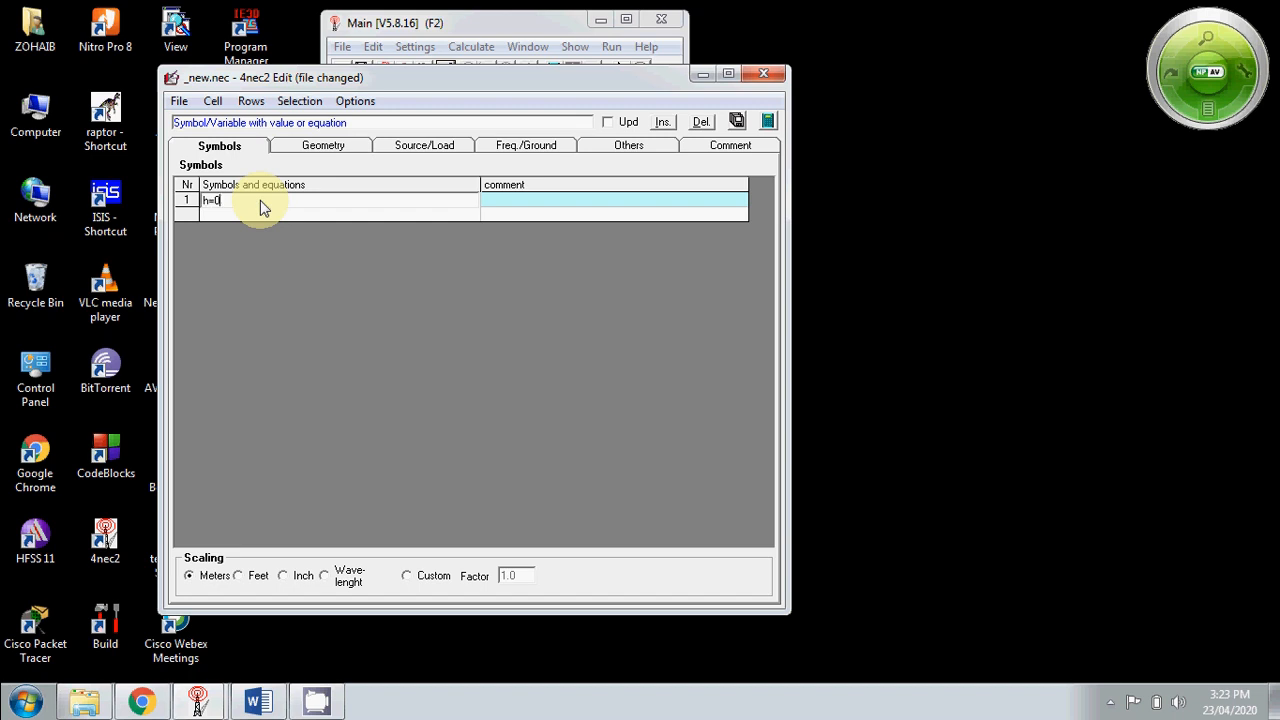
type(".23")
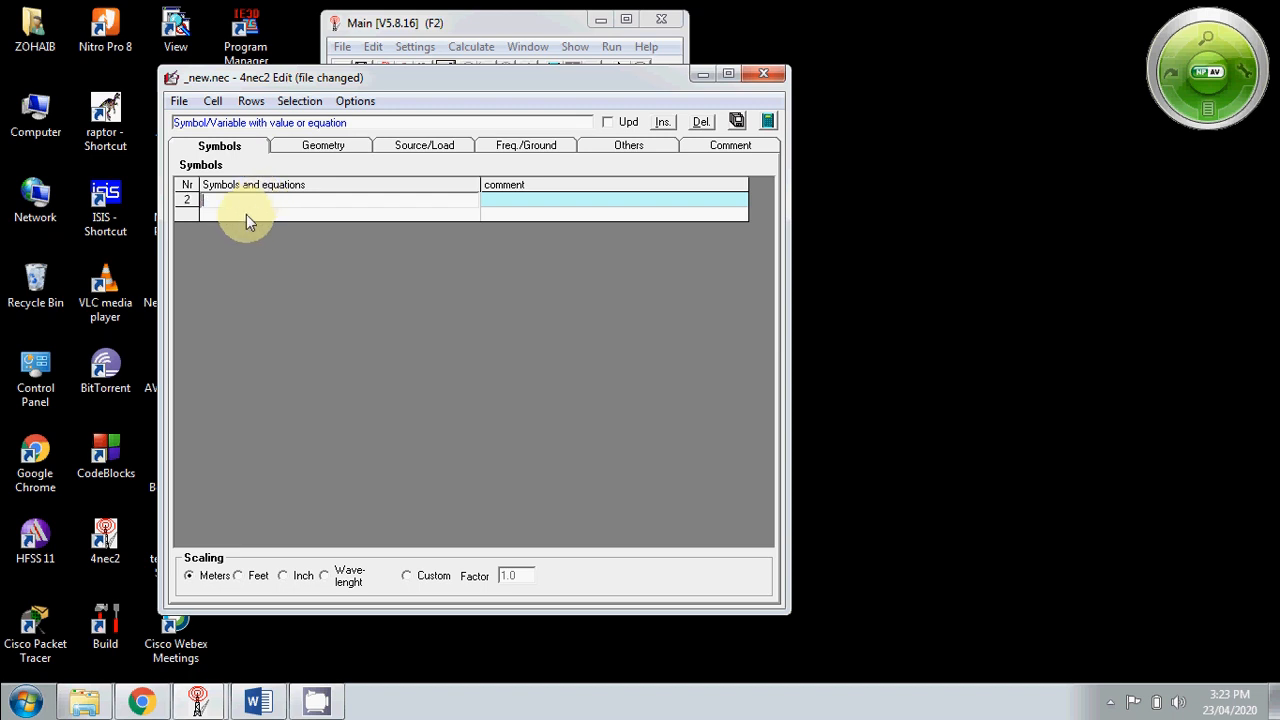
type("r")
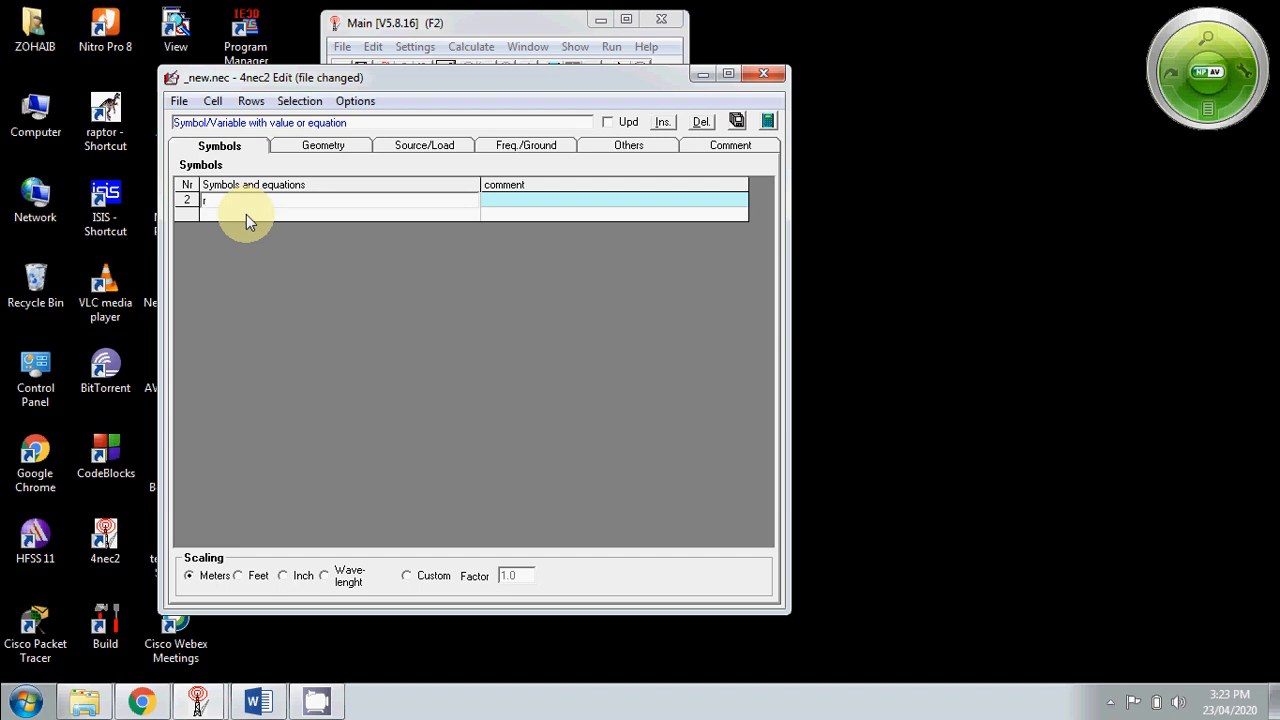
type("=0.01")
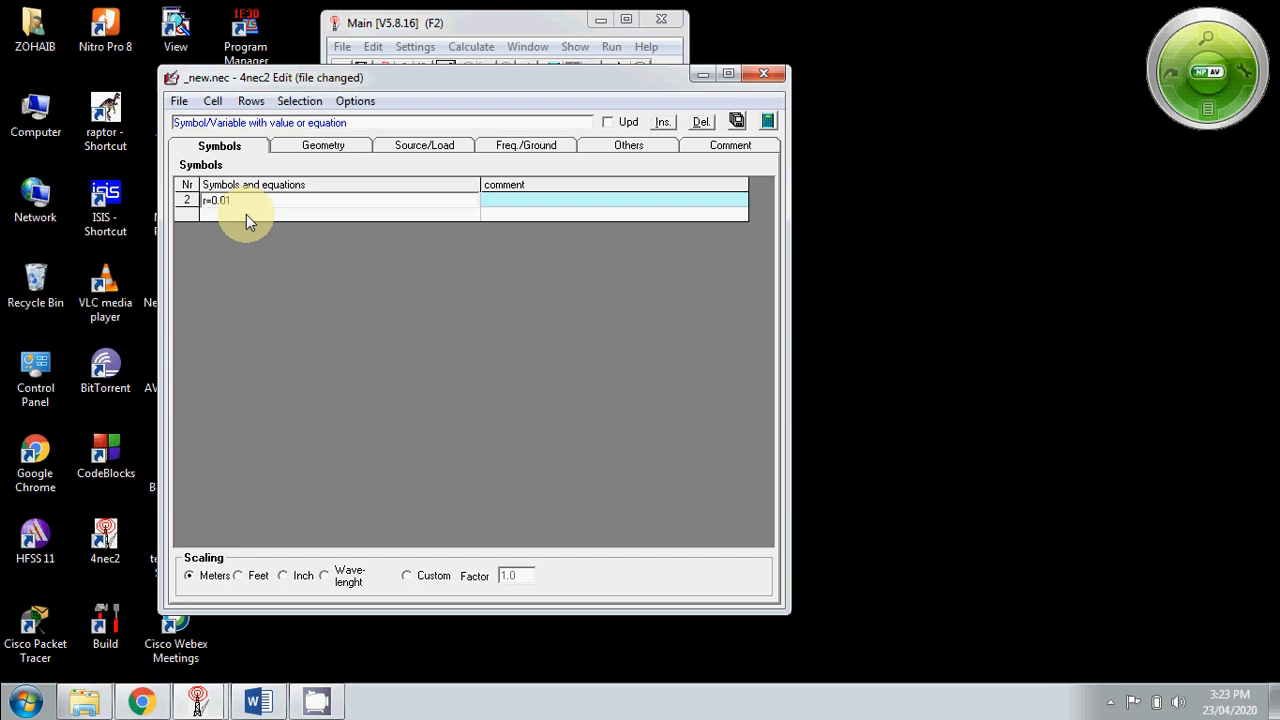
left_click(323, 145)
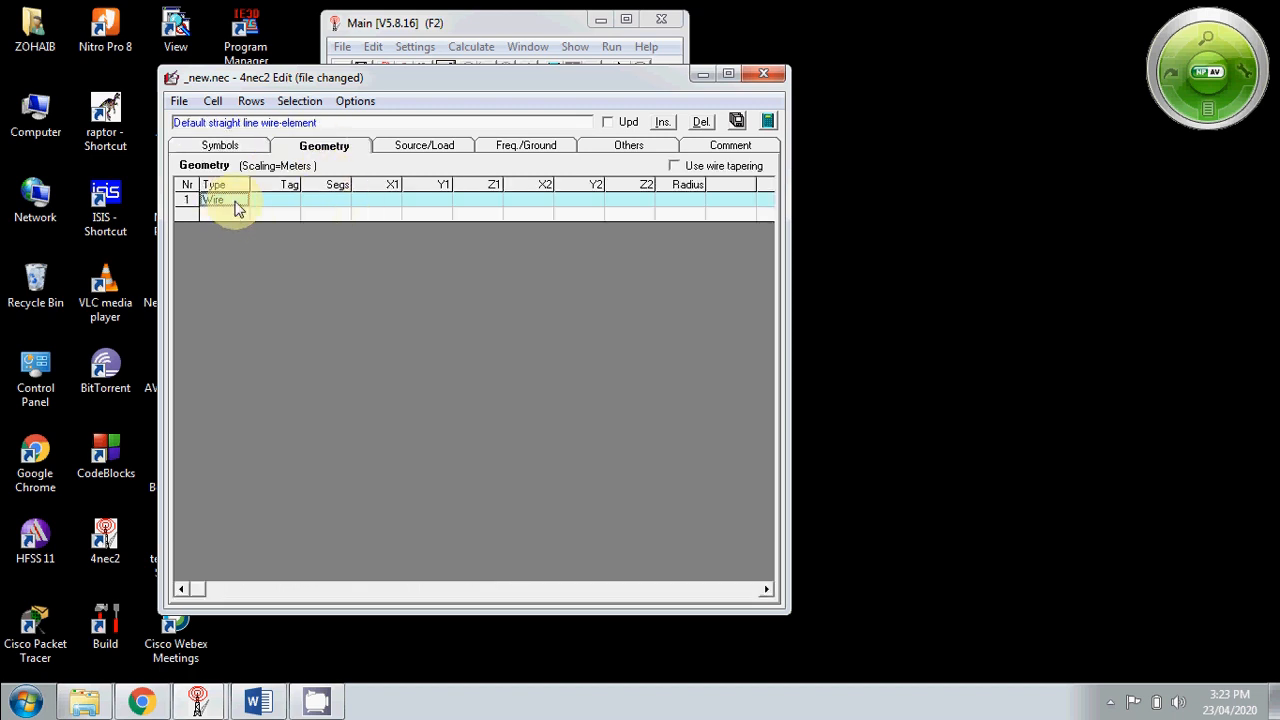
Fill the wire row: tag 1, 11 segments, (0,0,0) to (0,0,h), radius r
left_click(213, 201)
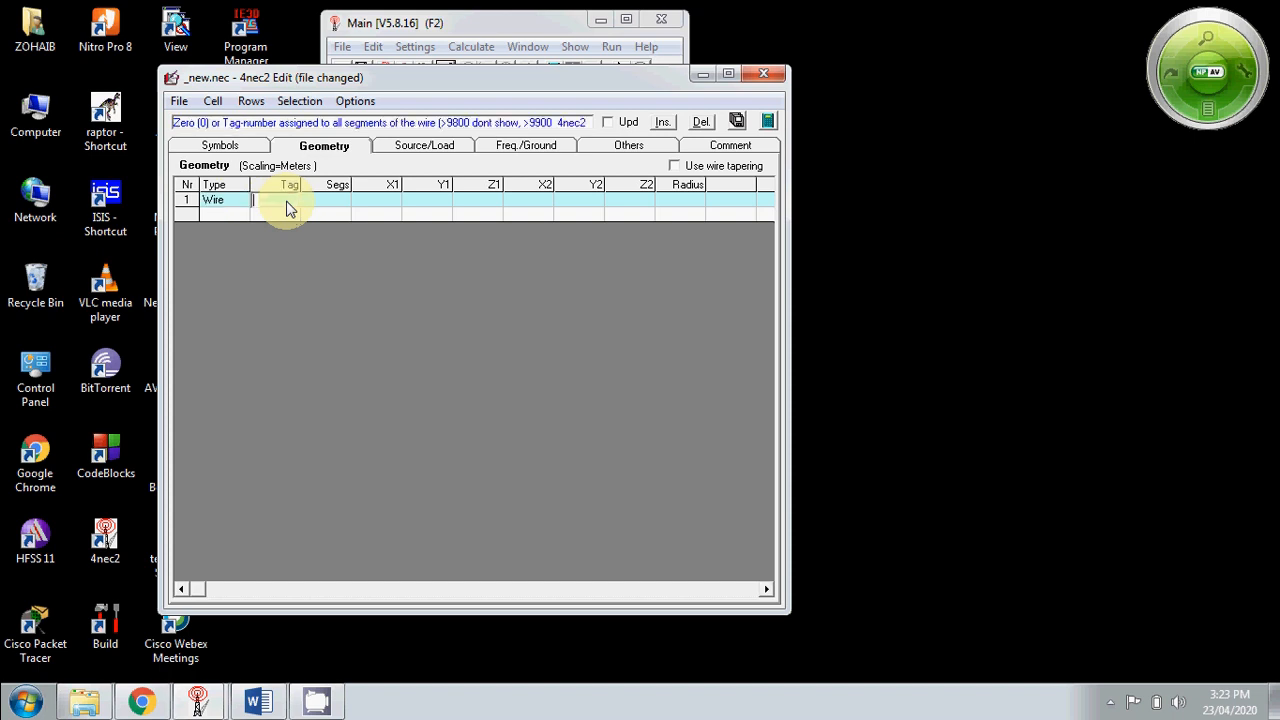
type("1")
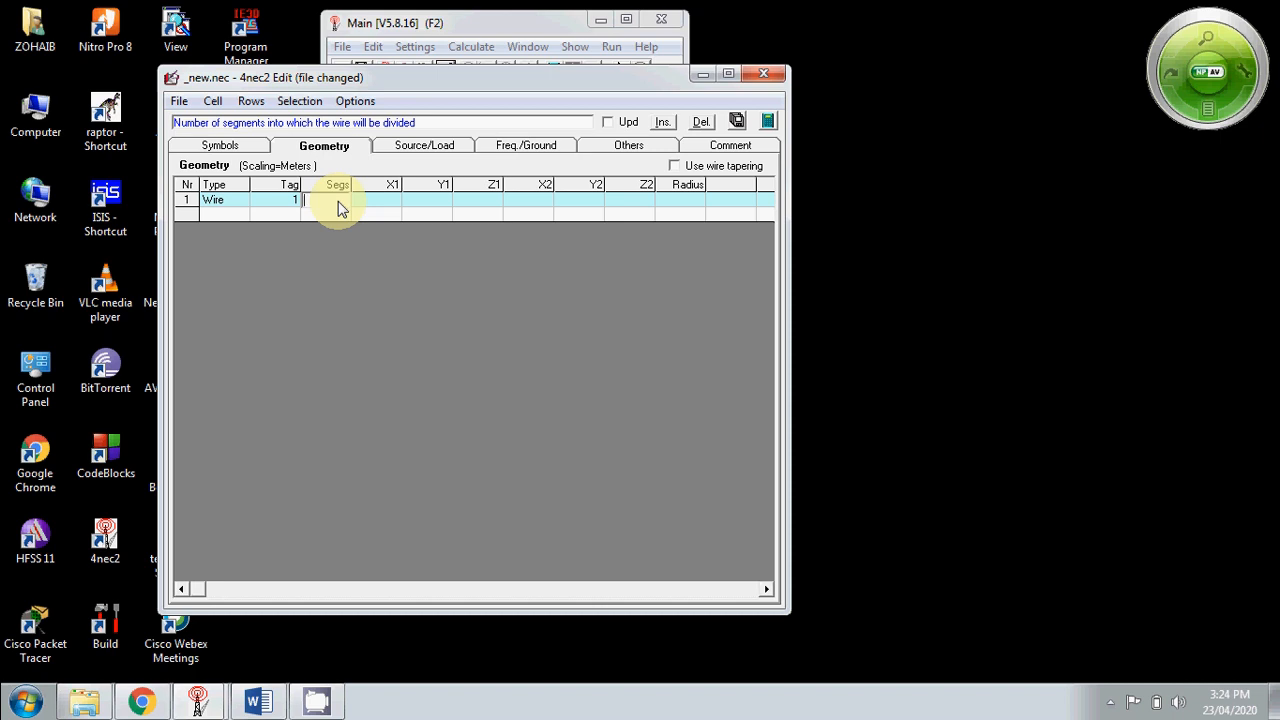
type("11")
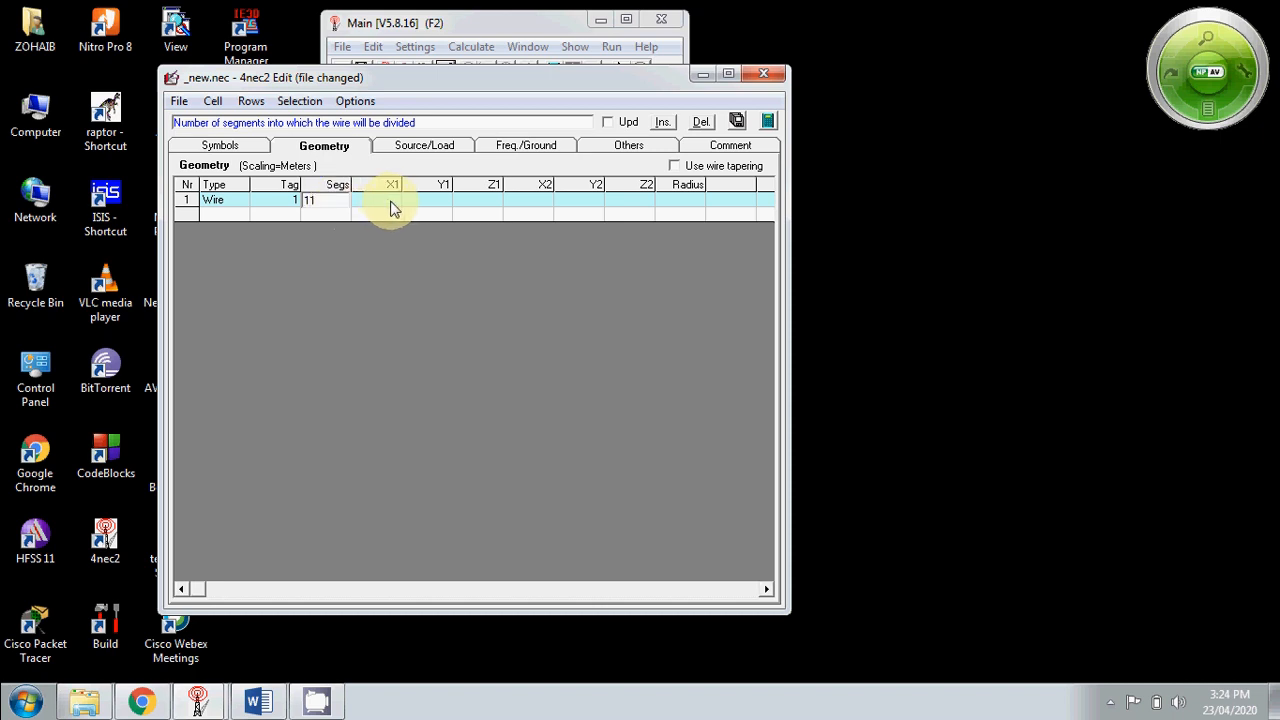
left_click(390, 199)
type("0")
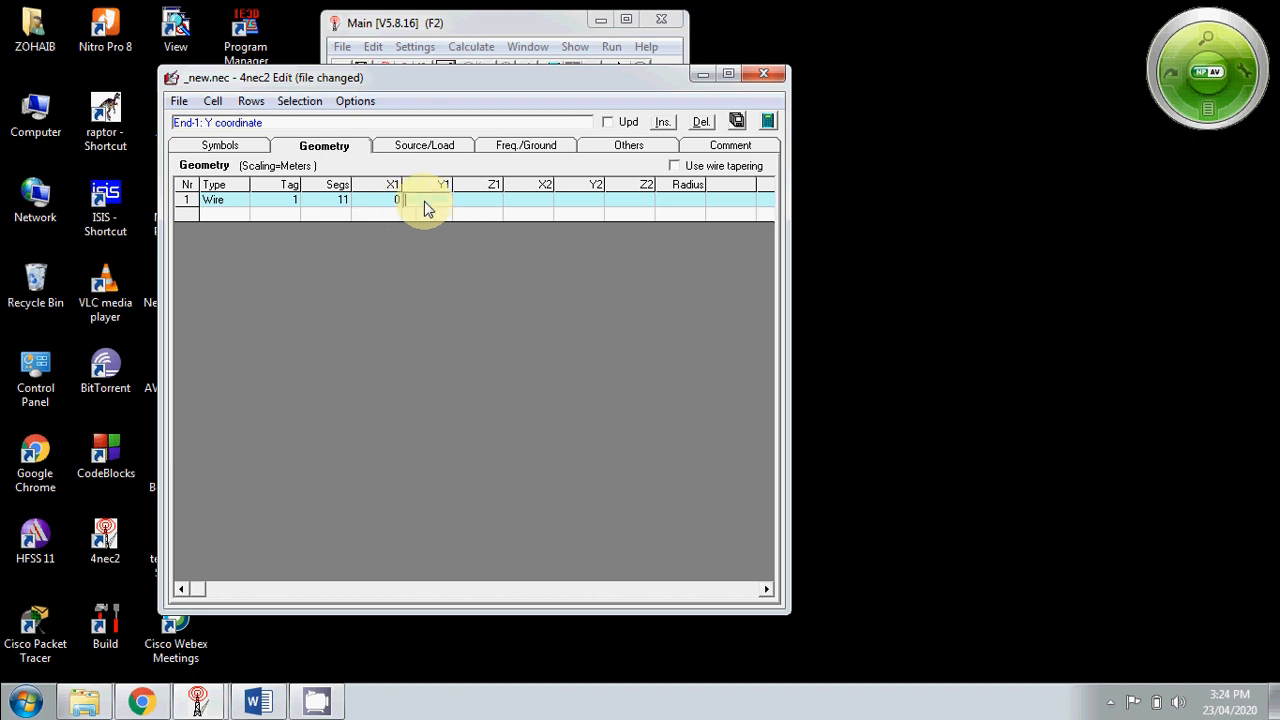
left_click(475, 199)
type("0")
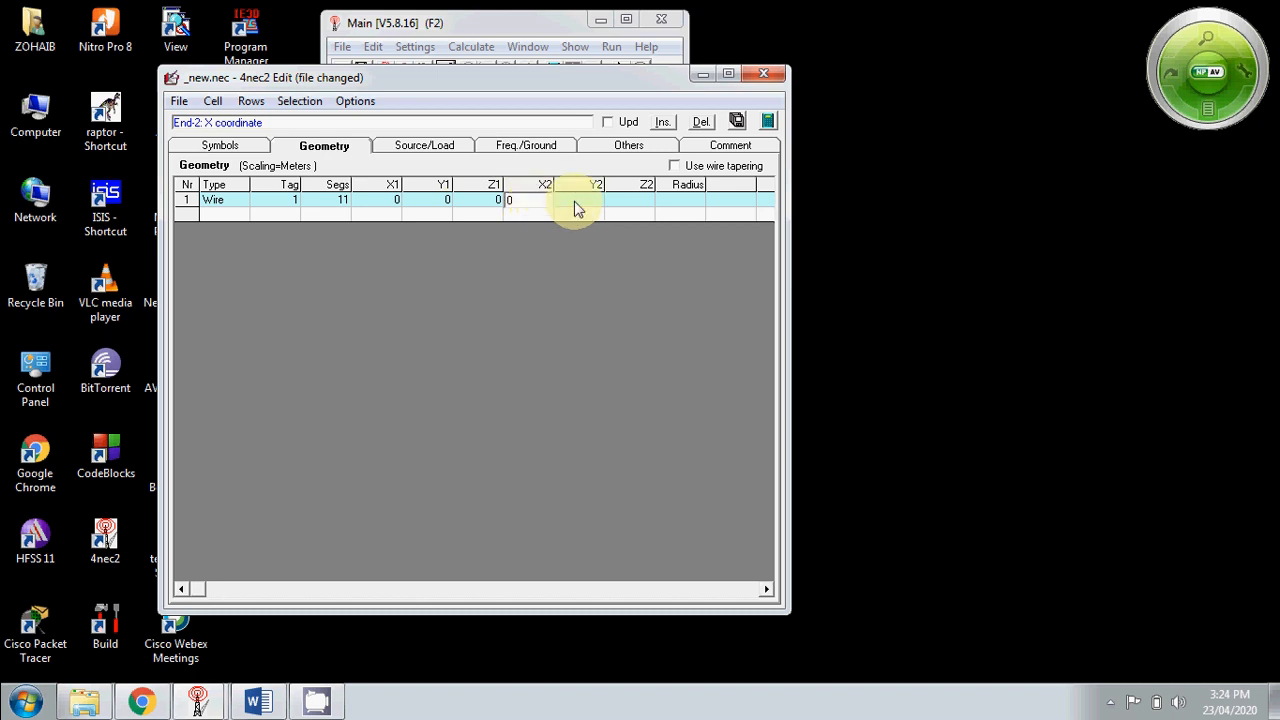
left_click(597, 199)
type("0")
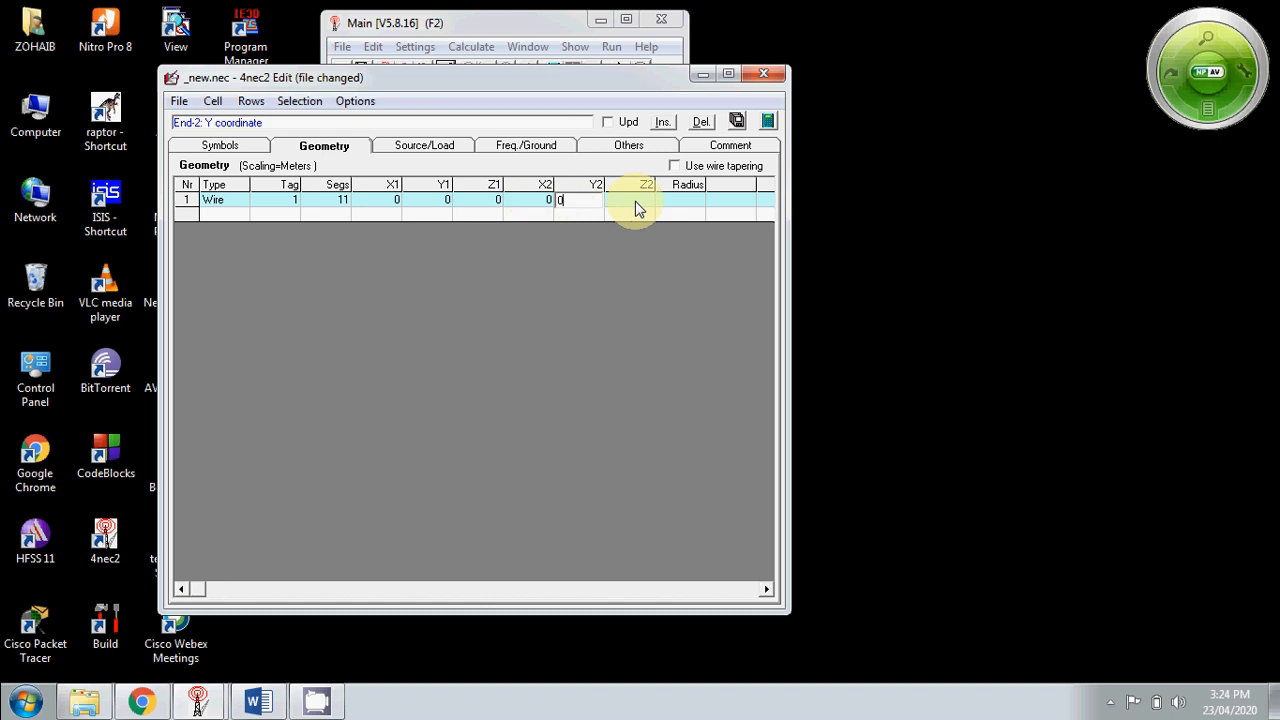
left_click(575, 199)
type("r")
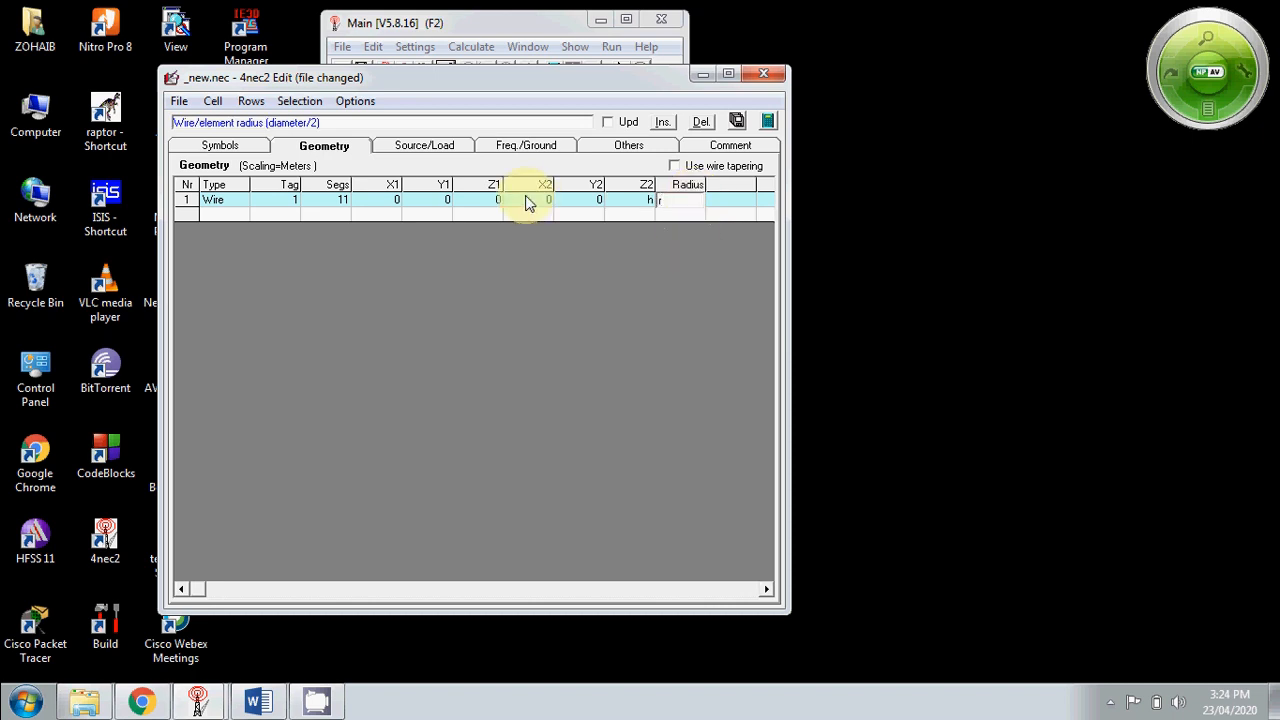
left_click(424, 145)
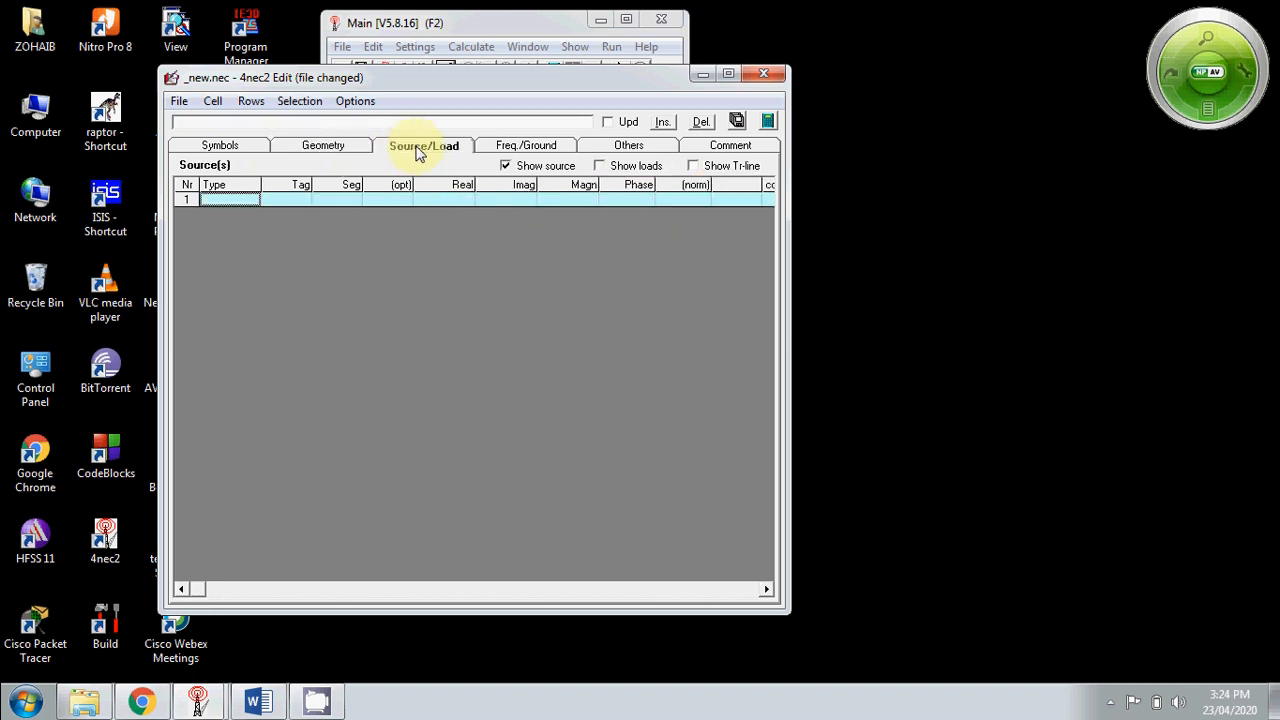
Add a voltage source on tag 1, segment 1 with real part 1, imaginary 0
left_click(229, 199)
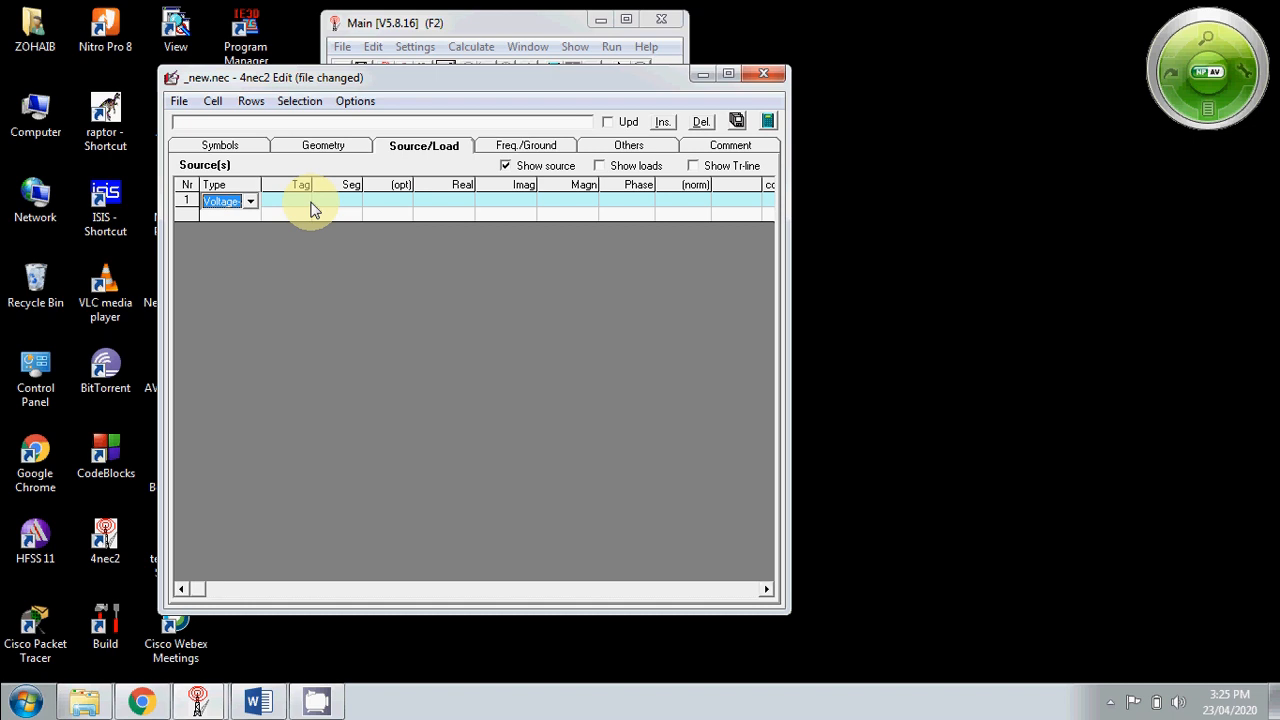
mouse_move(296, 205)
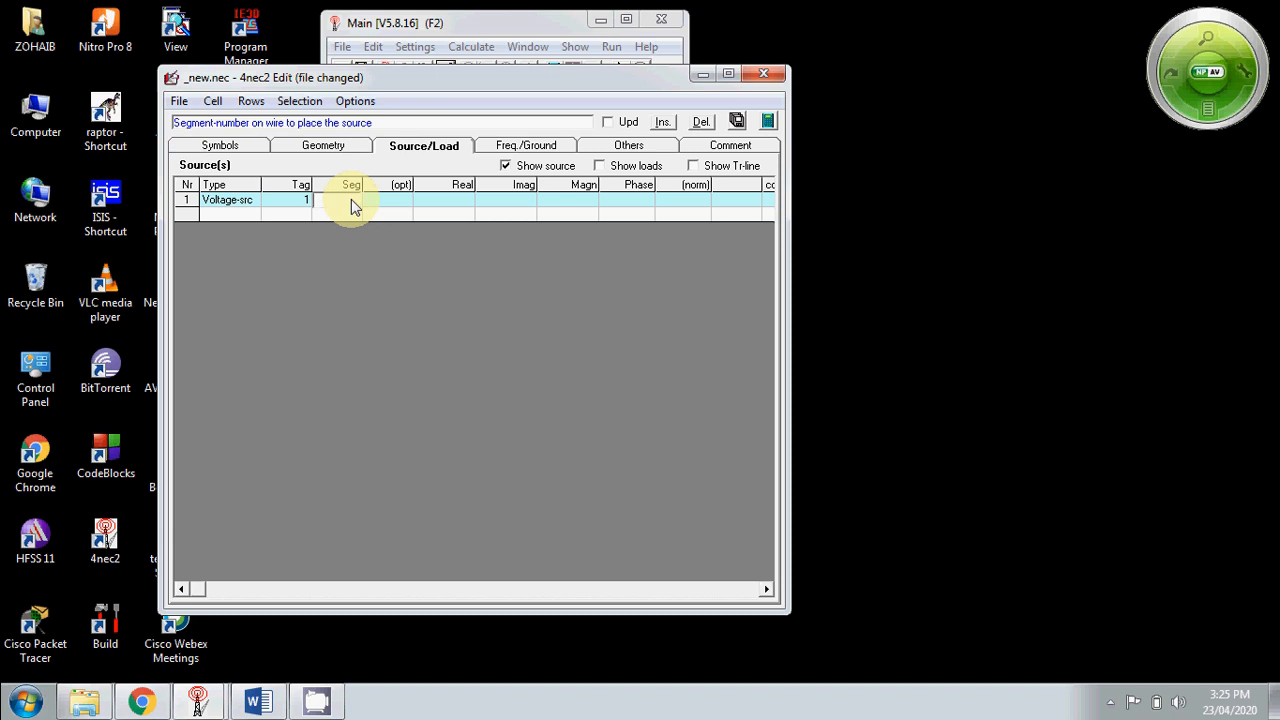
type("1")
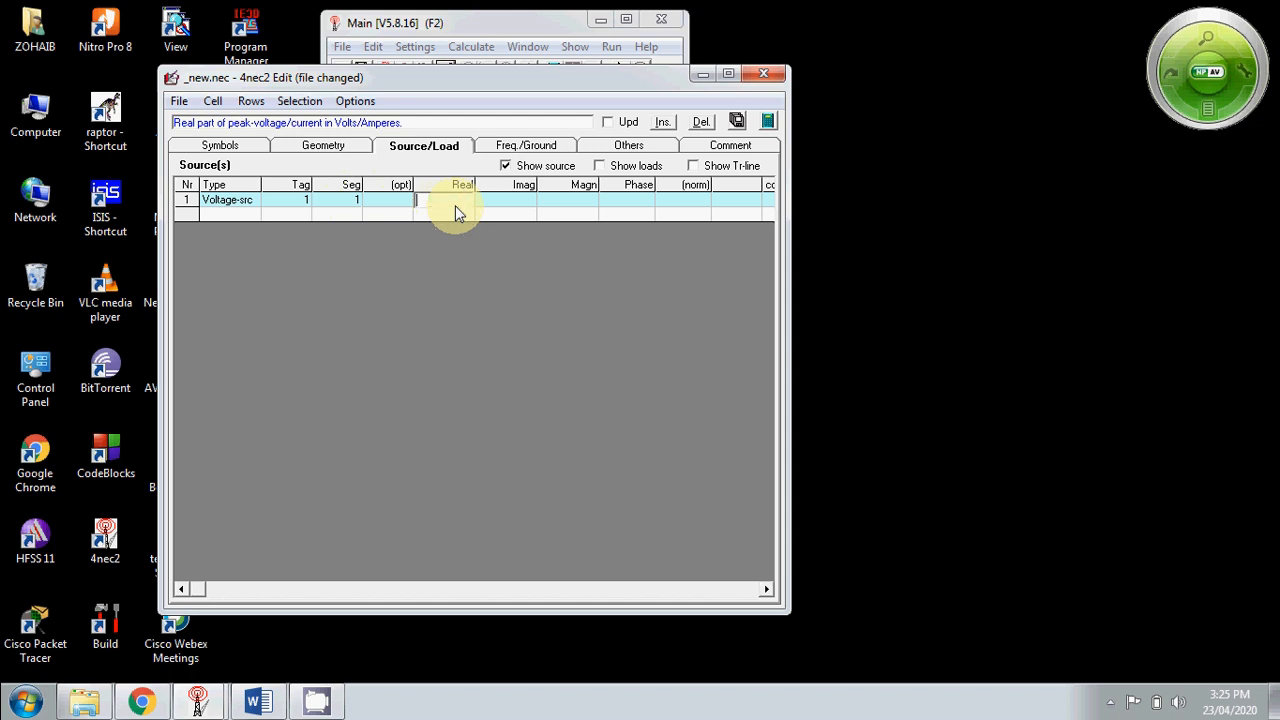
type("1")
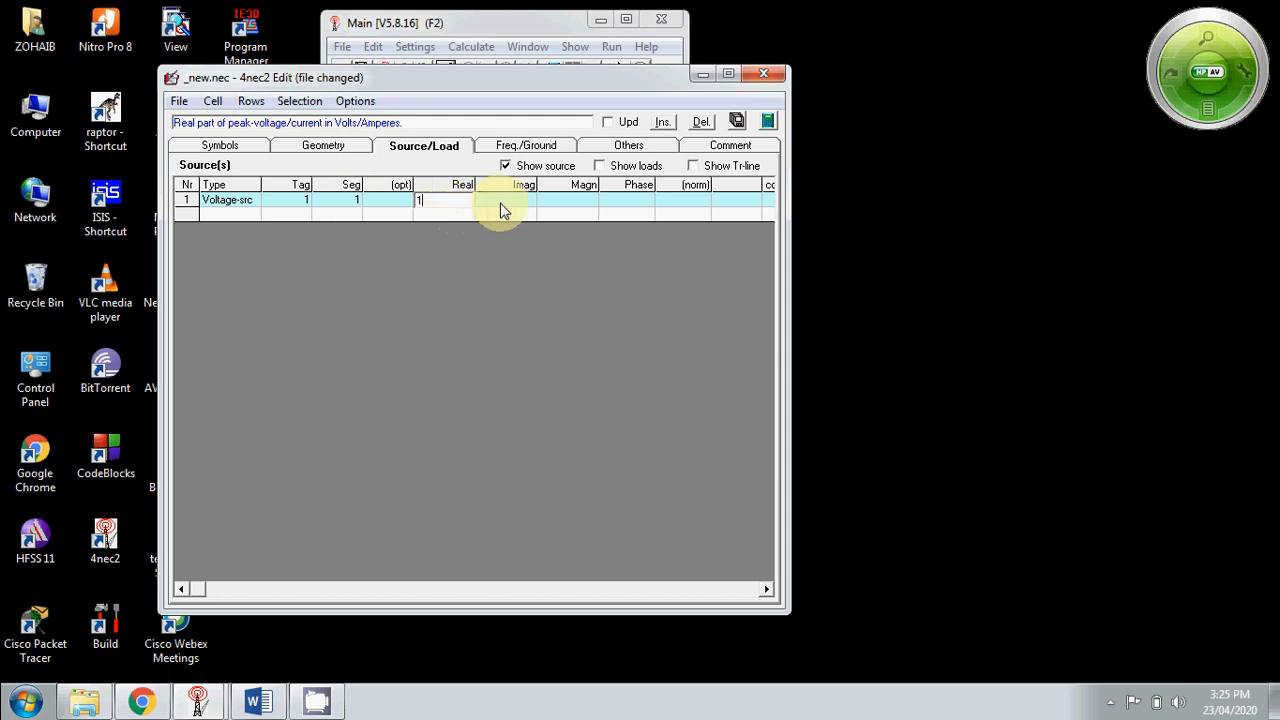
left_click(500, 199)
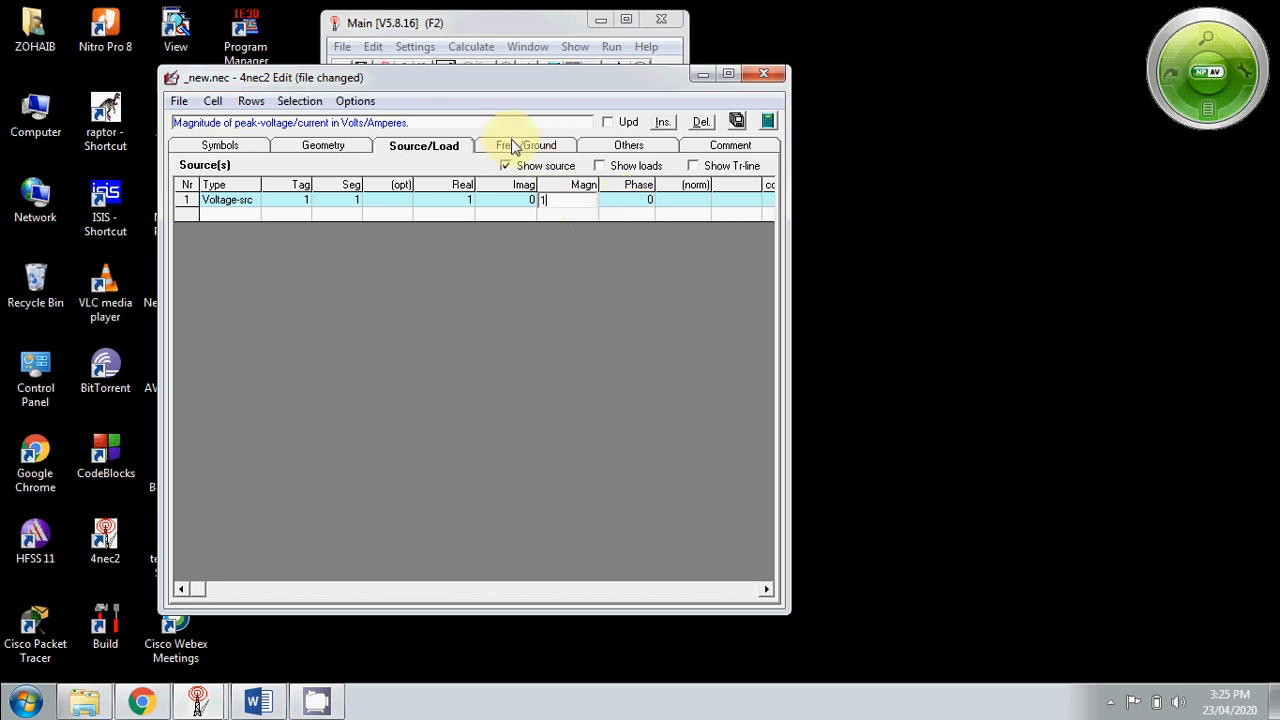
left_click(526, 145)
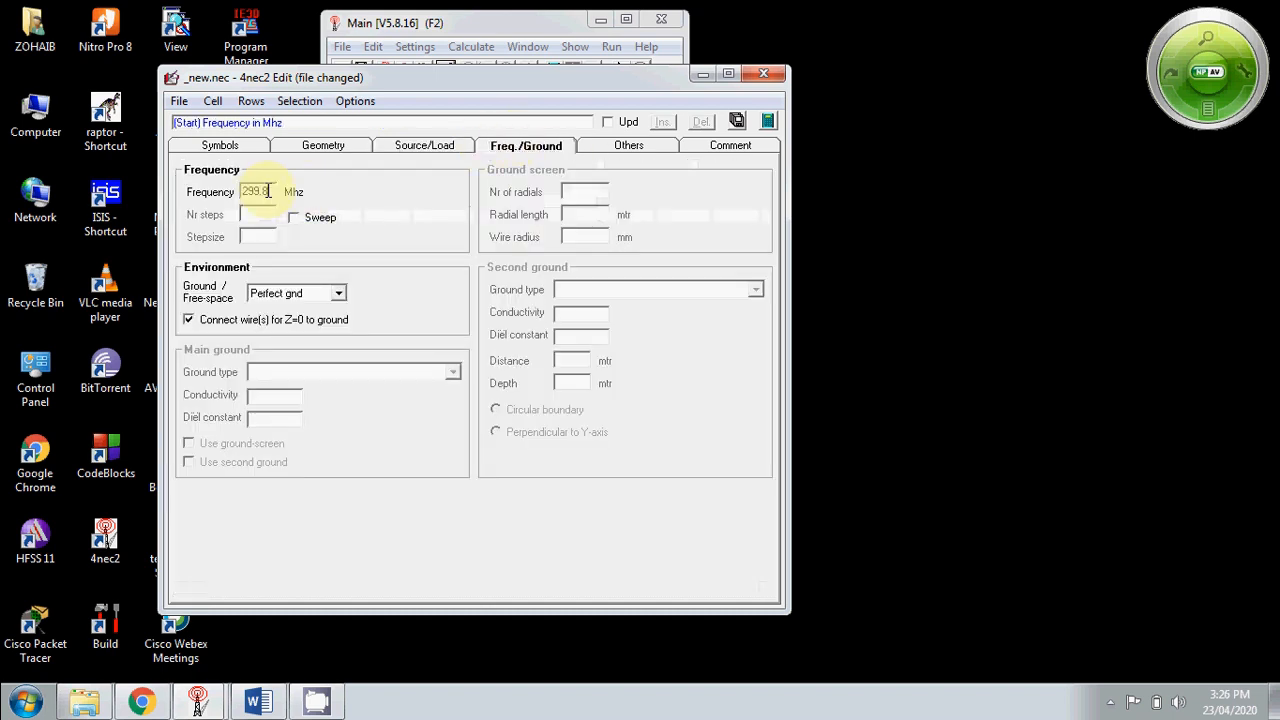
Set 300 MHz with Perfect ground, then review the Others and Comment tabs
type("3")
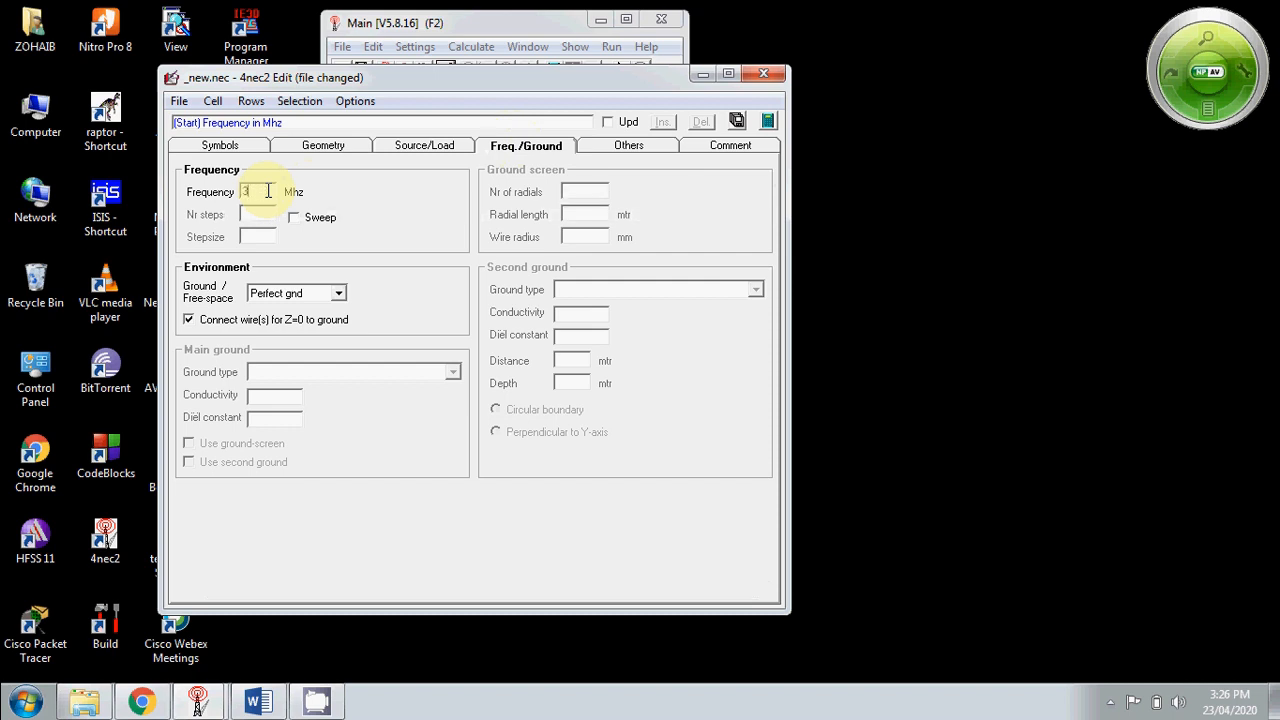
type("00")
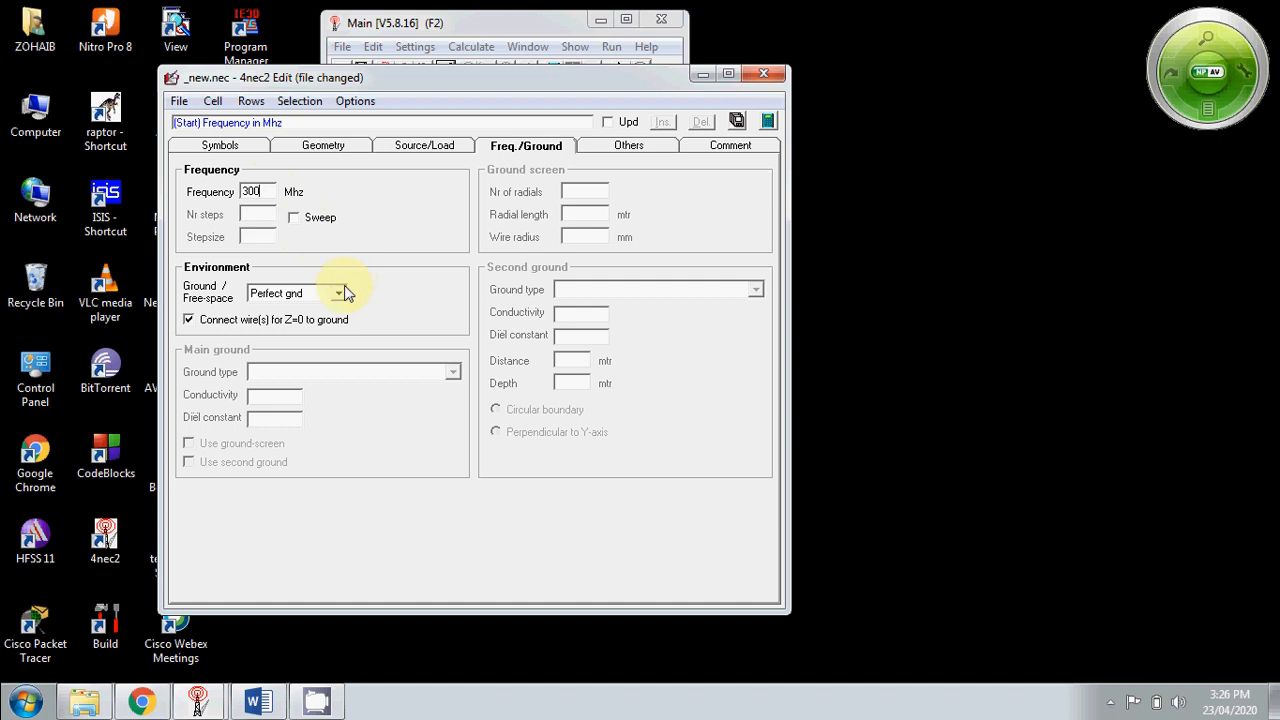
mouse_move(368, 297)
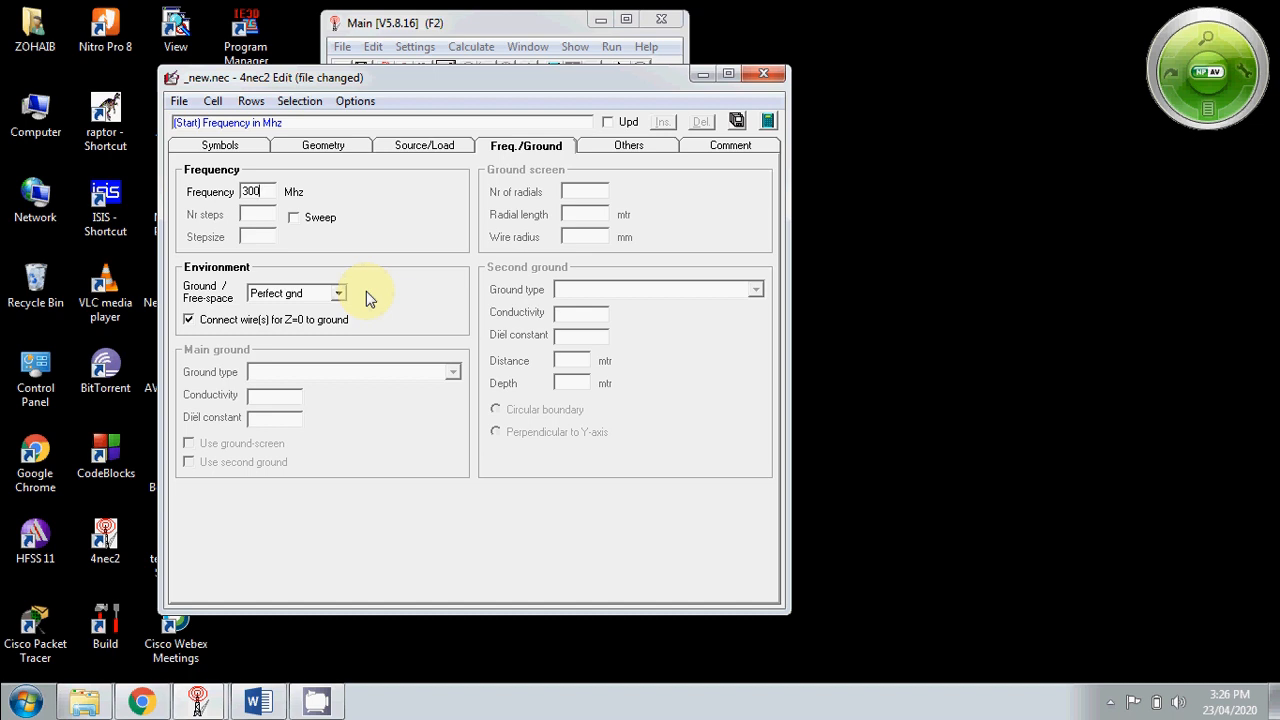
mouse_move(335, 298)
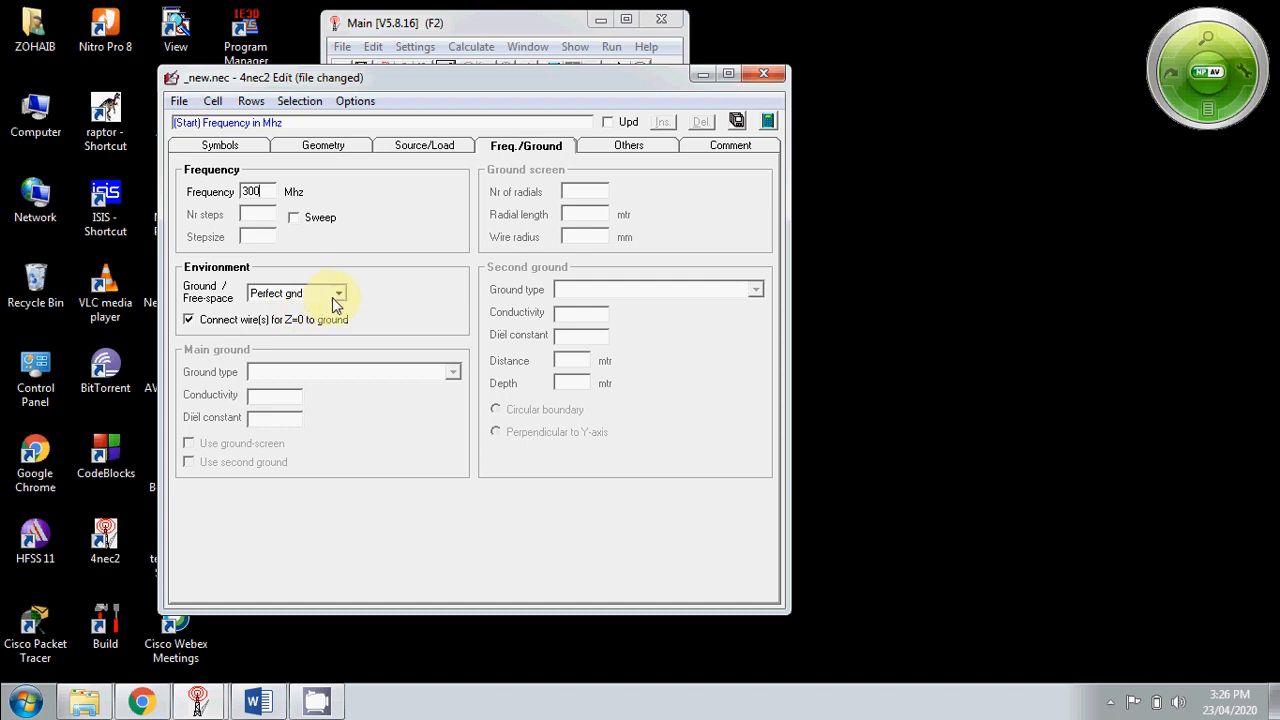
left_click(338, 293)
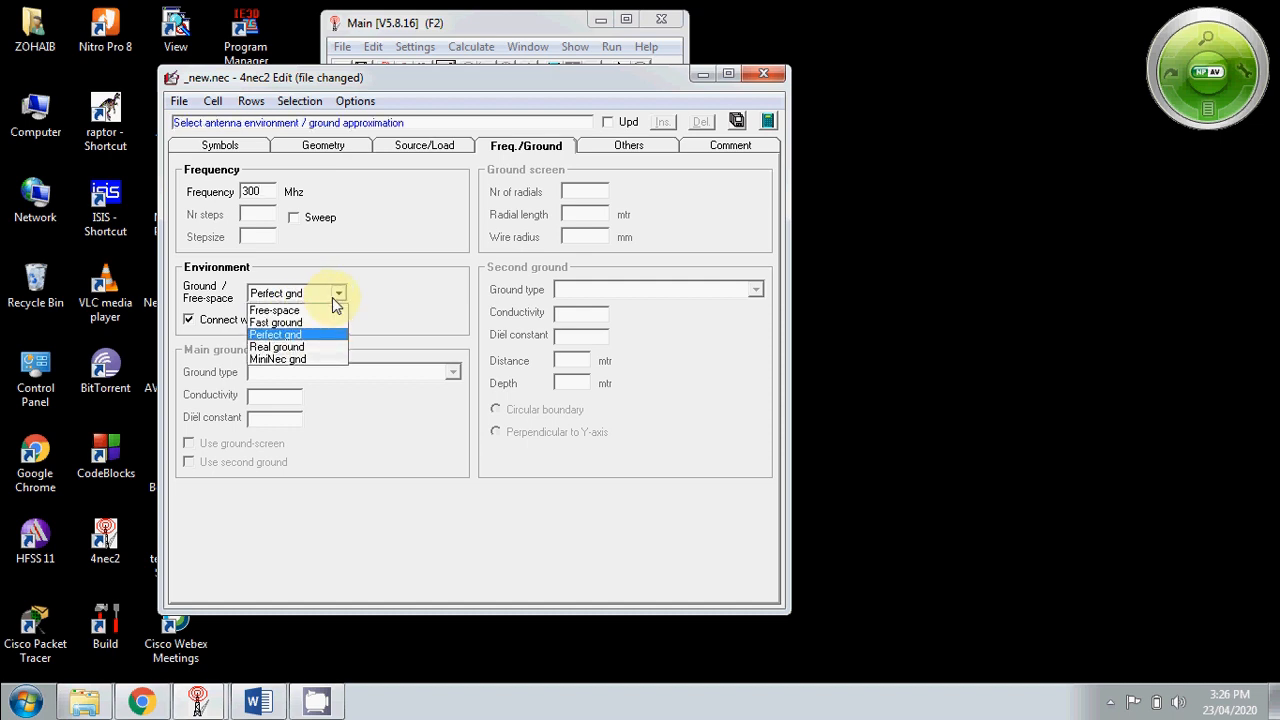
mouse_move(300, 340)
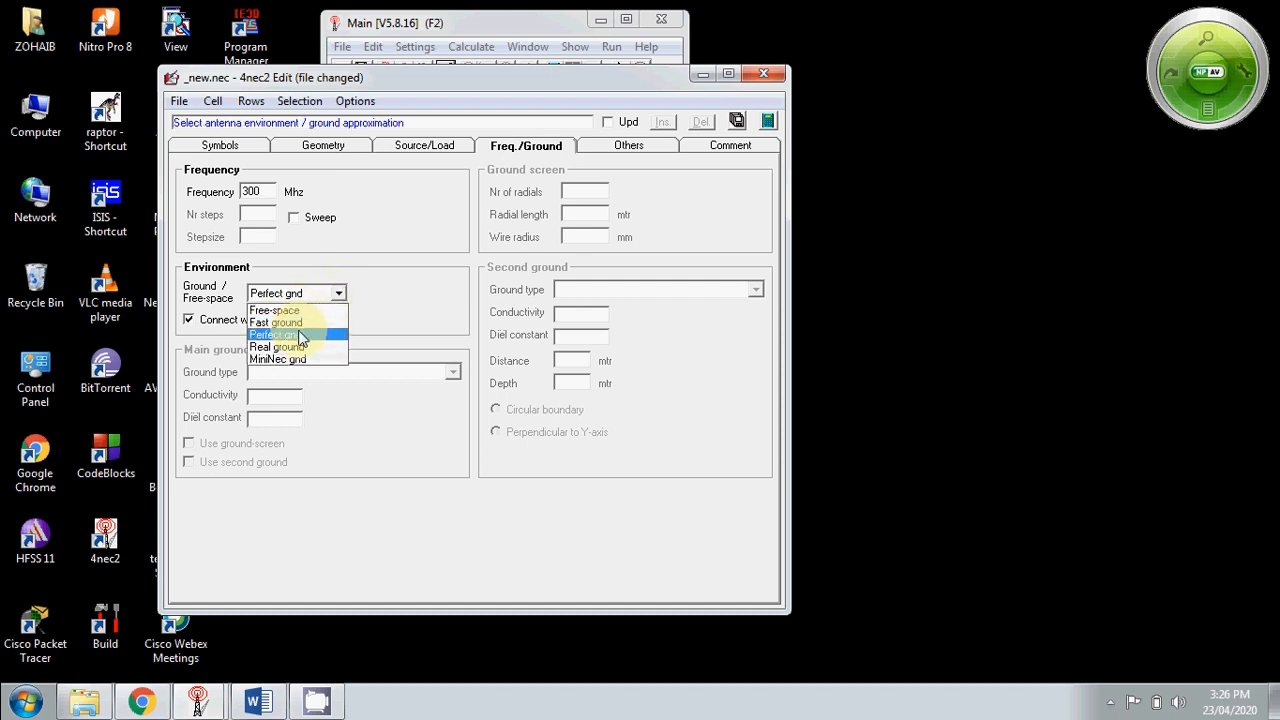
left_click(276, 334)
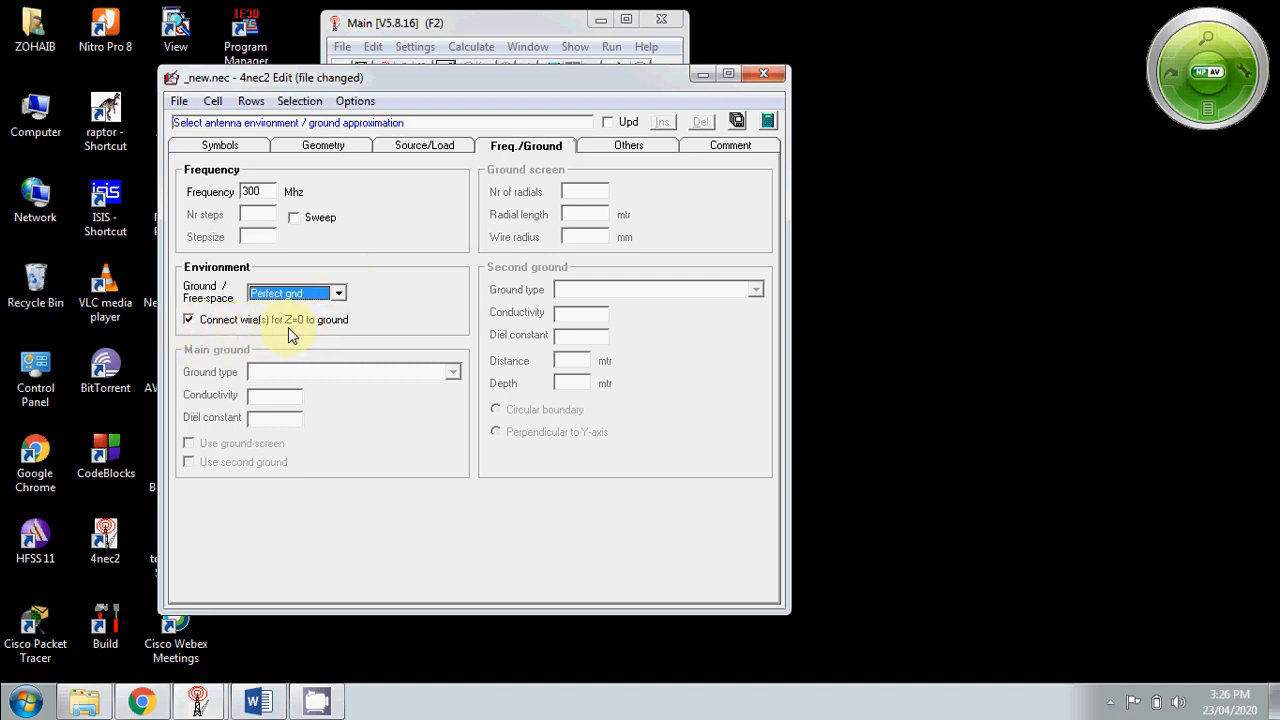
mouse_move(322, 335)
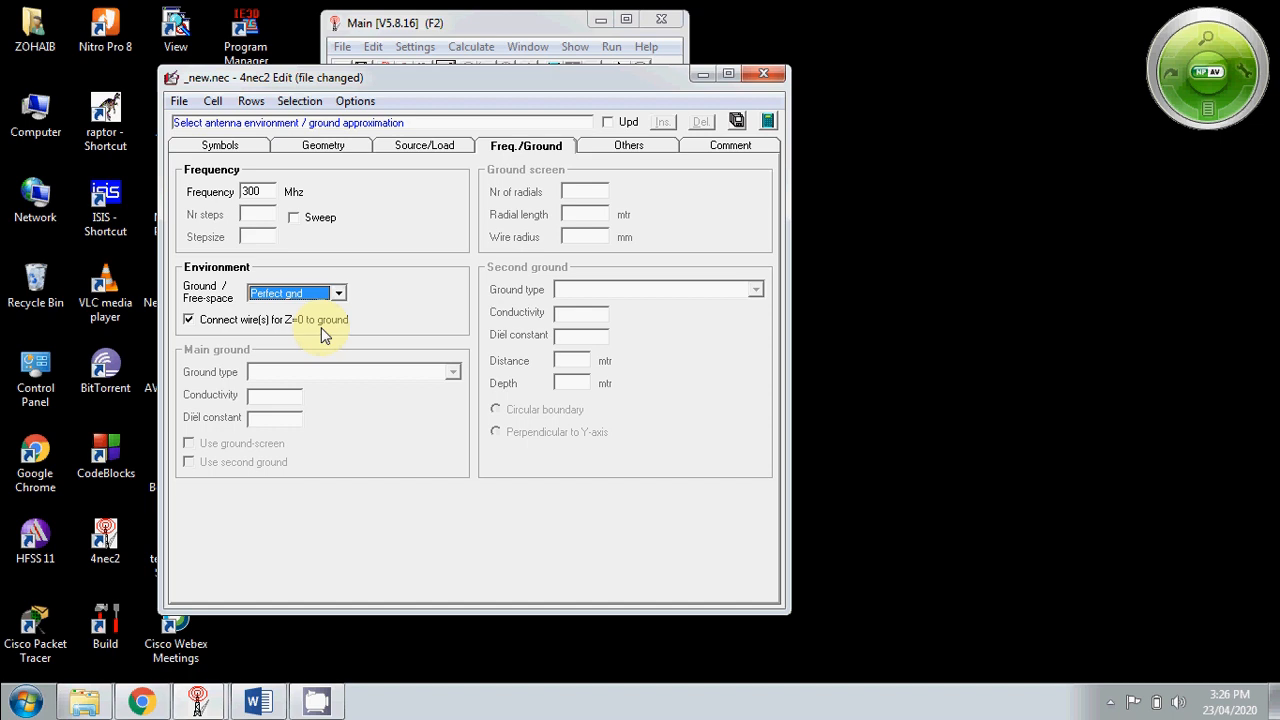
mouse_move(190, 330)
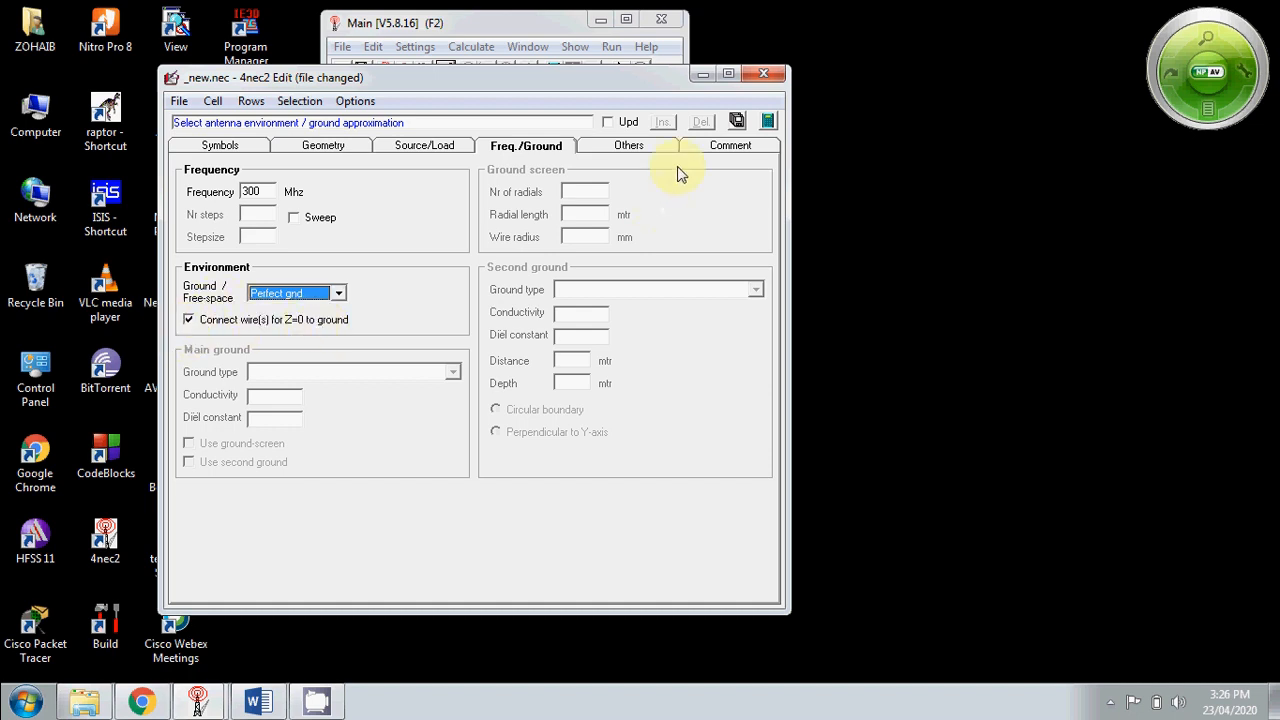
left_click(629, 145)
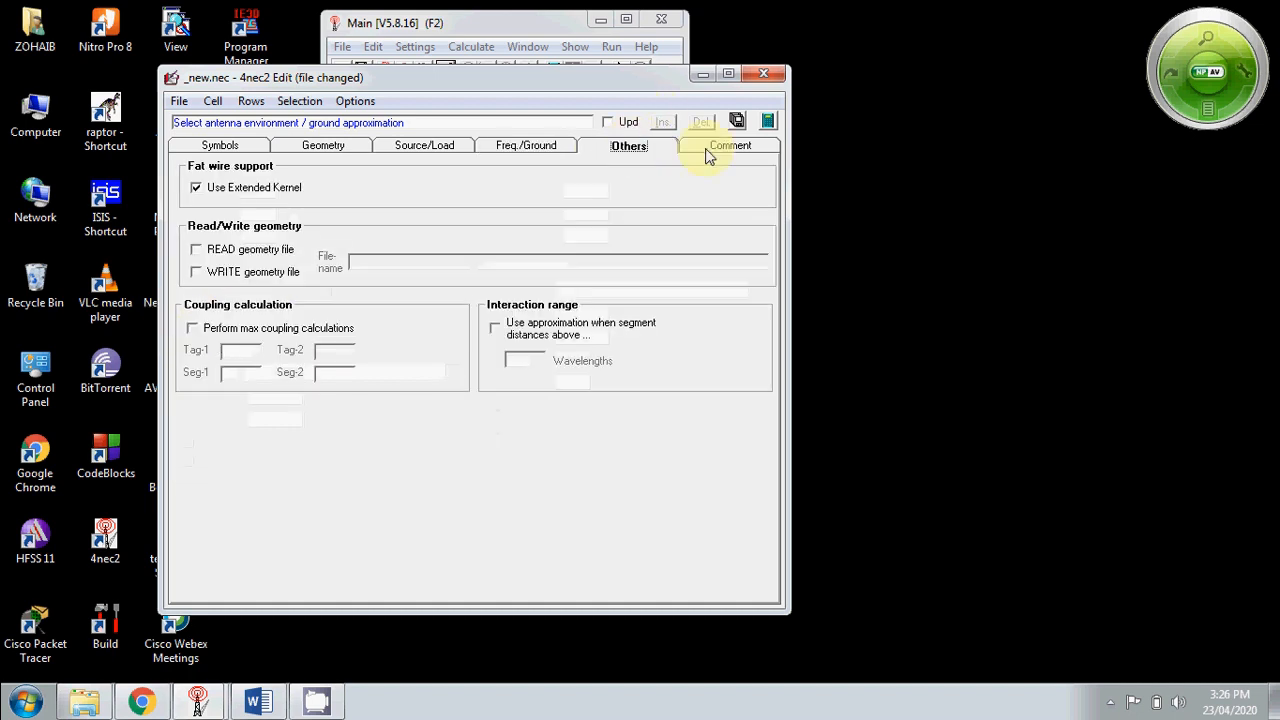
left_click(731, 145)
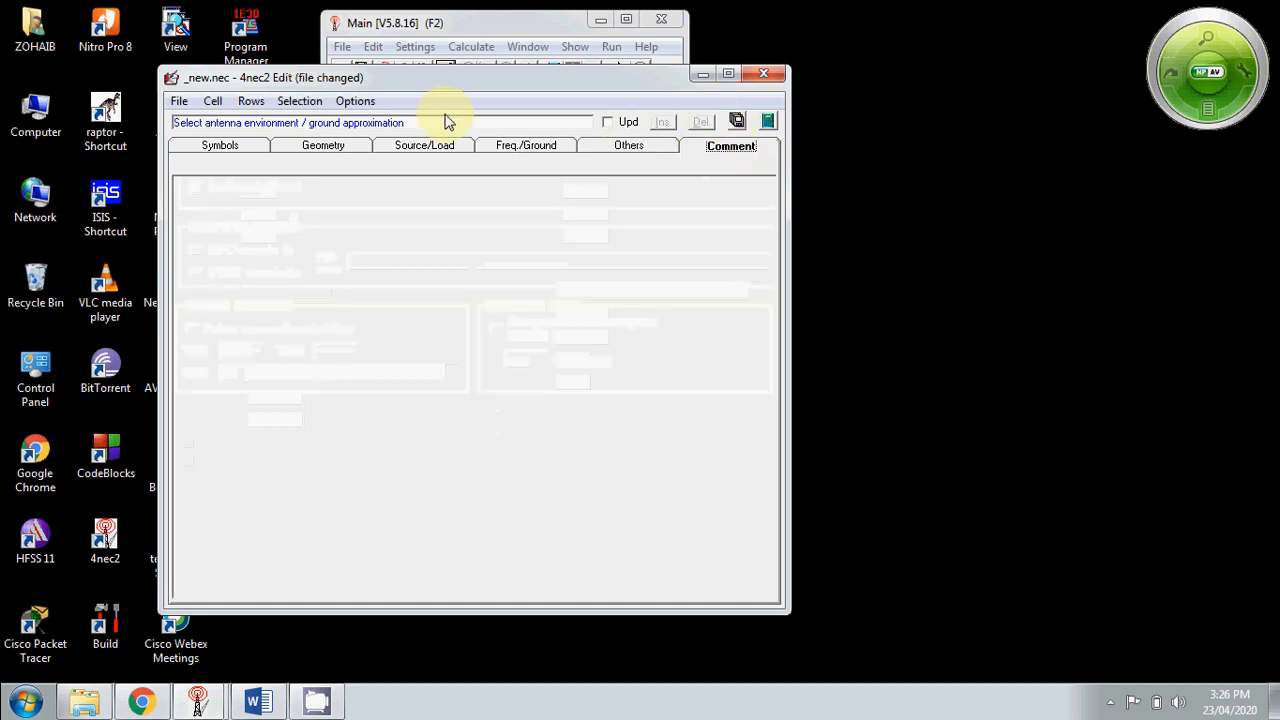
left_click(179, 101)
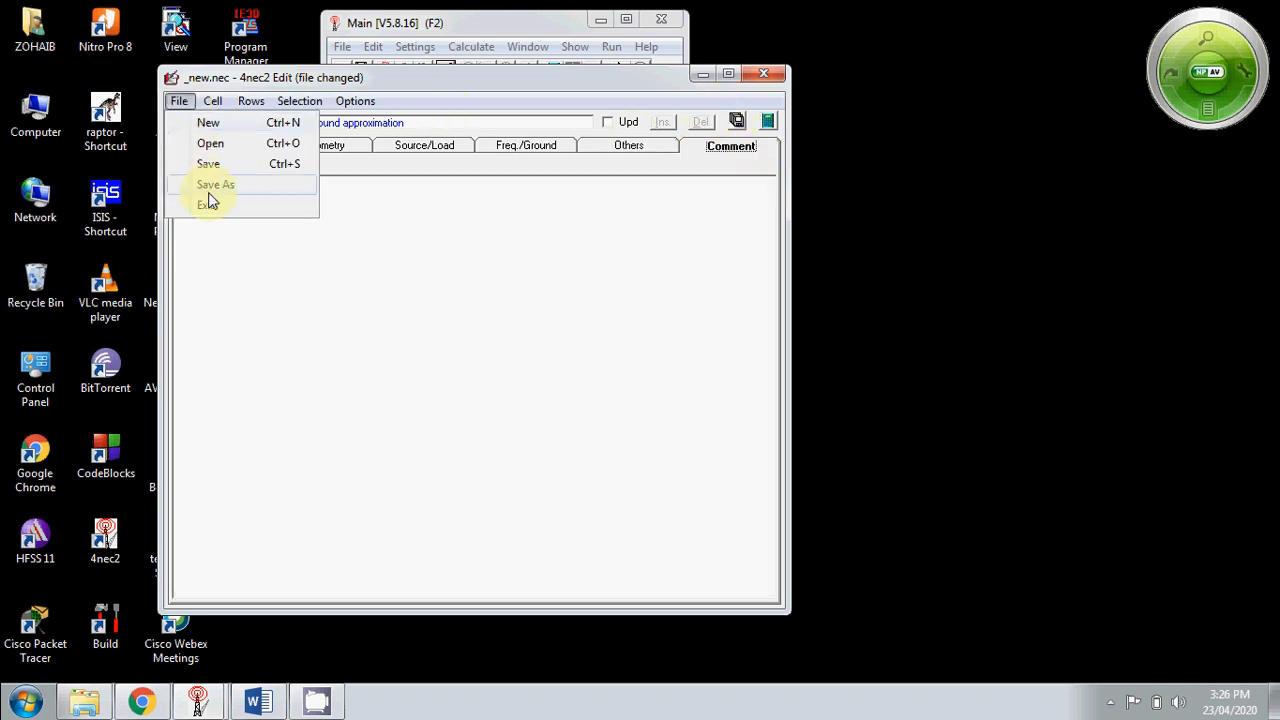
Save As into the 4nec_tutorial folder under the file name 'monopole'
left_click(215, 184)
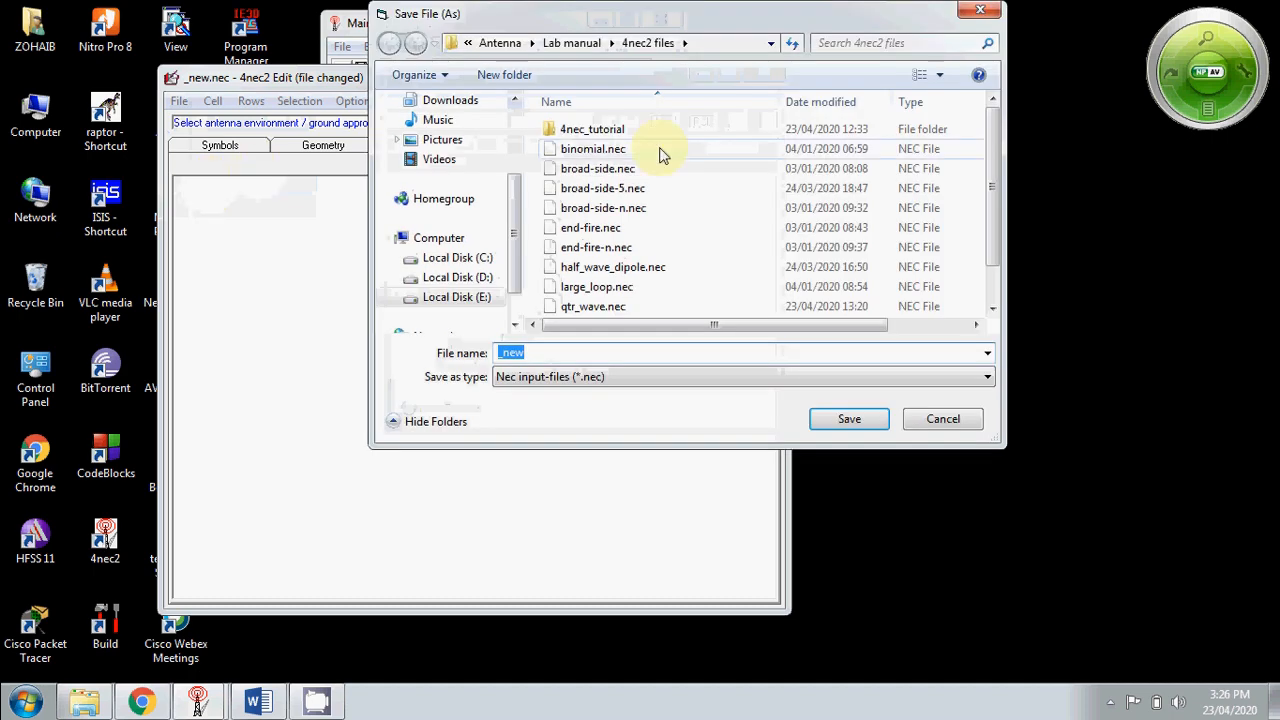
double_click(591, 128)
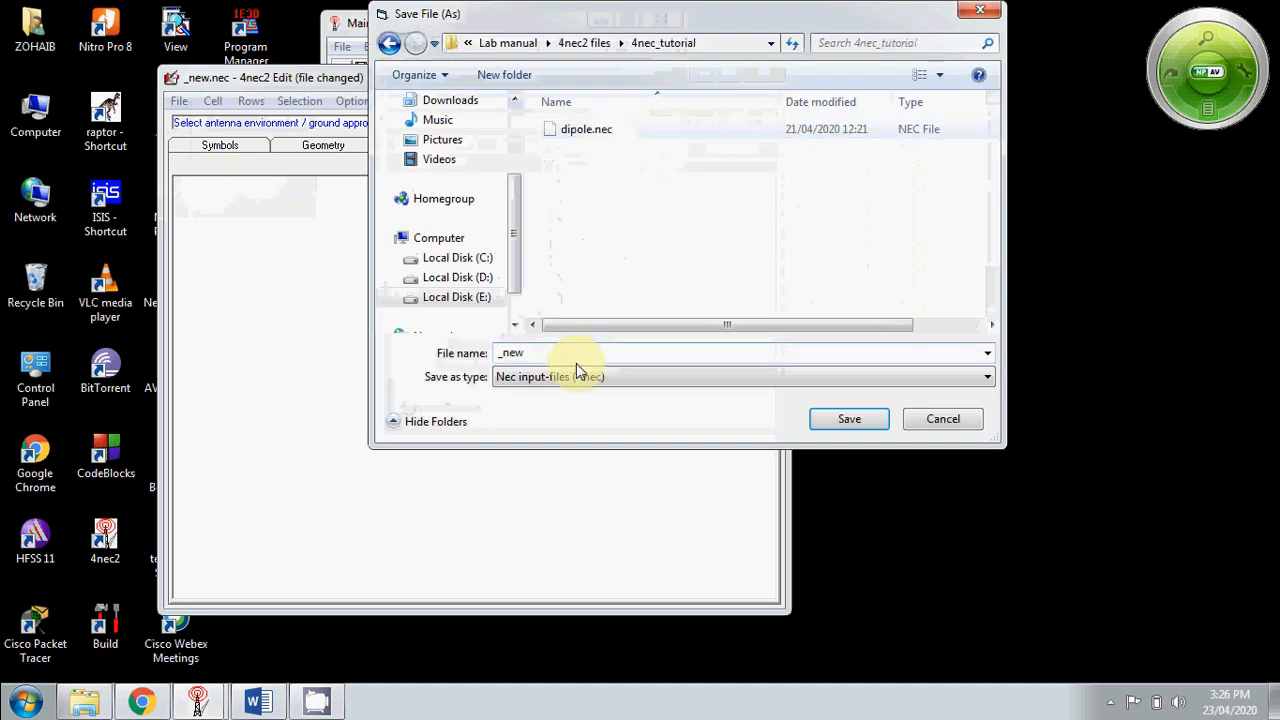
type("mono")
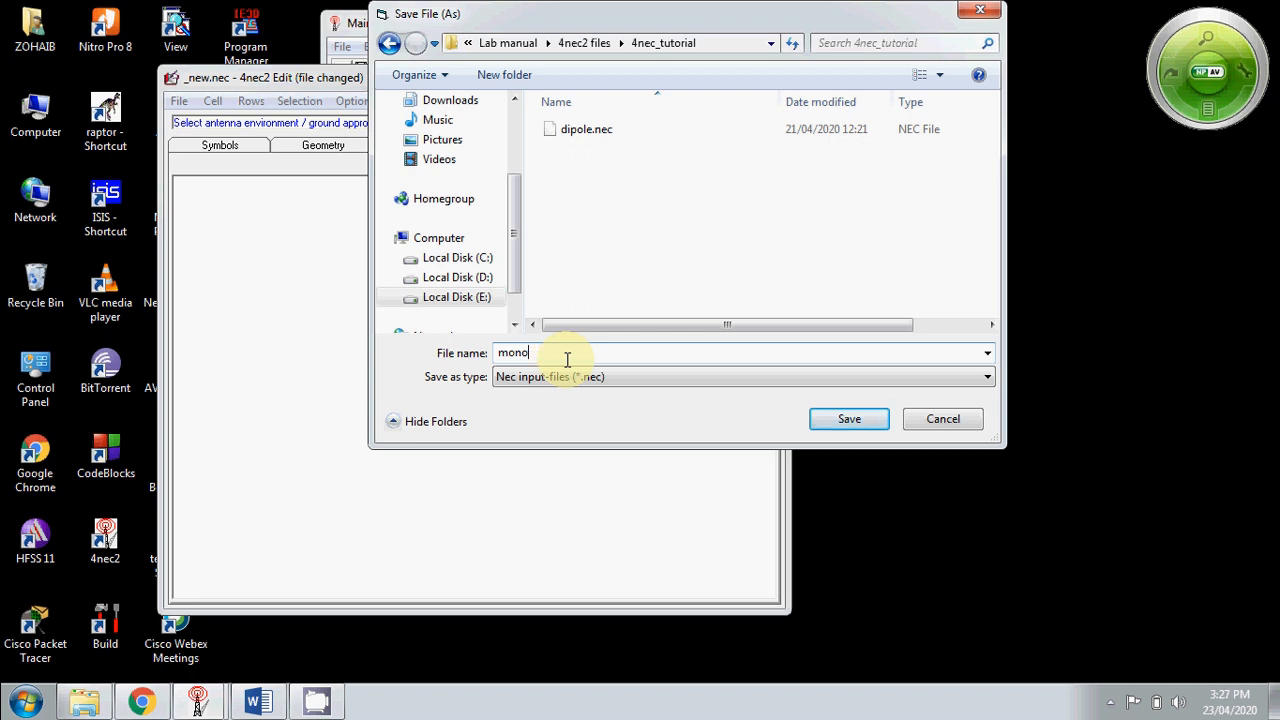
type("pole")
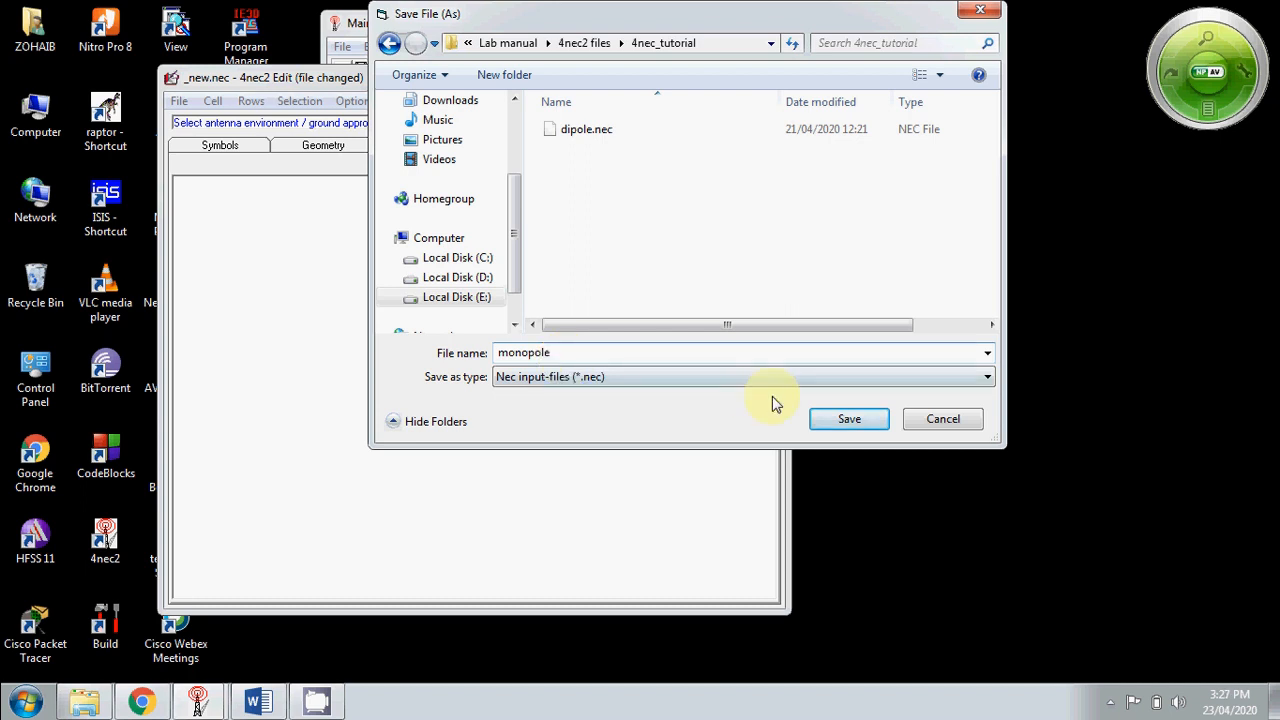
left_click(848, 418)
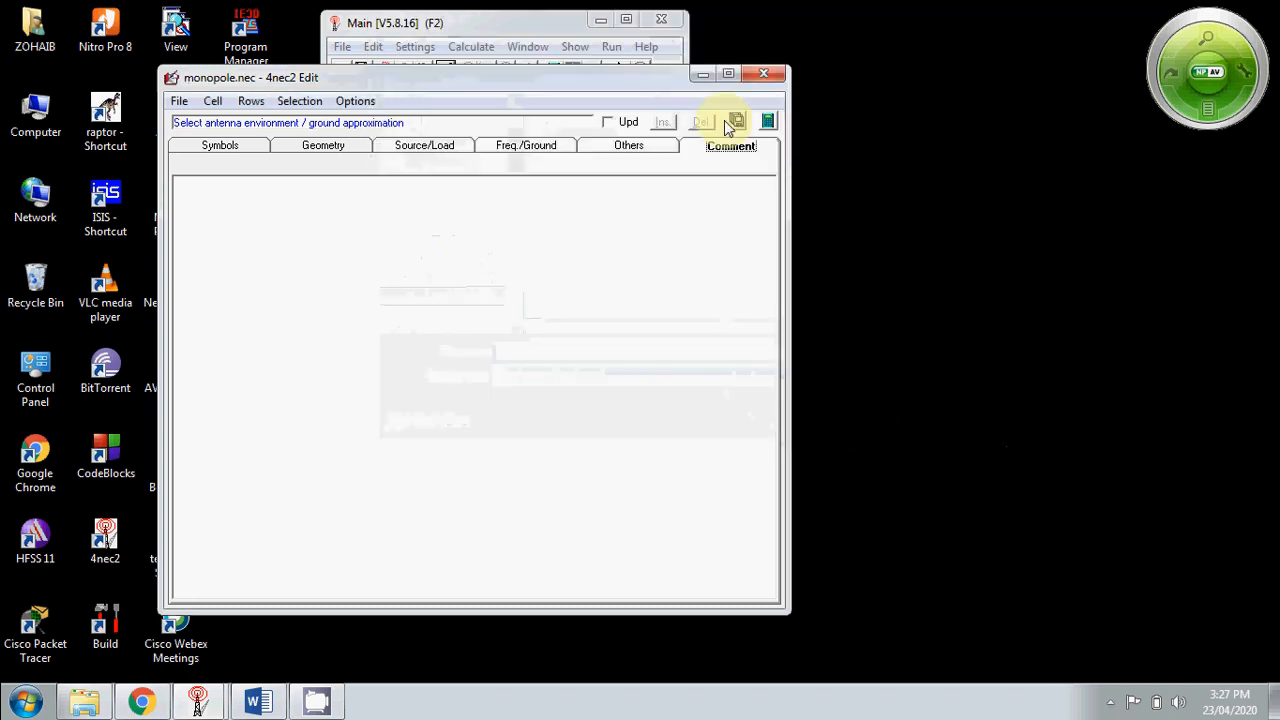
mouse_move(768, 121)
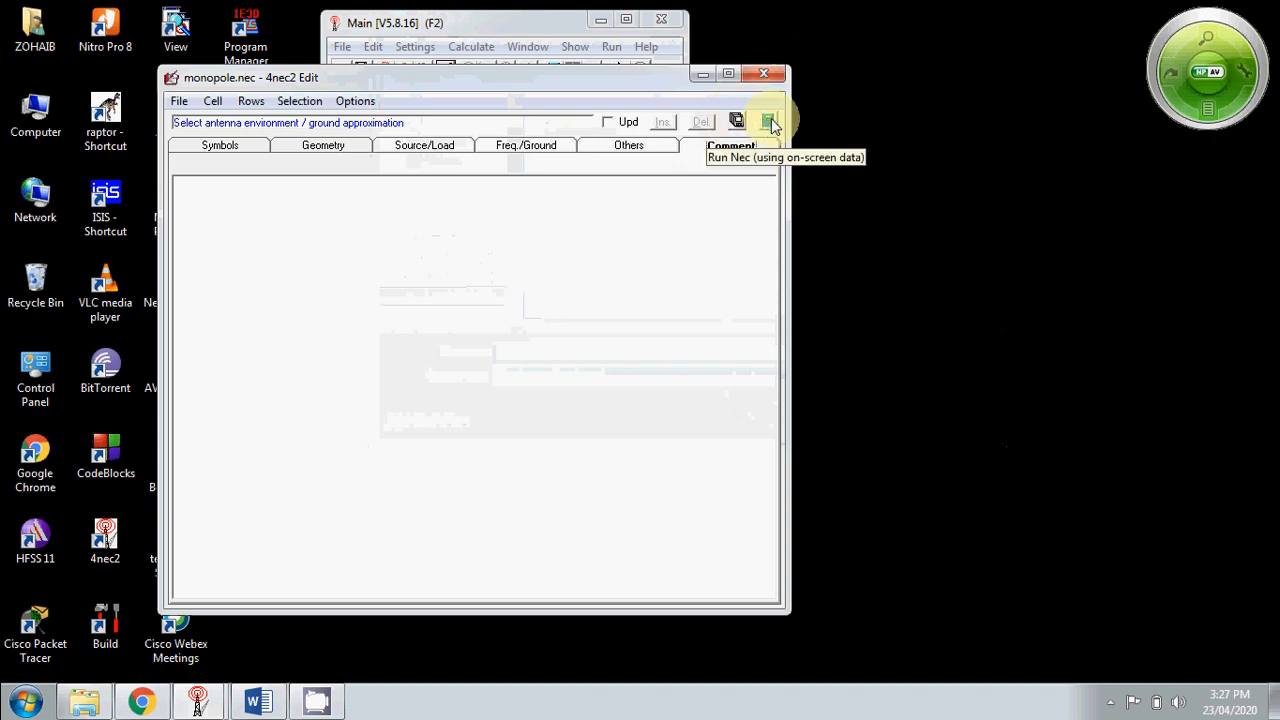
Run NEC on the on-screen monopole model and open the Generate calculation setup
left_click(768, 121)
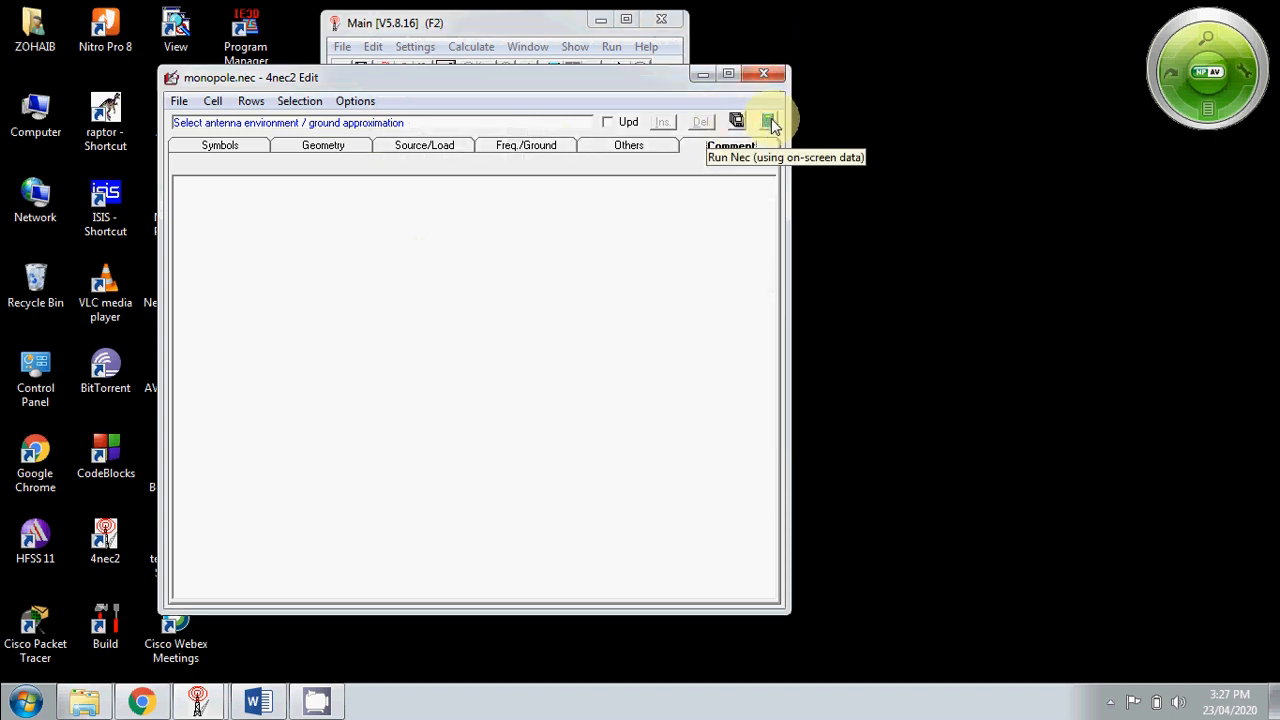
left_click(768, 121)
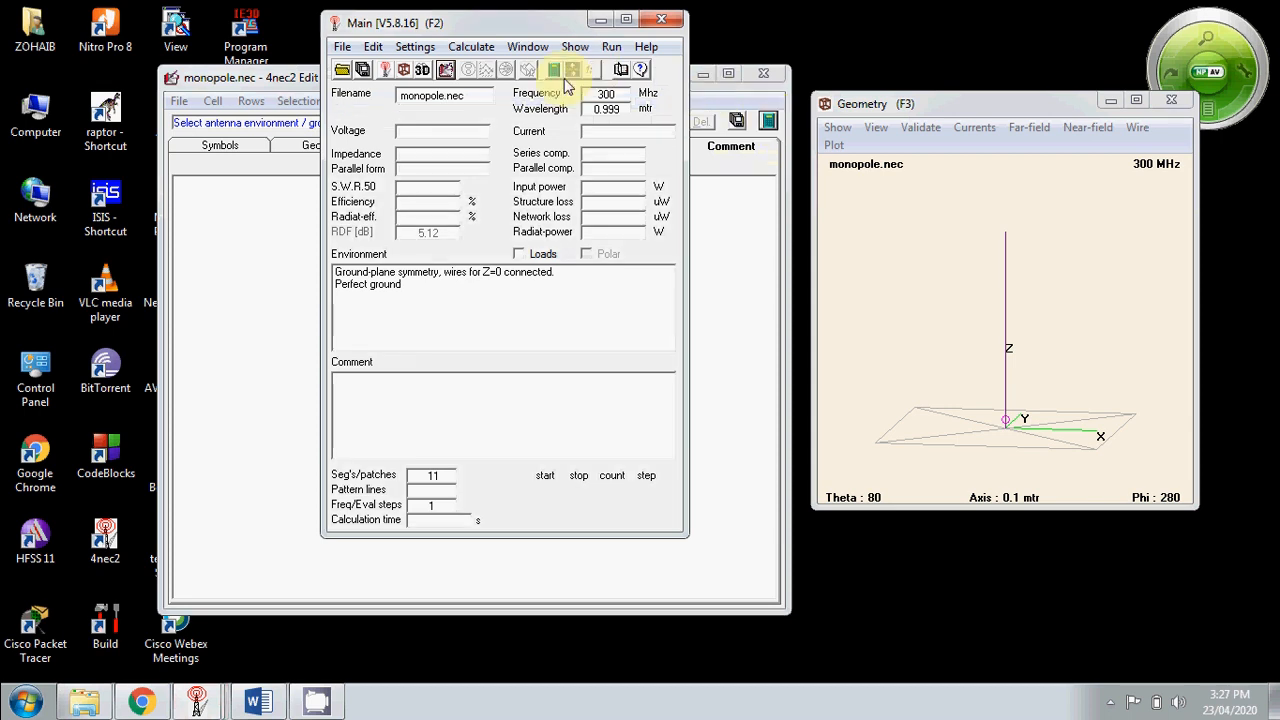
left_click(553, 69)
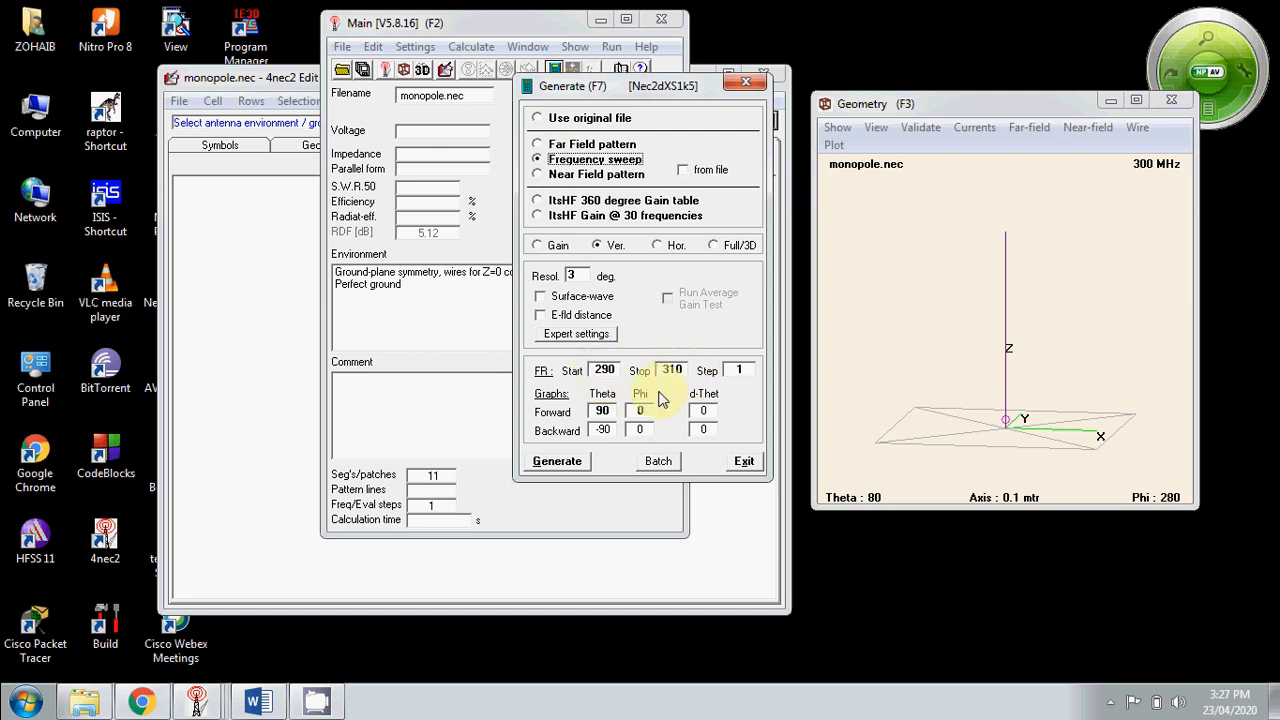
Start the 290–310 MHz, 1 MHz-step sweep calculation to produce the gain pattern
left_click(557, 461)
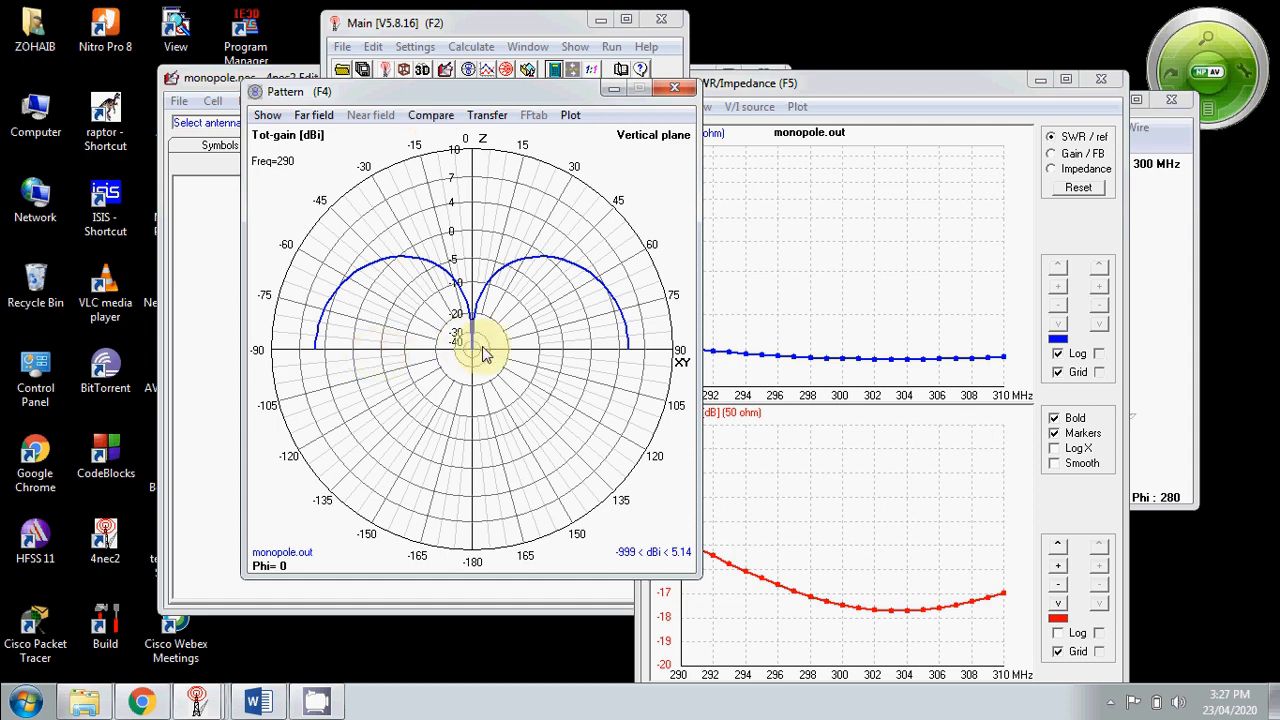
mouse_move(480, 200)
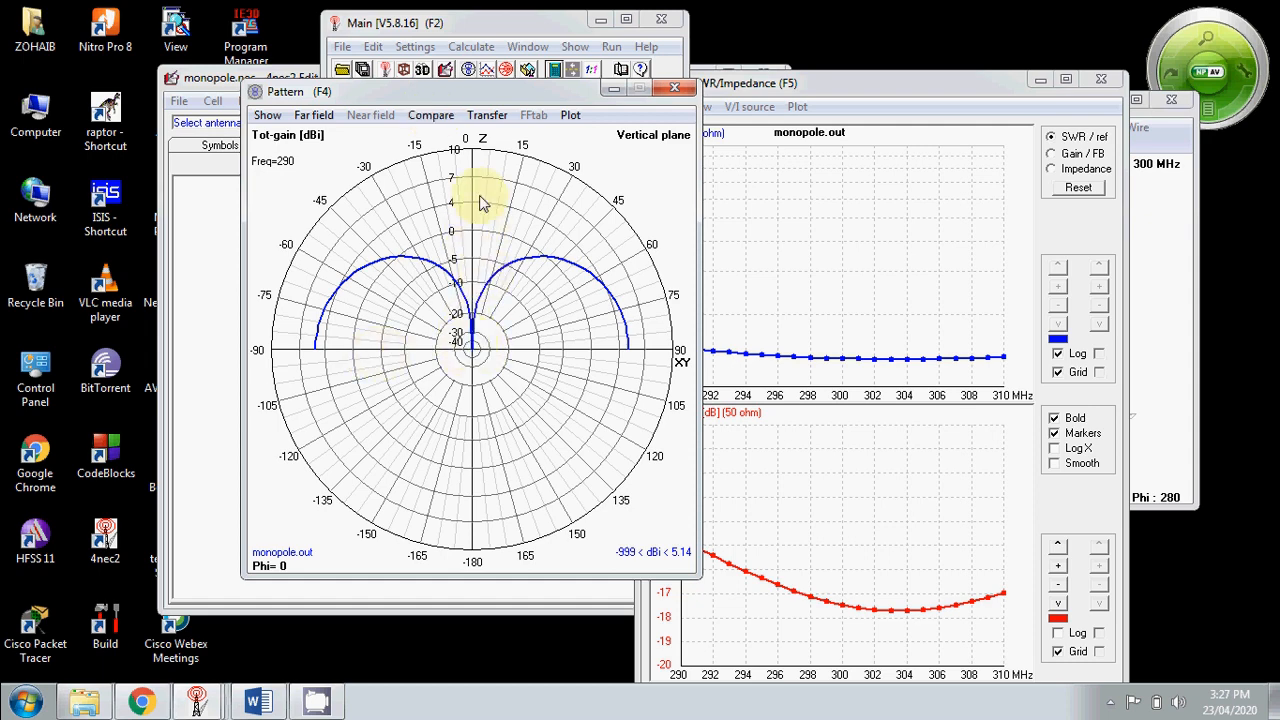
mouse_move(505, 360)
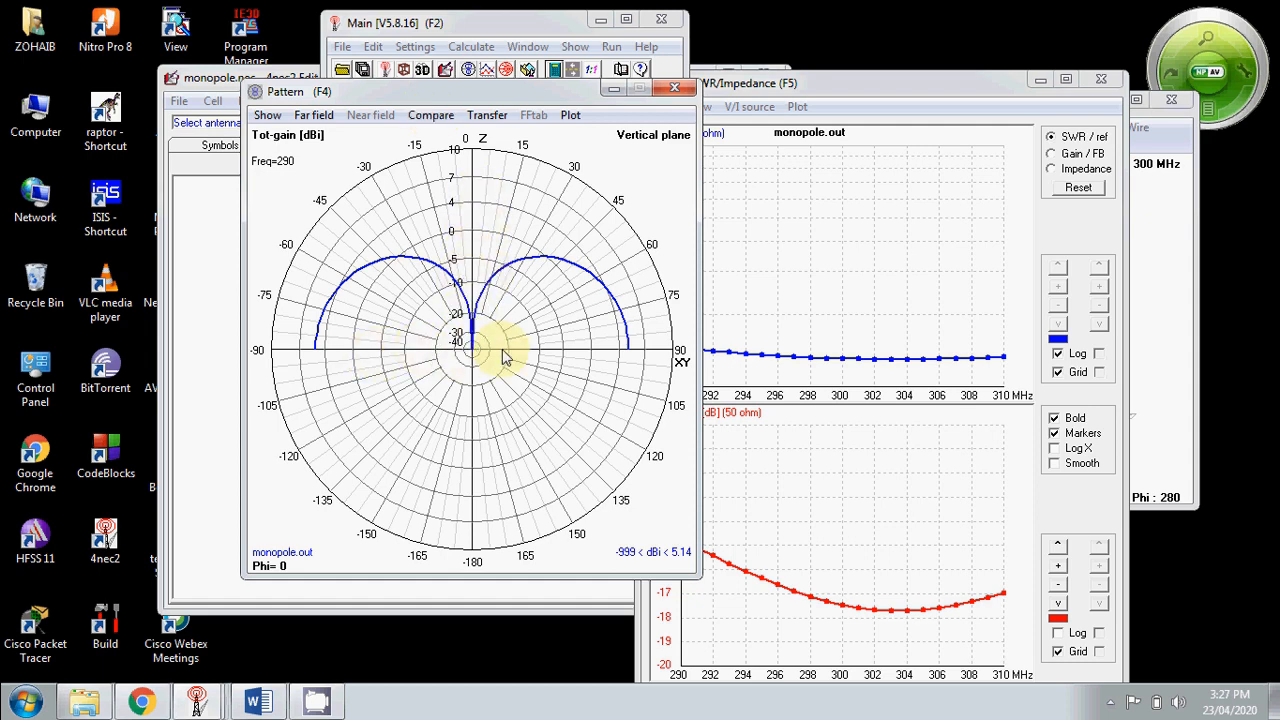
mouse_move(535, 330)
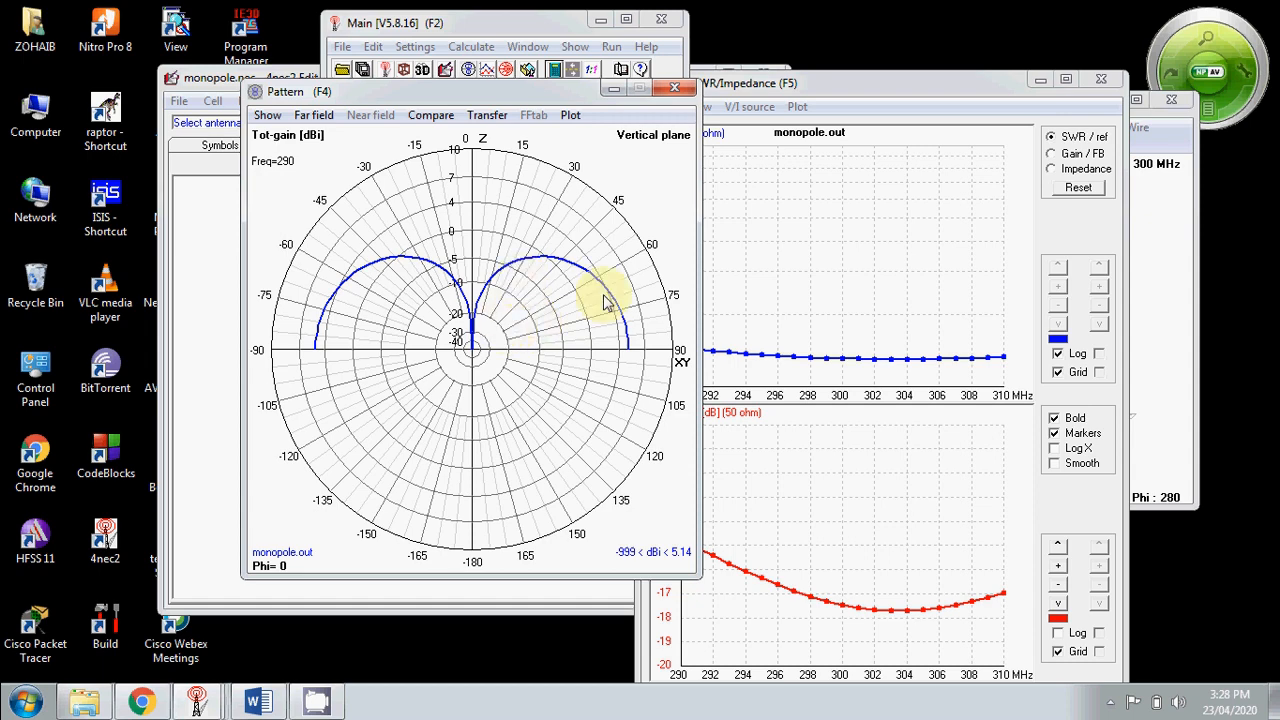
mouse_move(430, 315)
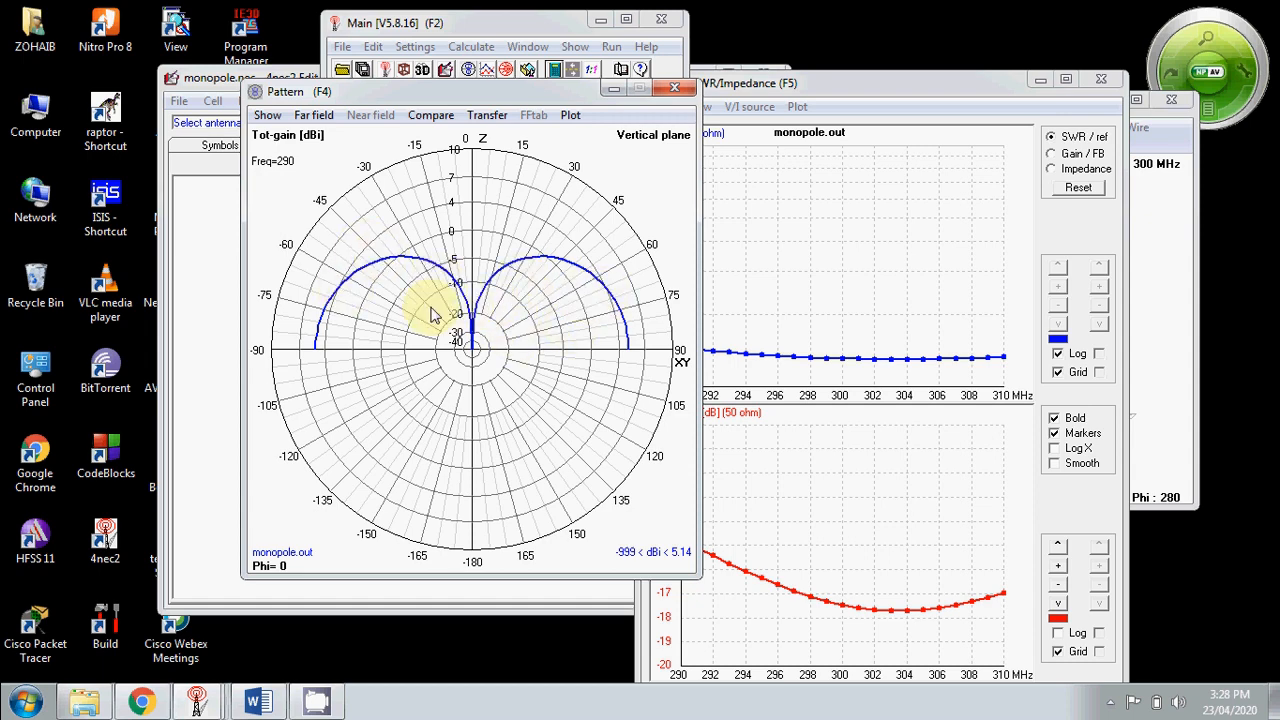
mouse_move(428, 268)
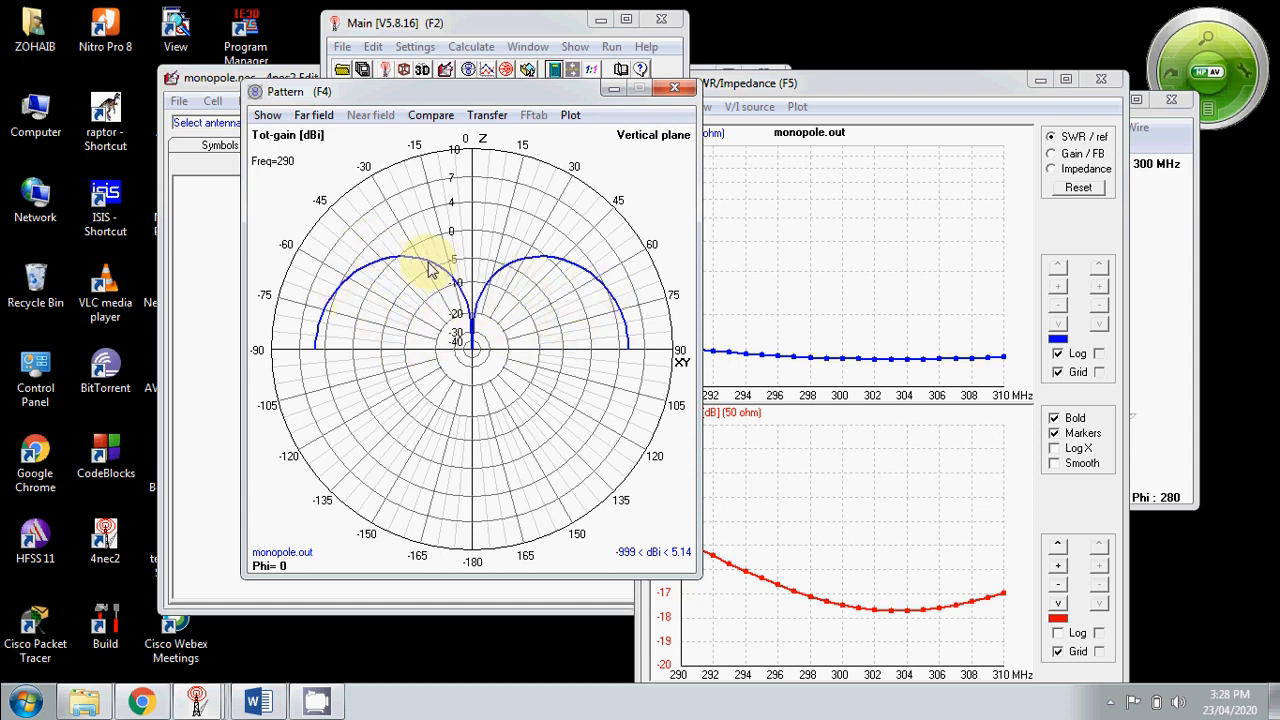
mouse_move(578, 355)
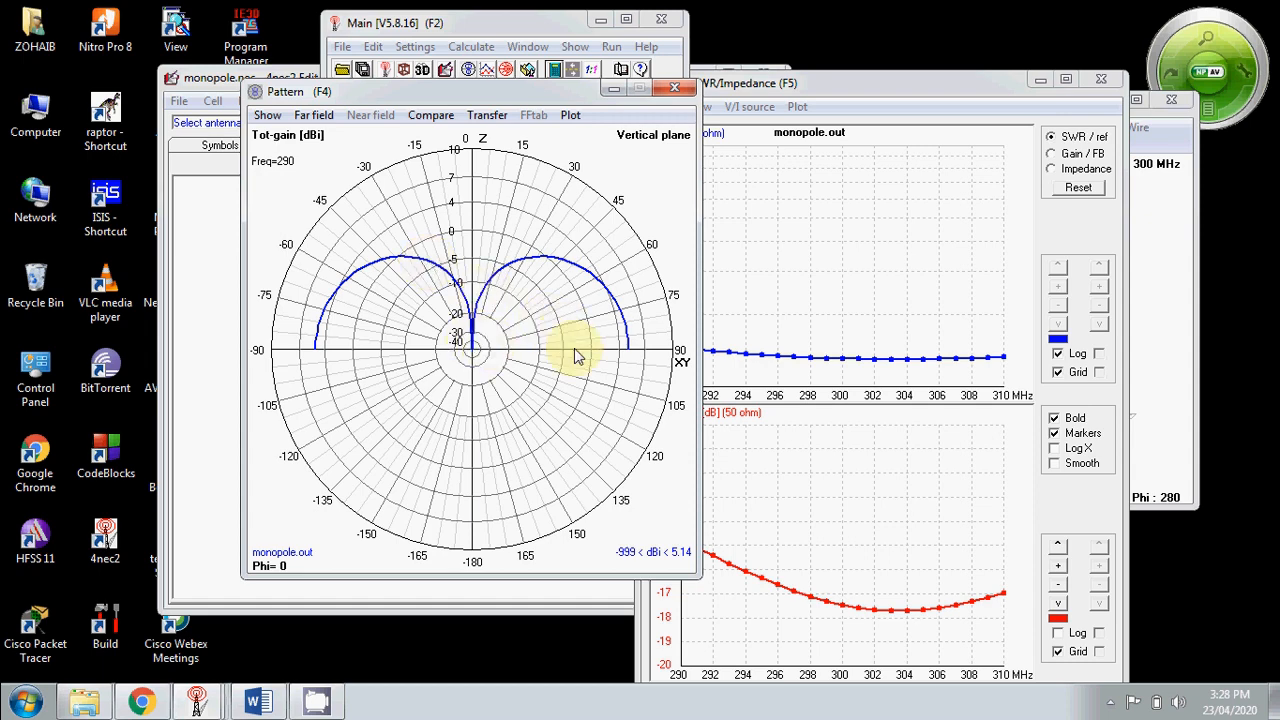
mouse_move(580, 355)
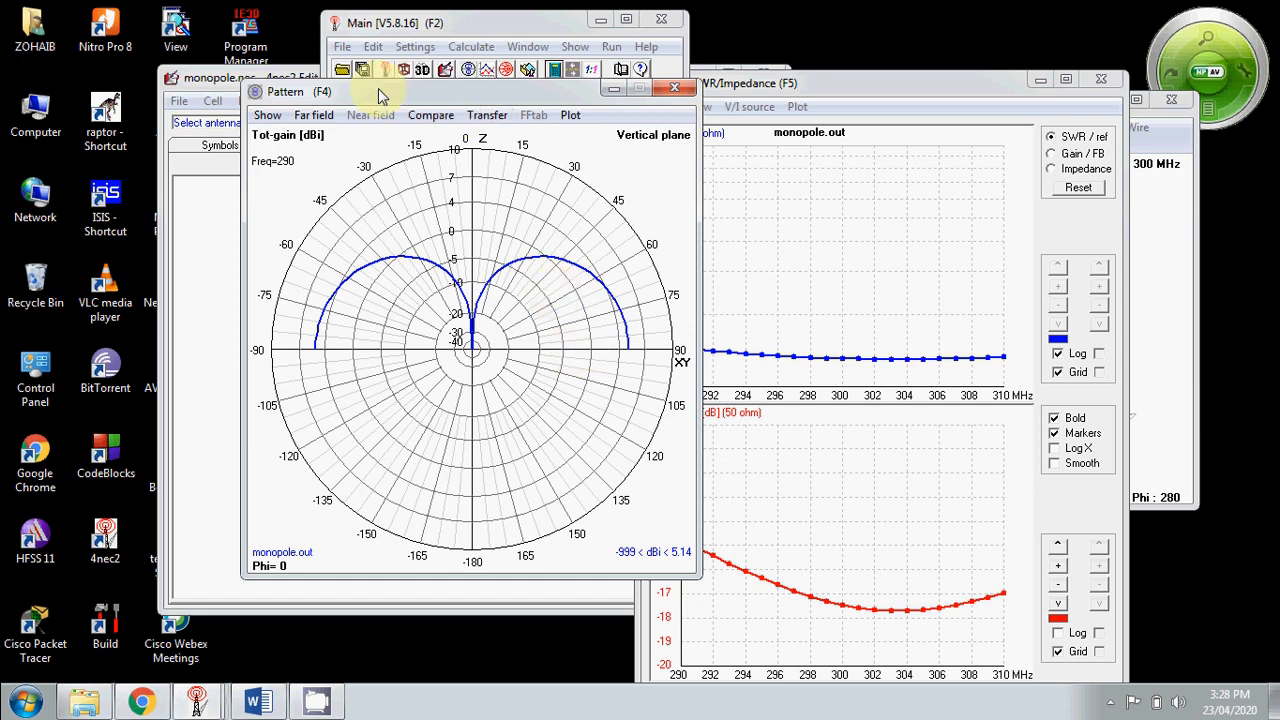
Show the 5.14 dBi max-gain marker at 90° and ±51° beamwidth lines
left_click(314, 114)
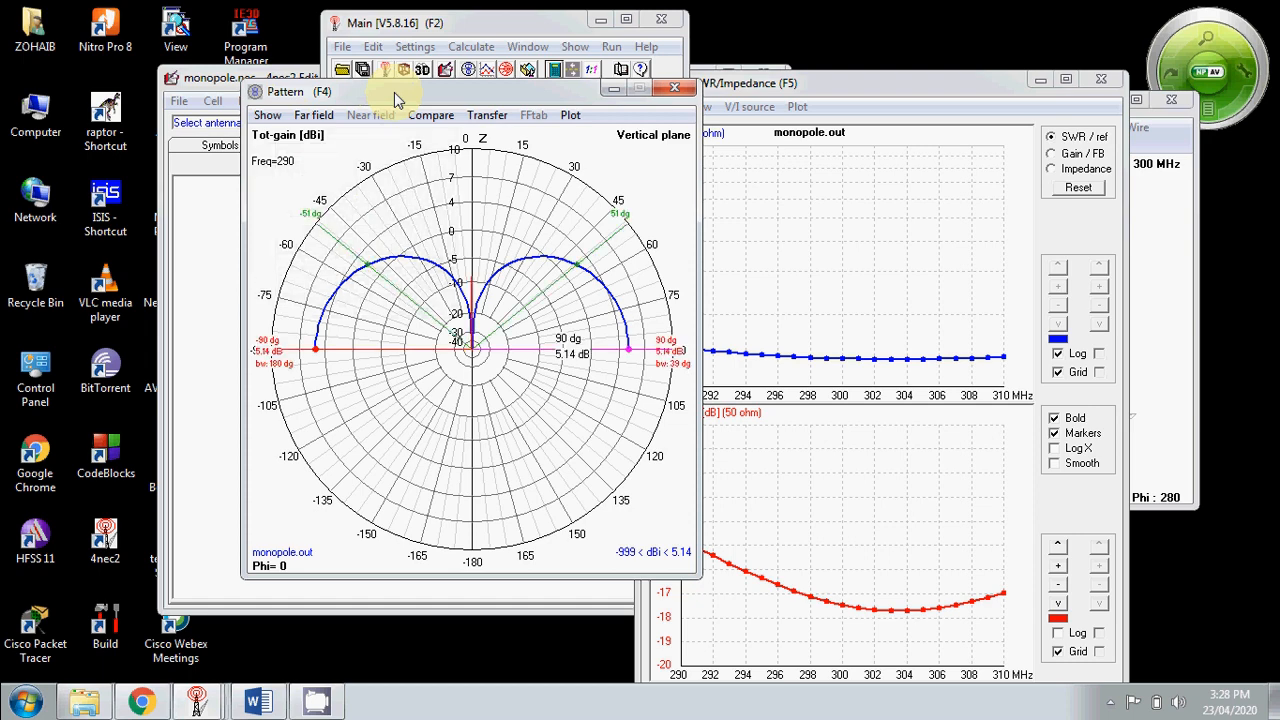
mouse_move(685, 390)
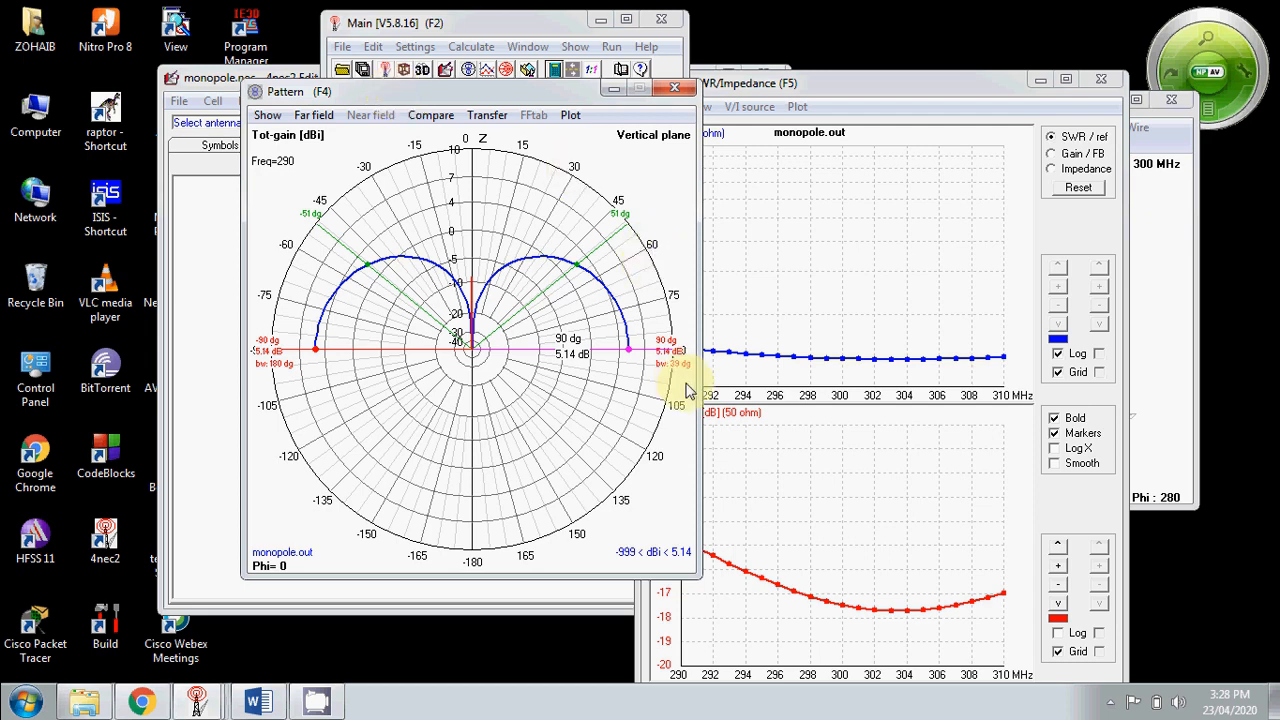
mouse_move(350, 260)
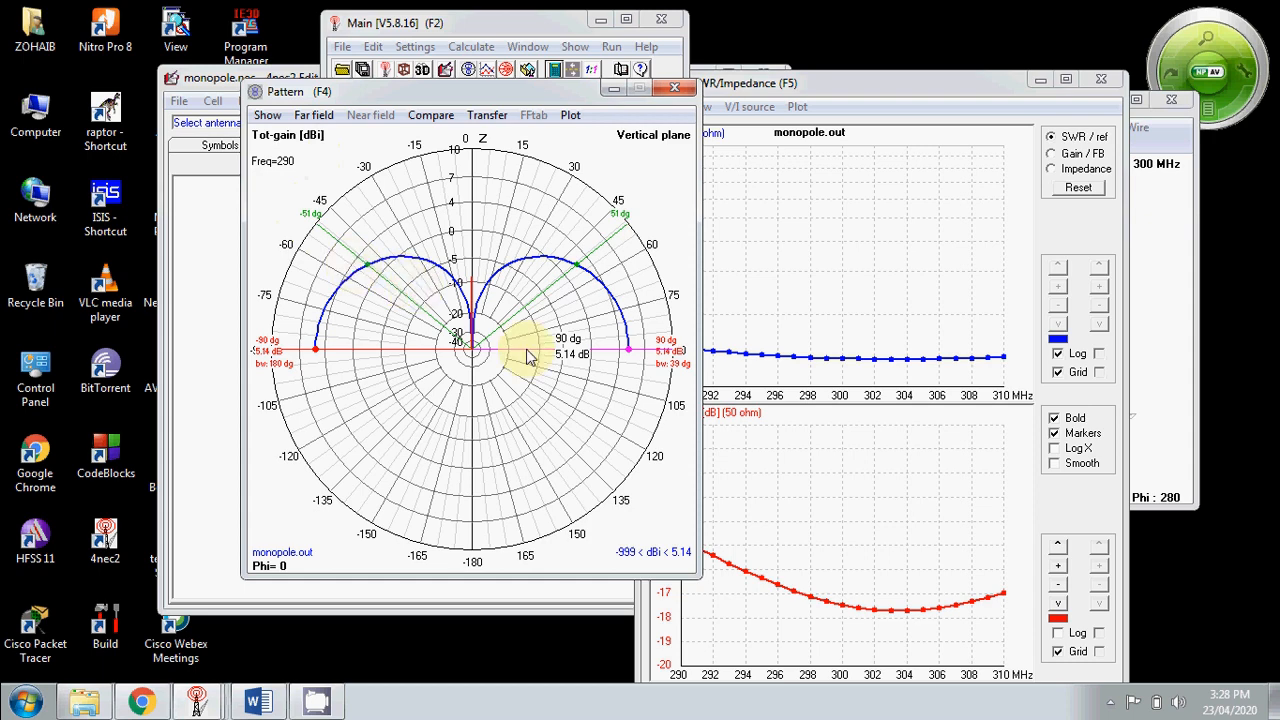
mouse_move(315, 360)
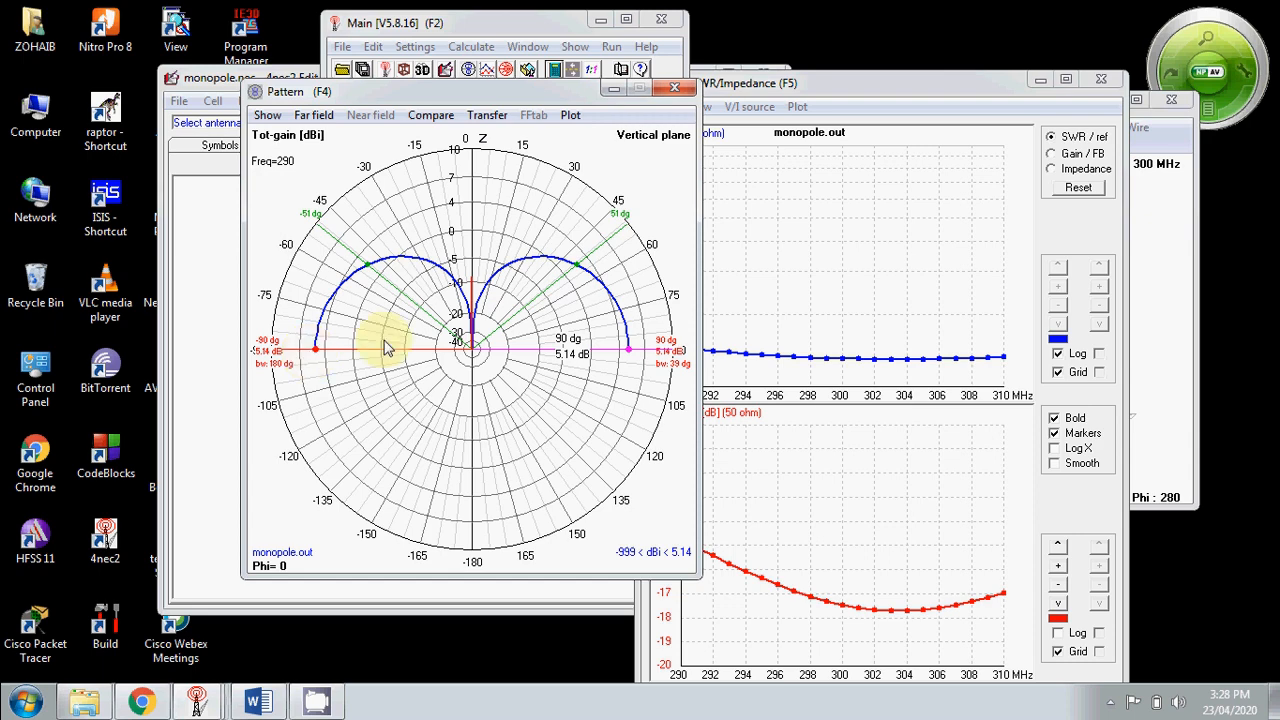
mouse_move(828, 95)
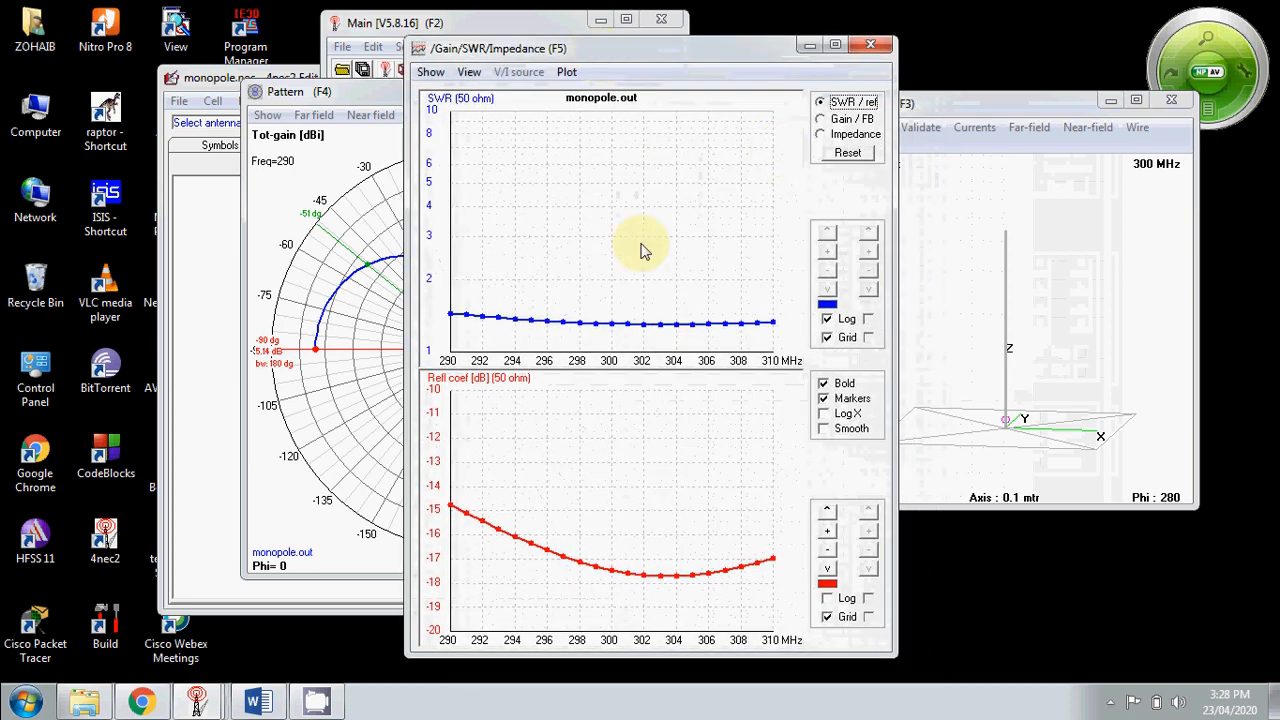
mouse_move(622, 378)
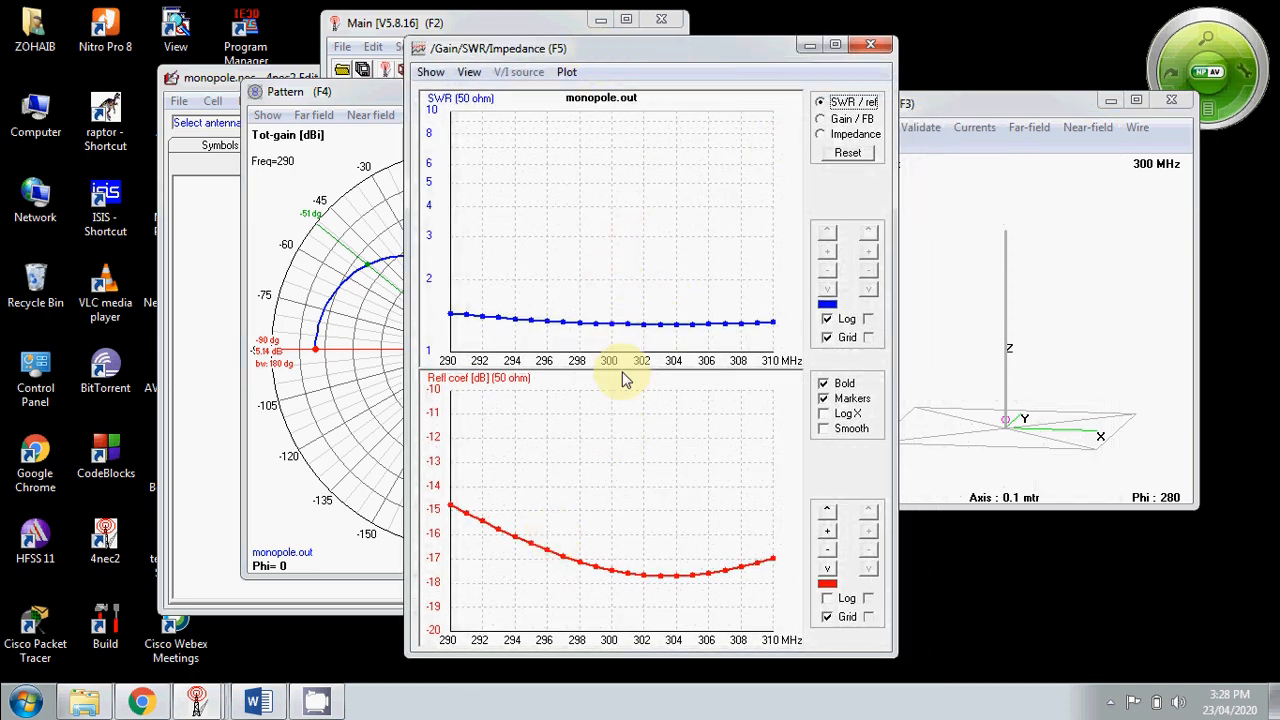
mouse_move(705, 625)
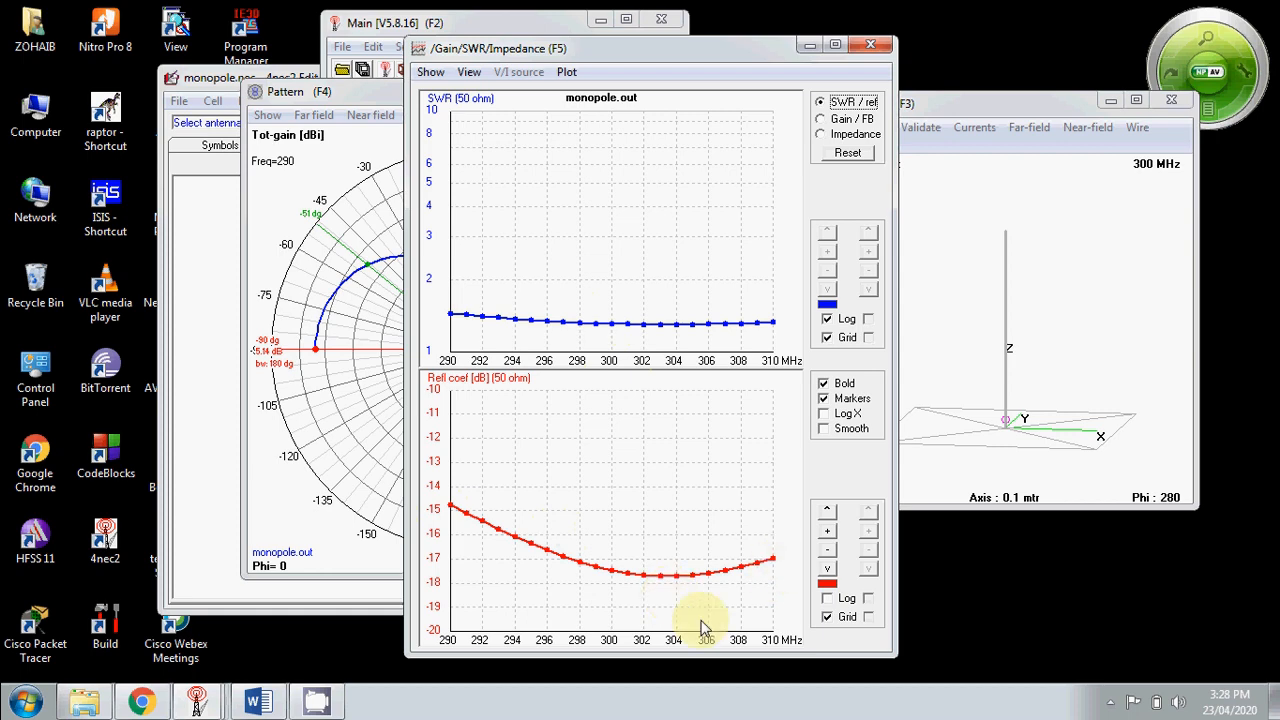
mouse_move(708, 543)
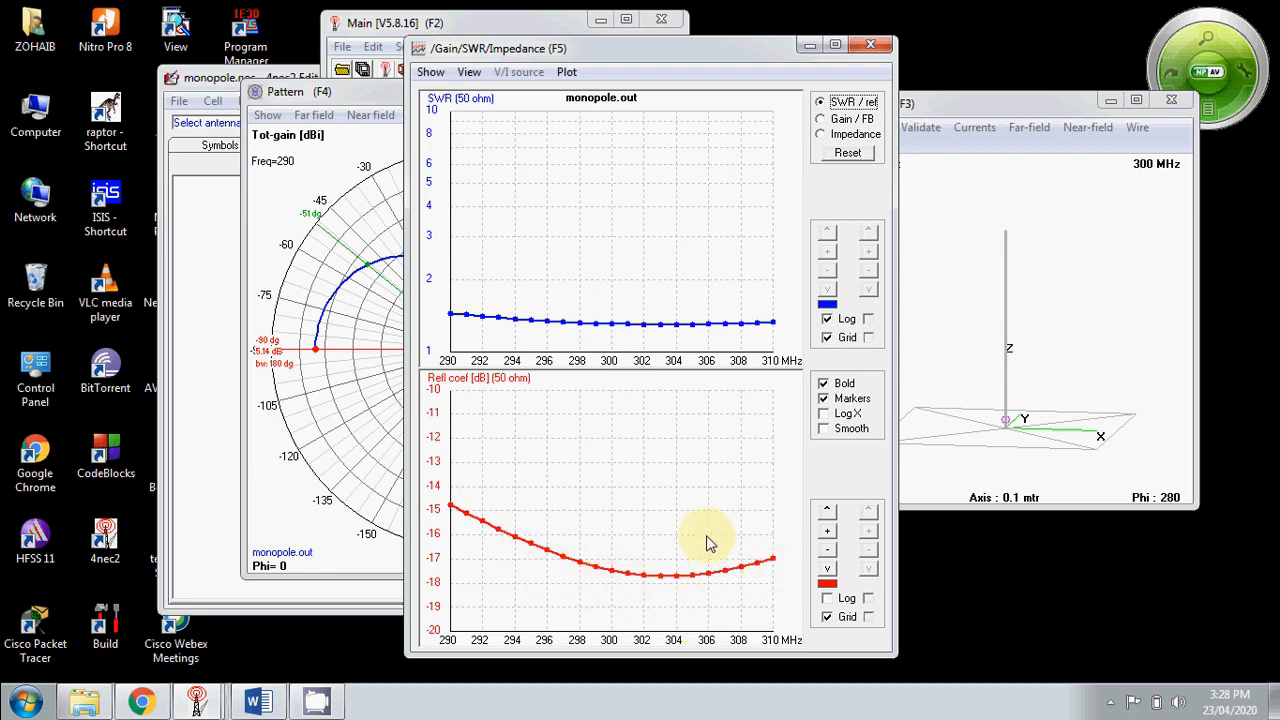
mouse_move(470, 505)
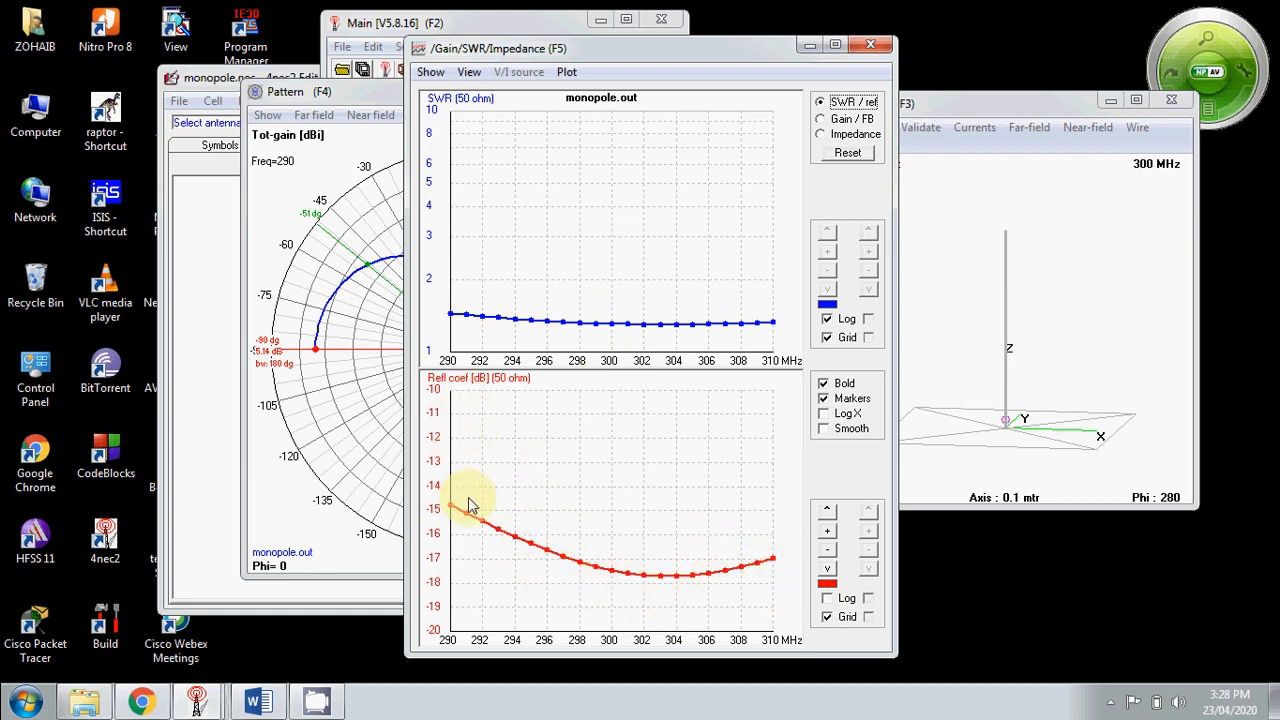
mouse_move(730, 560)
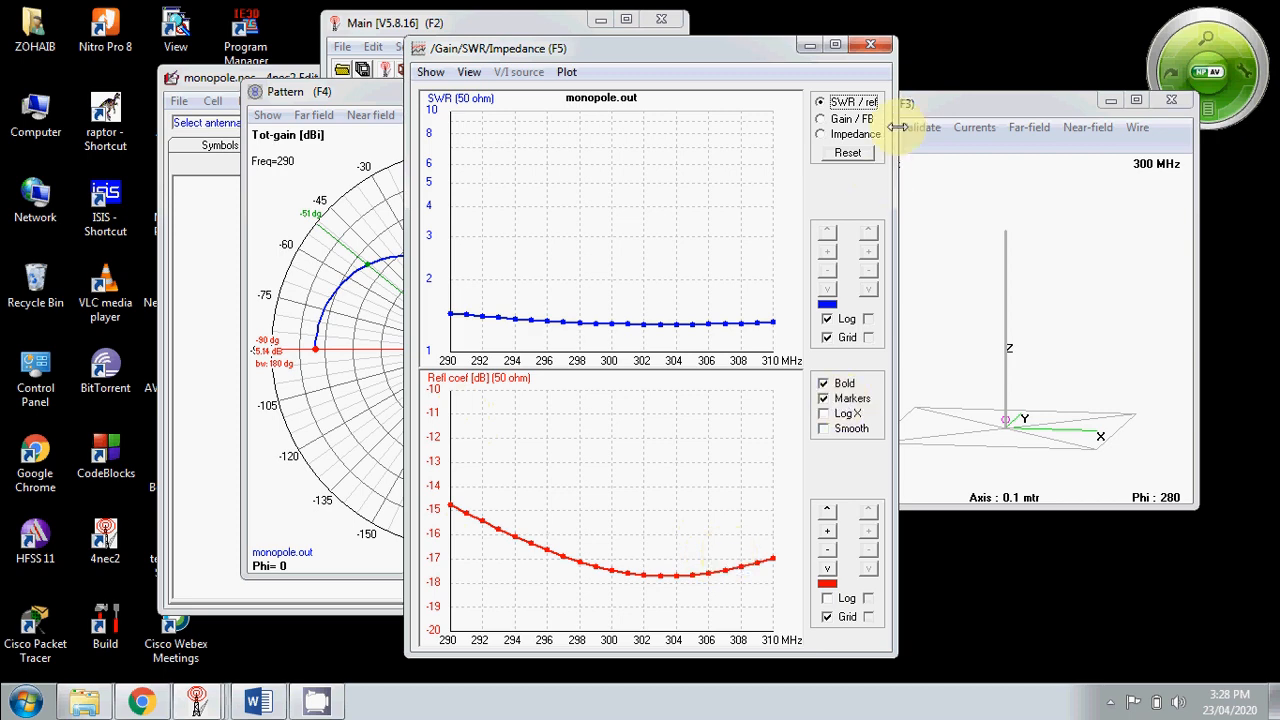
Switch the sweep plot to total gain and front-to-back ratio, reading about 5.18 dBi at 306 MHz
left_click(821, 118)
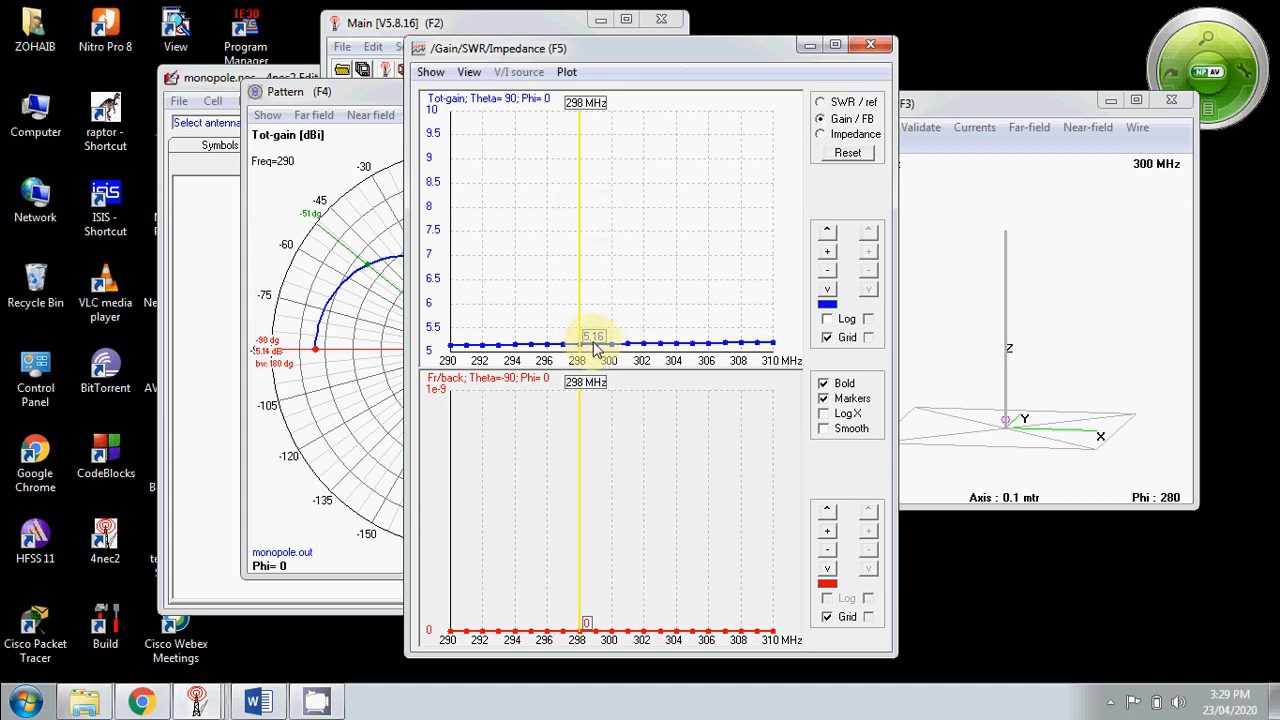
mouse_move(620, 323)
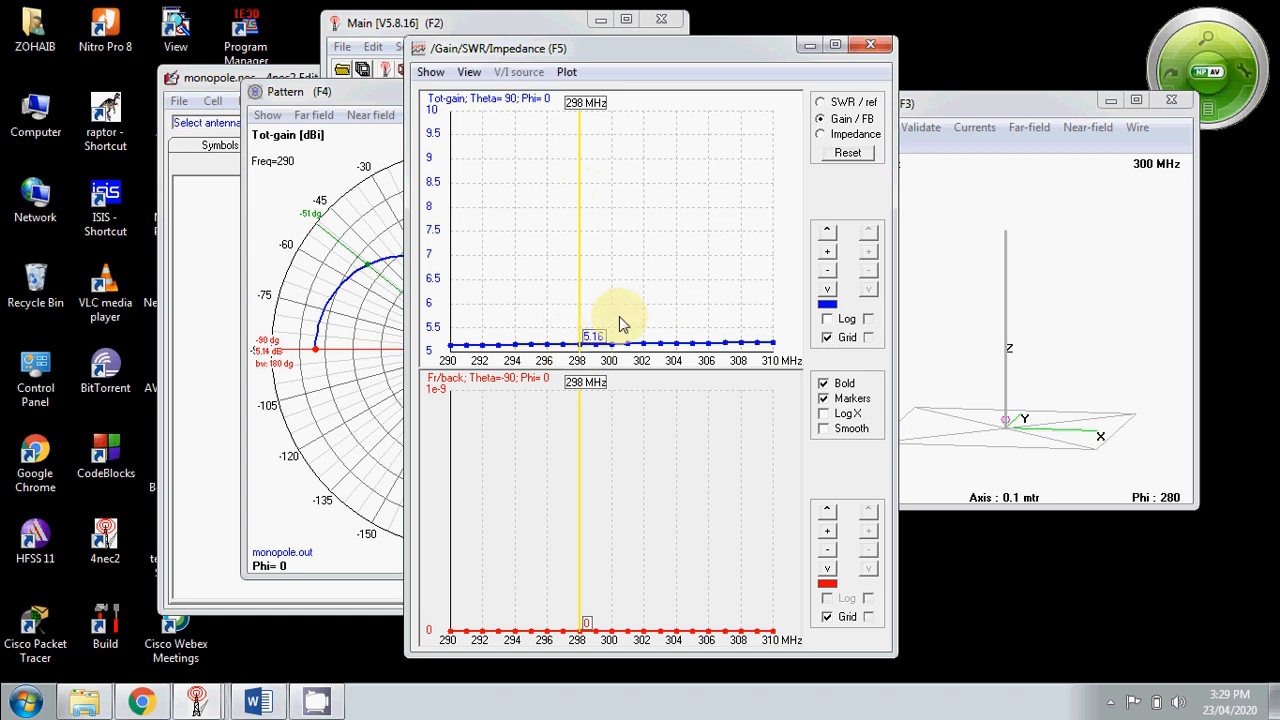
mouse_move(592, 325)
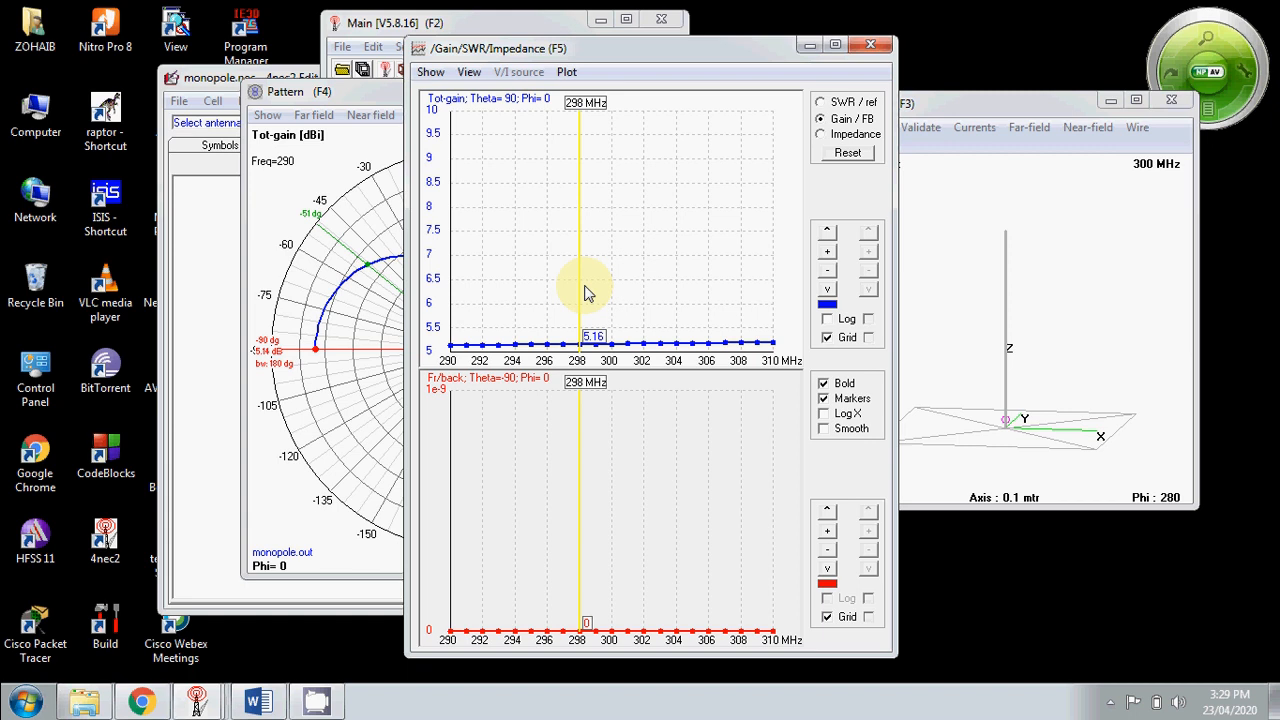
mouse_move(585, 348)
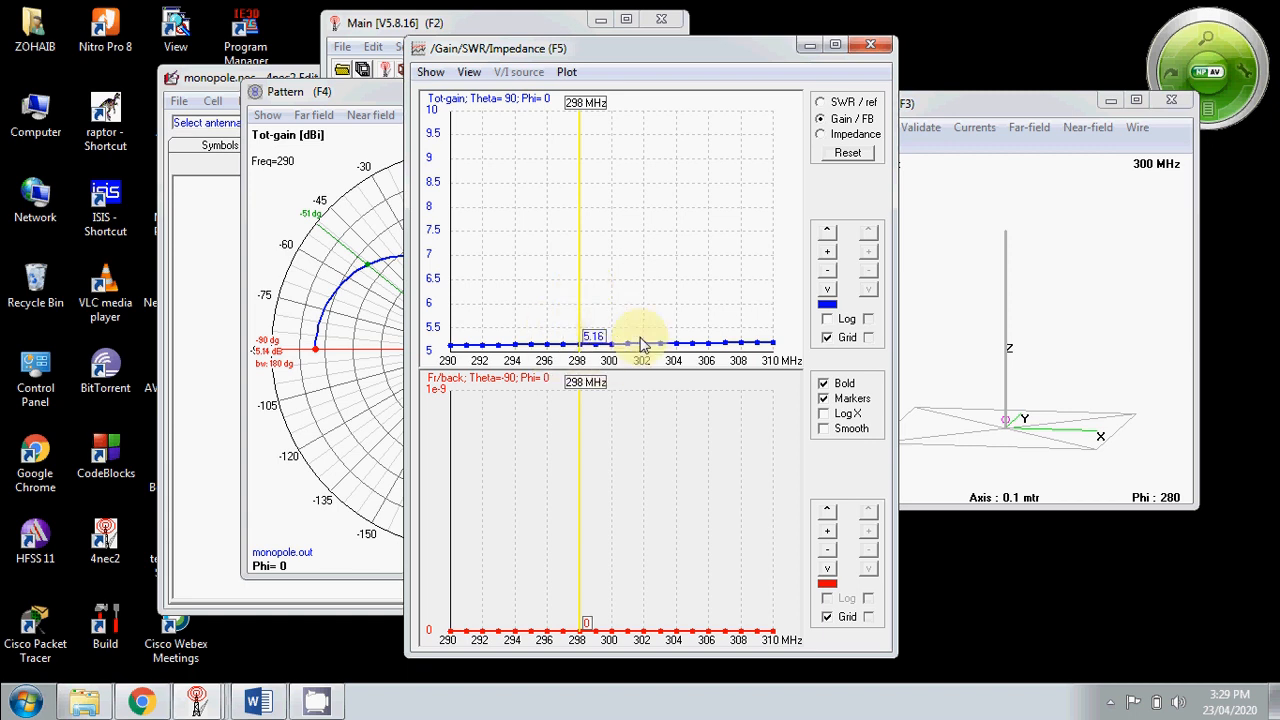
mouse_move(580, 300)
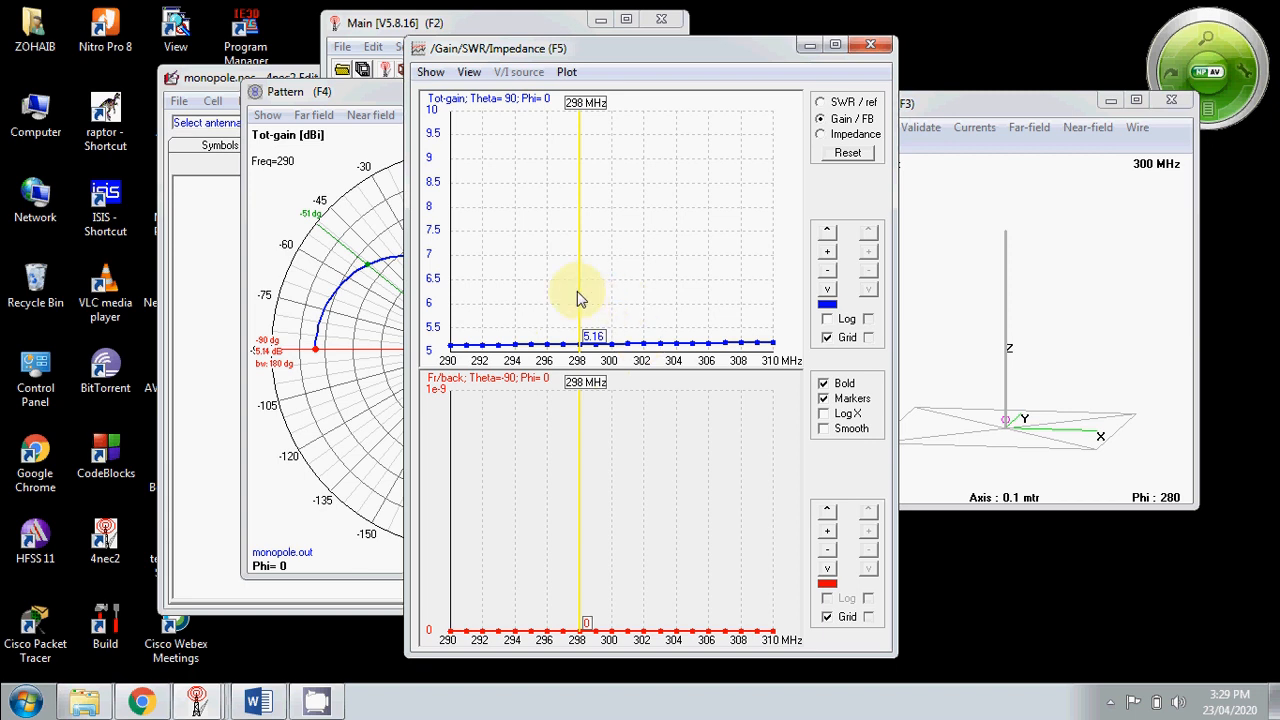
mouse_move(555, 410)
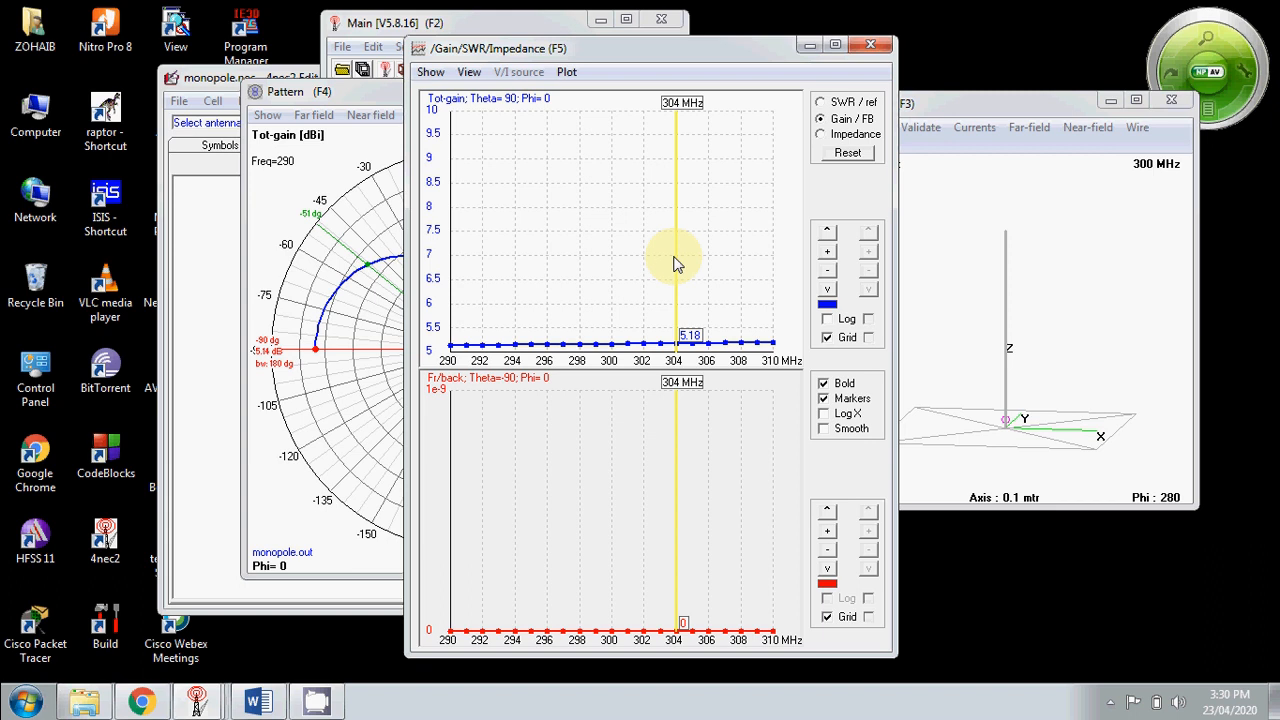
mouse_move(713, 267)
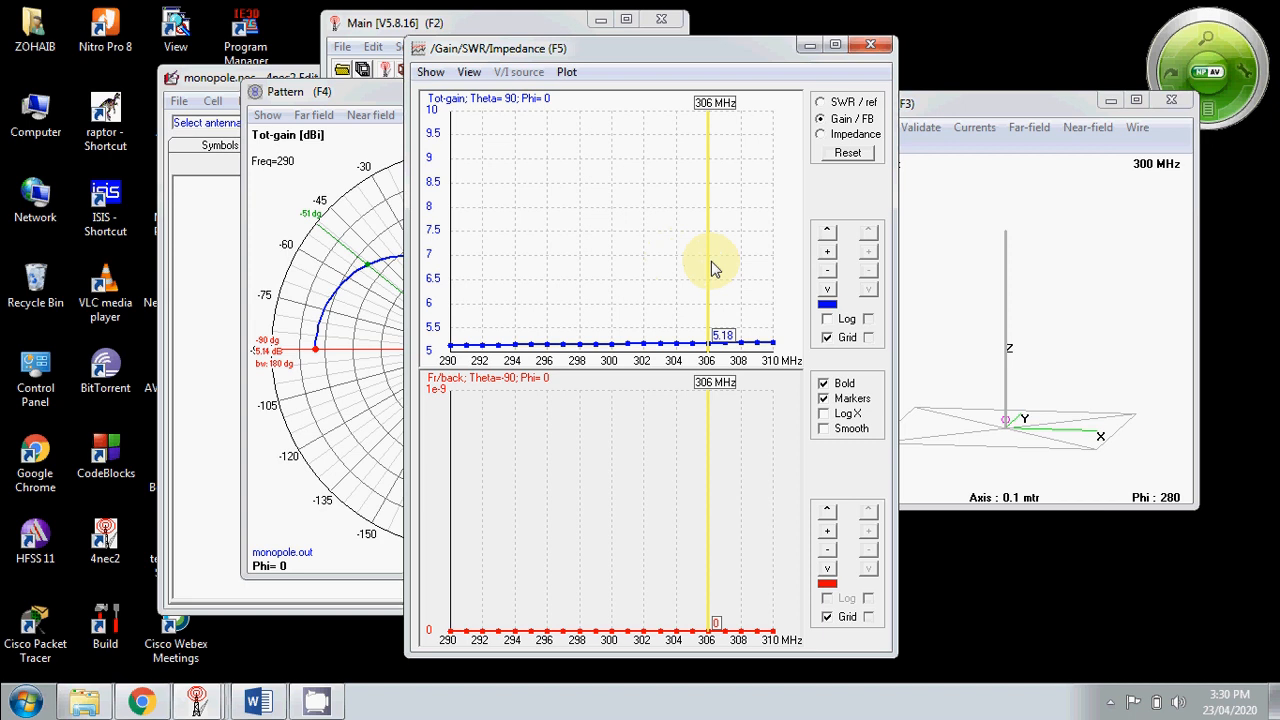
mouse_move(788, 220)
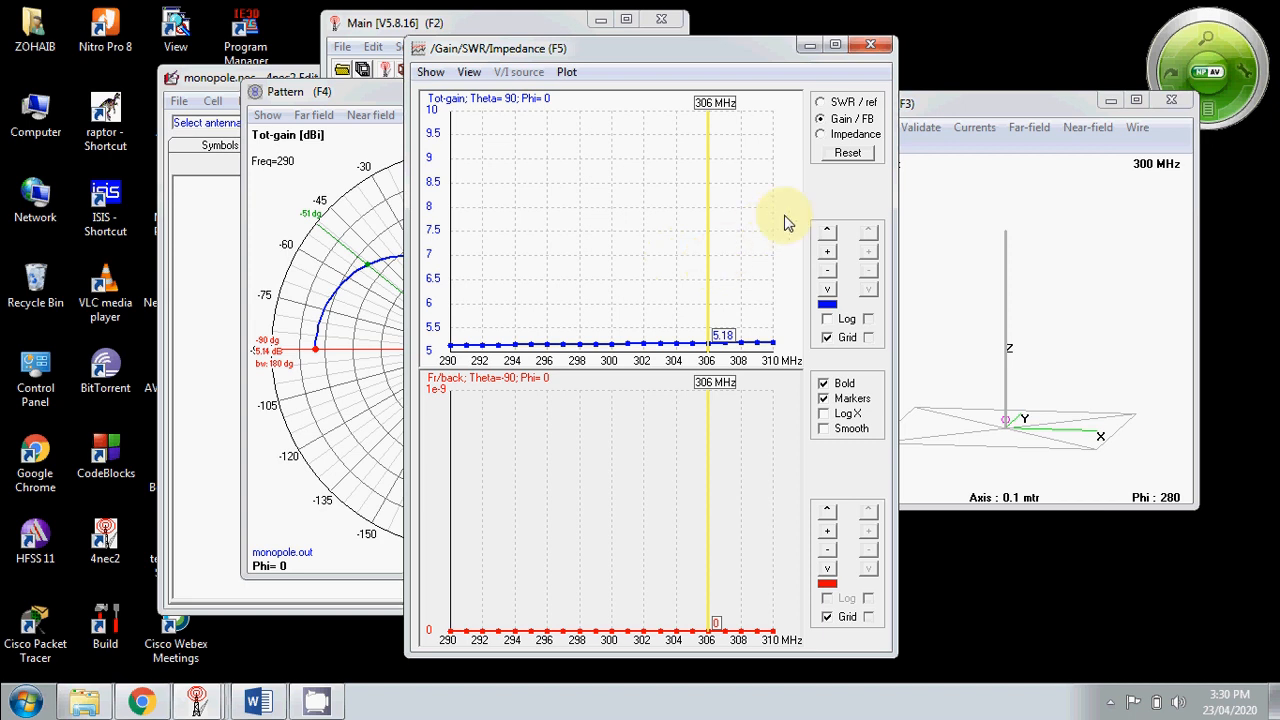
mouse_move(753, 118)
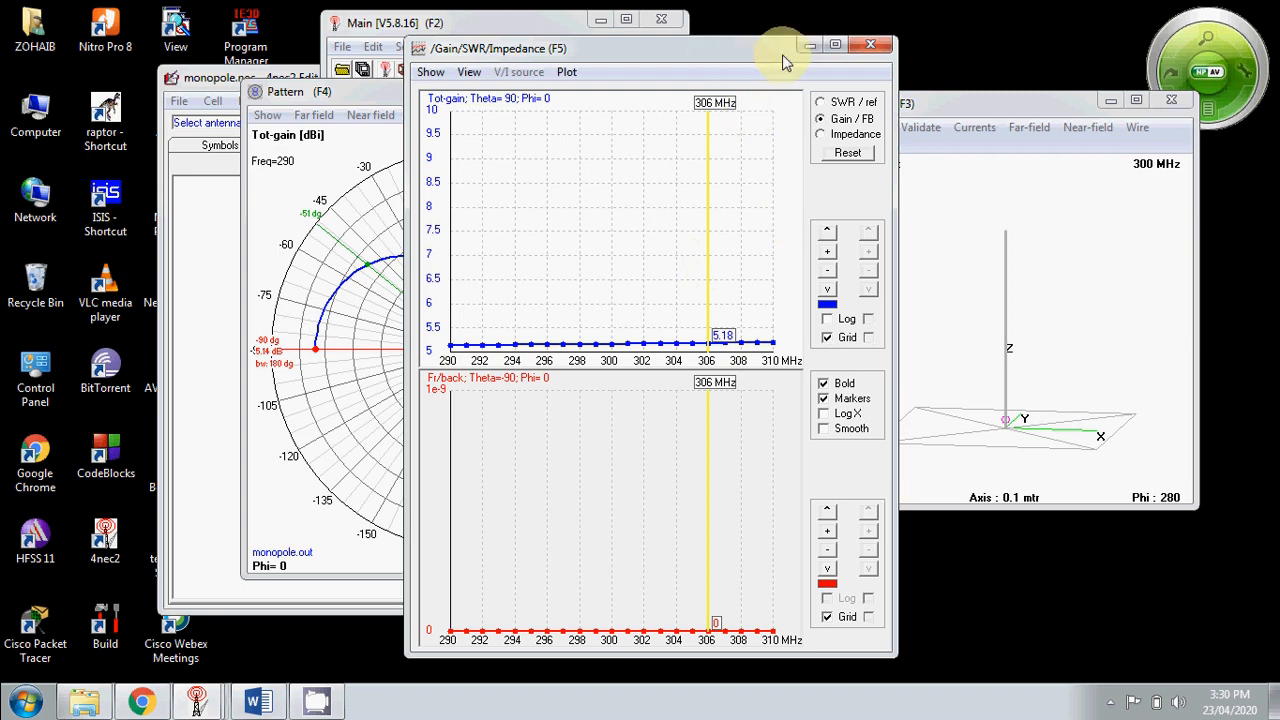
Minimize the Gain/SWR/Impedance sweep window to reveal the 5.14 dBi vertical-plane pattern
left_click(870, 44)
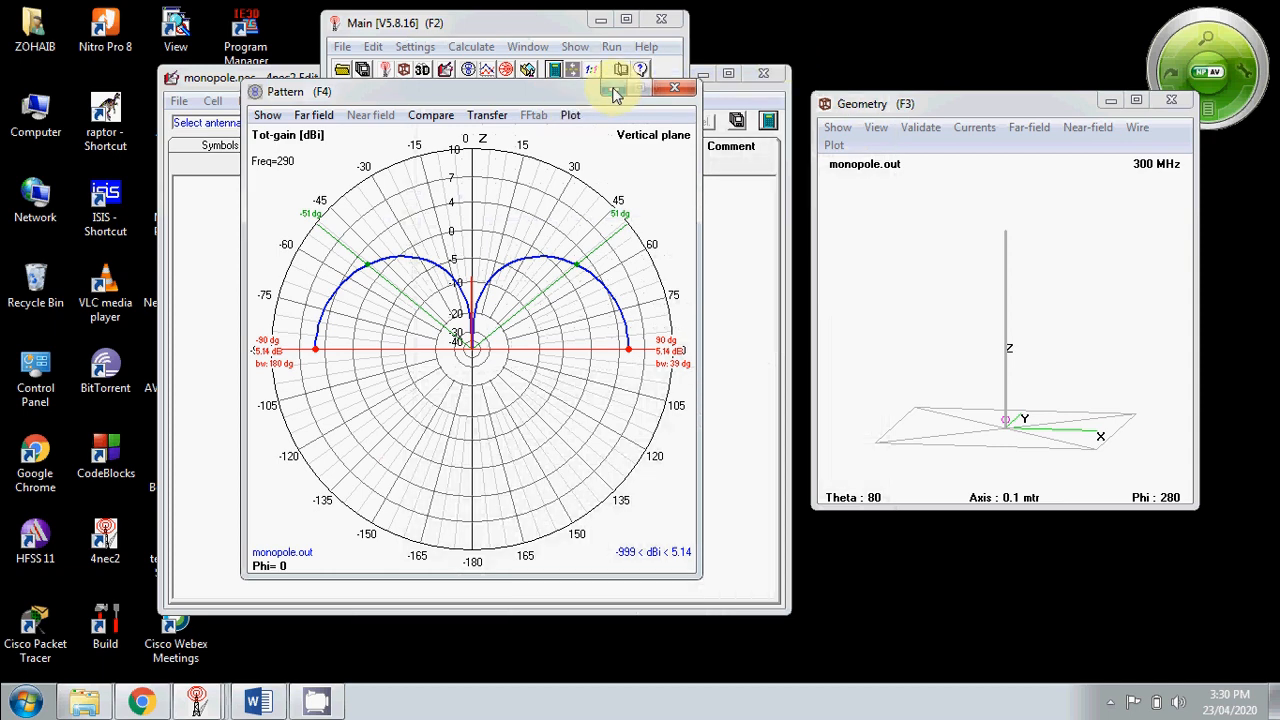
mouse_move(620, 90)
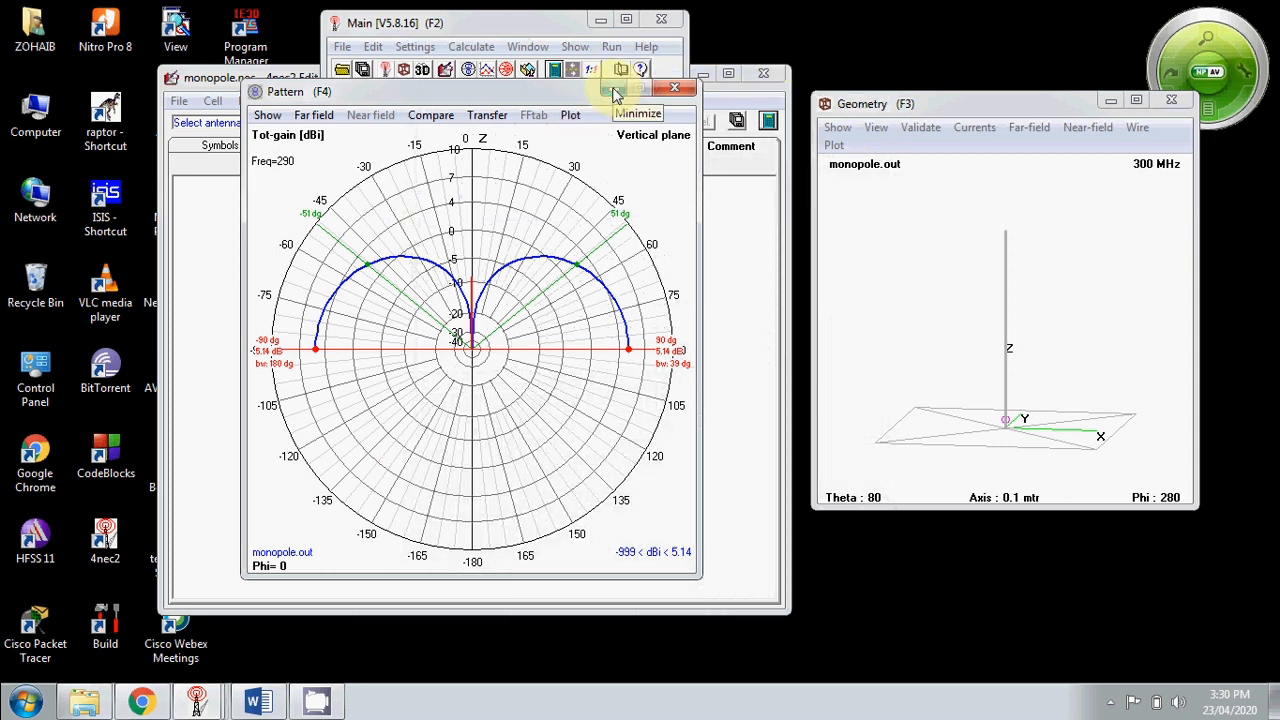